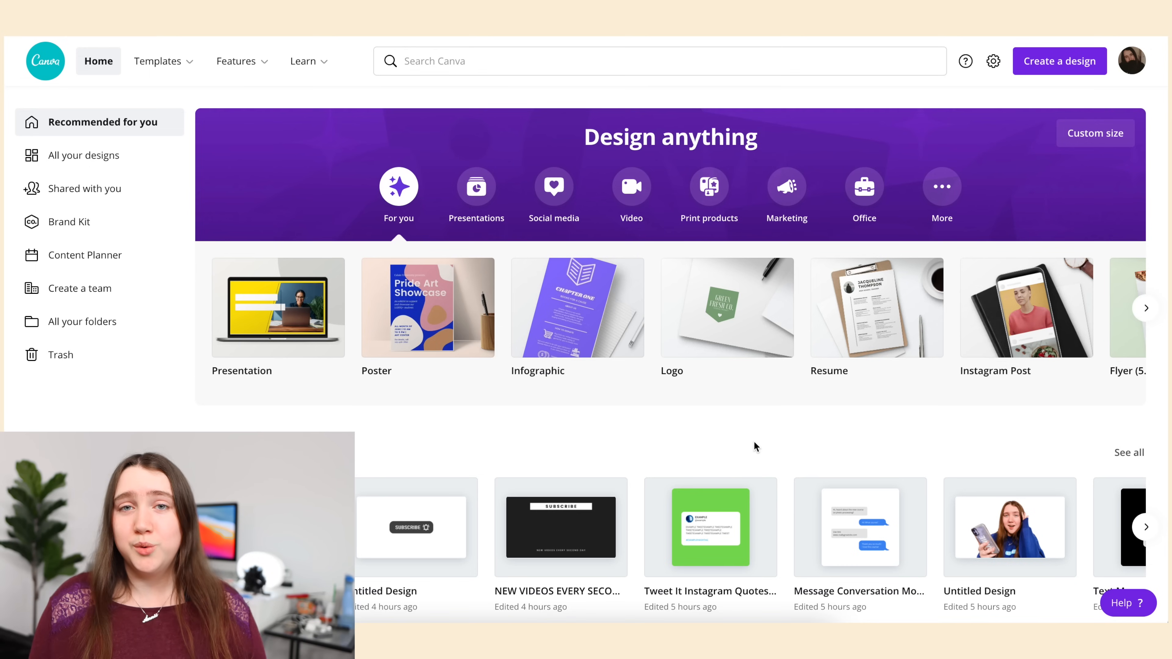
{"action": "mouse_move", "coordinate": [113, 329]}
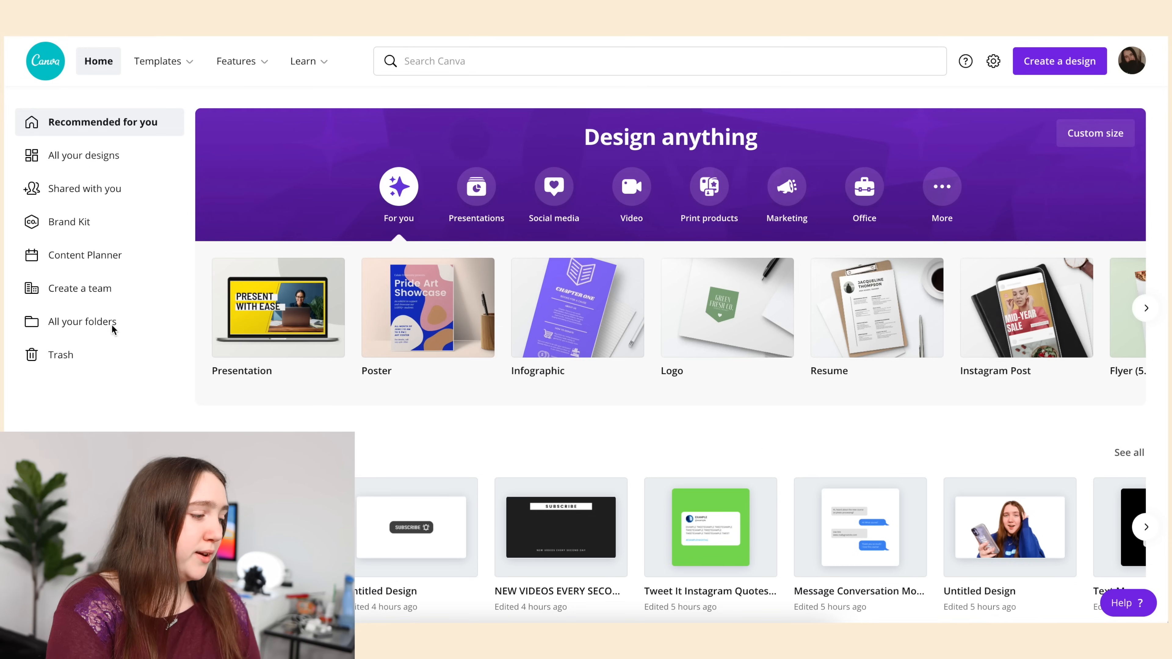
Preview the HOW TO example design from the YOUTUBE TITLES folder, then return home.
{"action": "left_click", "coordinate": [80, 322]}
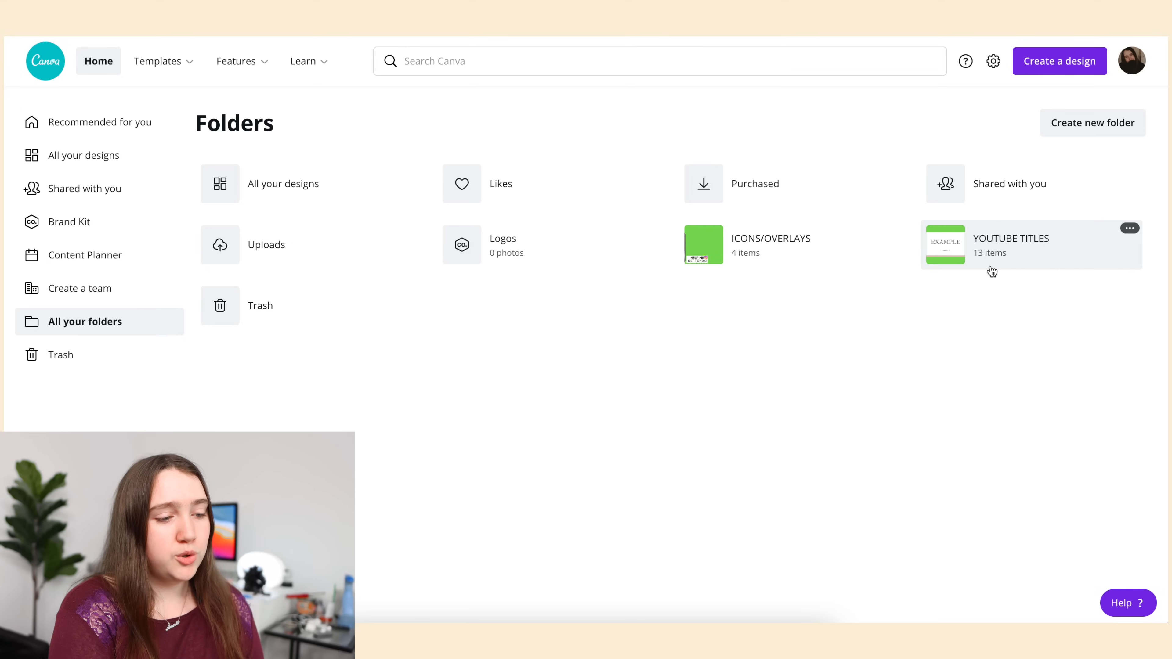
{"action": "left_click", "coordinate": [1010, 244]}
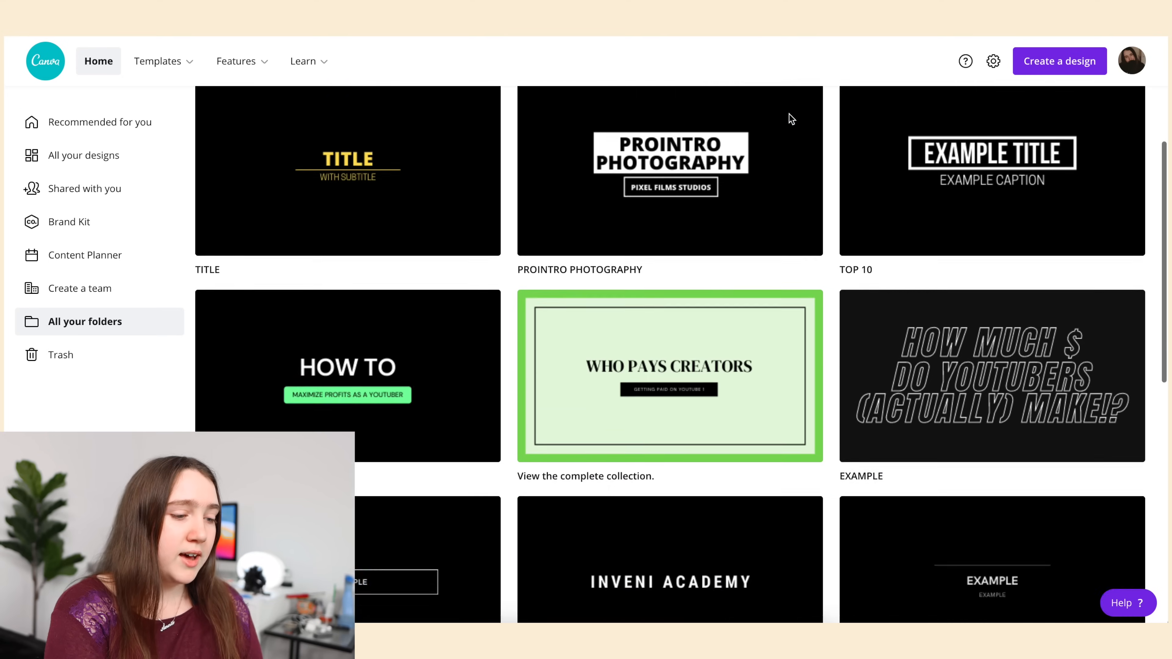
{"action": "scroll", "scroll_direction": "down", "scroll_amount": 3}
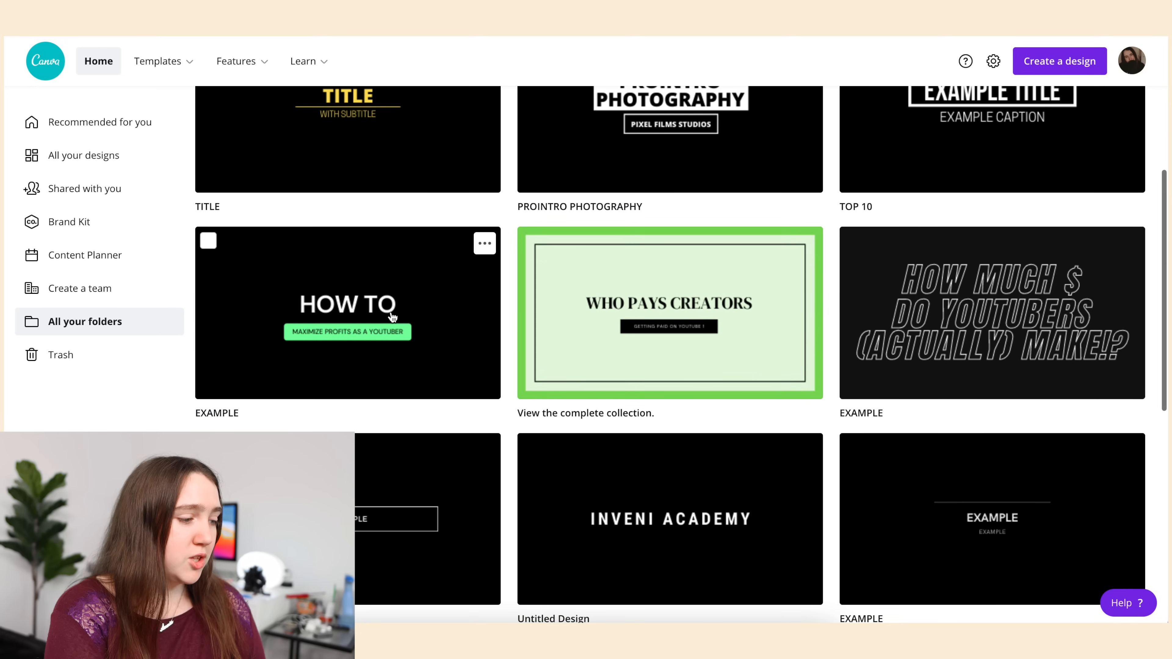
{"action": "mouse_move", "coordinate": [413, 324]}
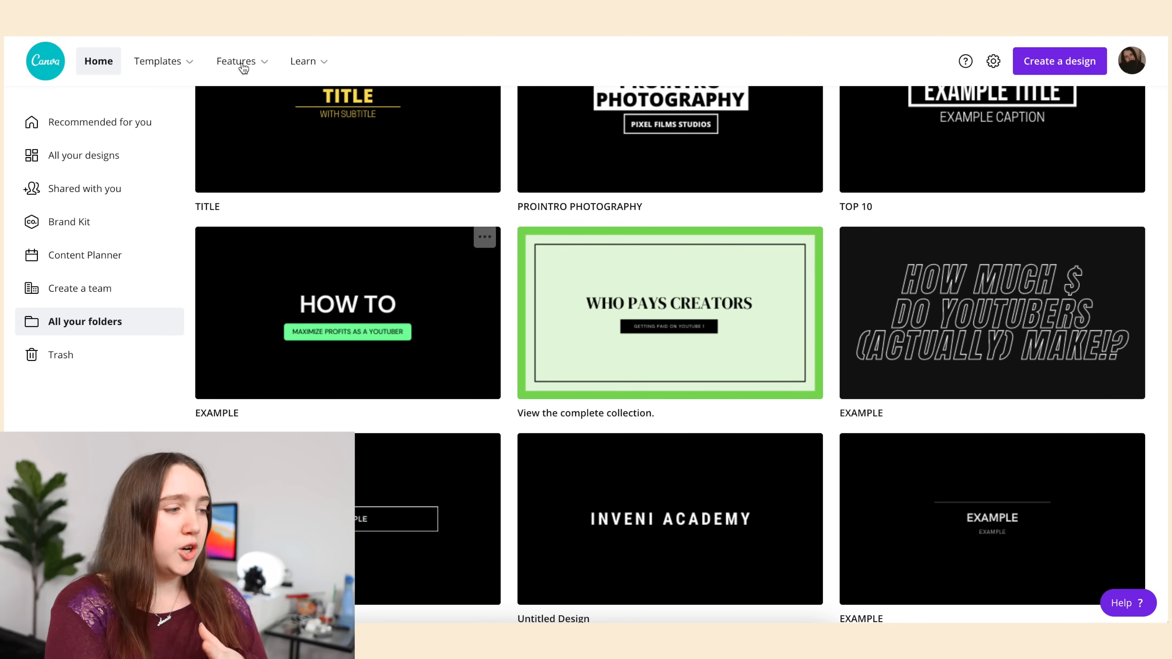
{"action": "left_click", "coordinate": [347, 312]}
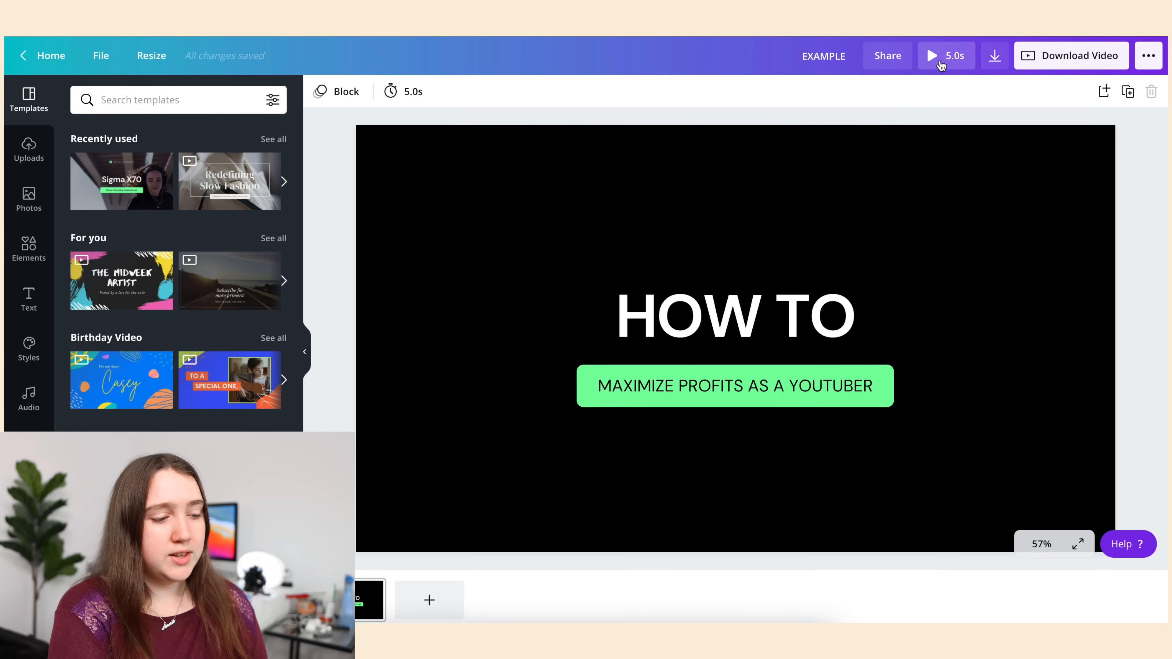
{"action": "left_click", "coordinate": [930, 56]}
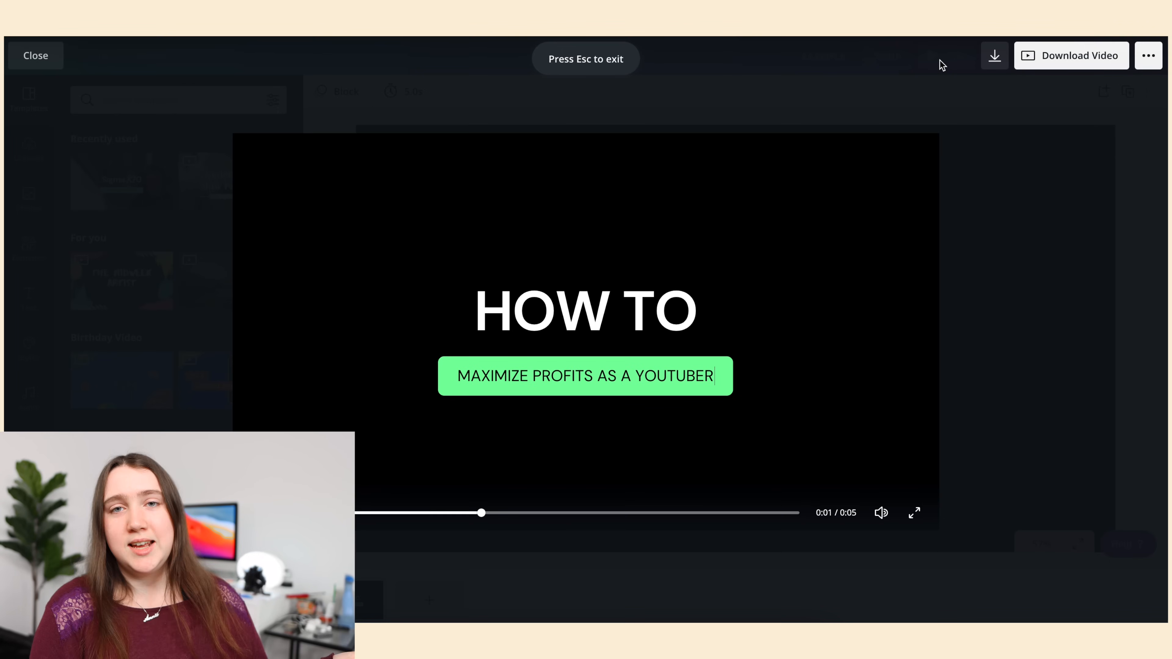
{"action": "left_click", "coordinate": [35, 55]}
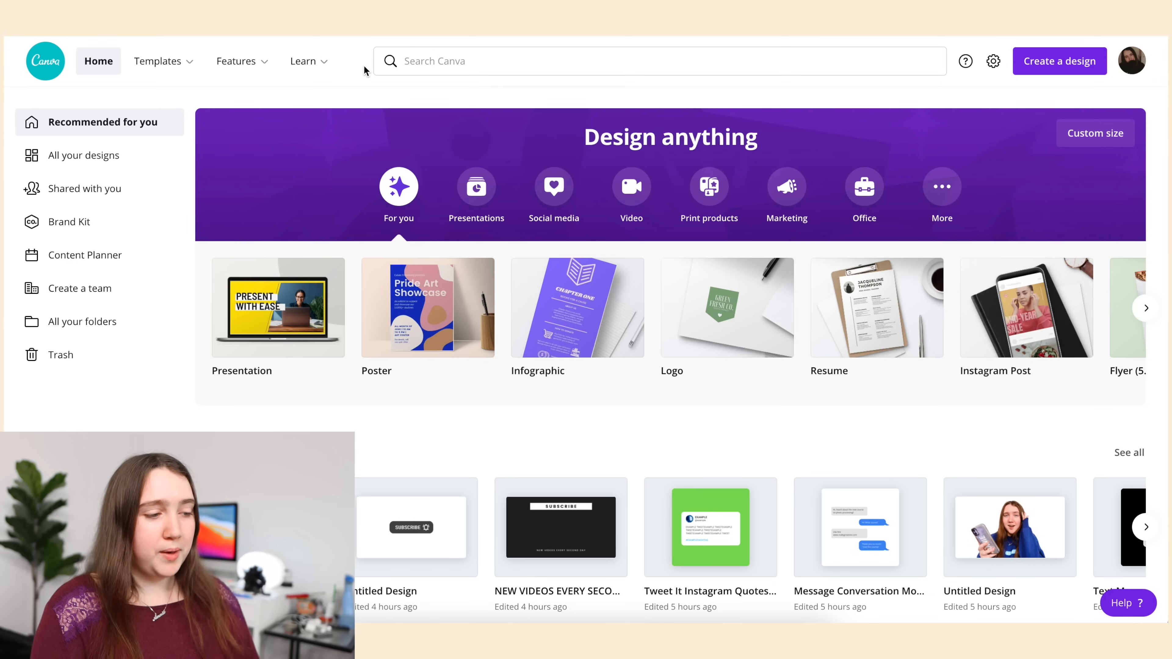
Start a blank 1080p video design and show the Redefining Slow Fashion template's pages.
{"action": "left_click", "coordinate": [631, 187]}
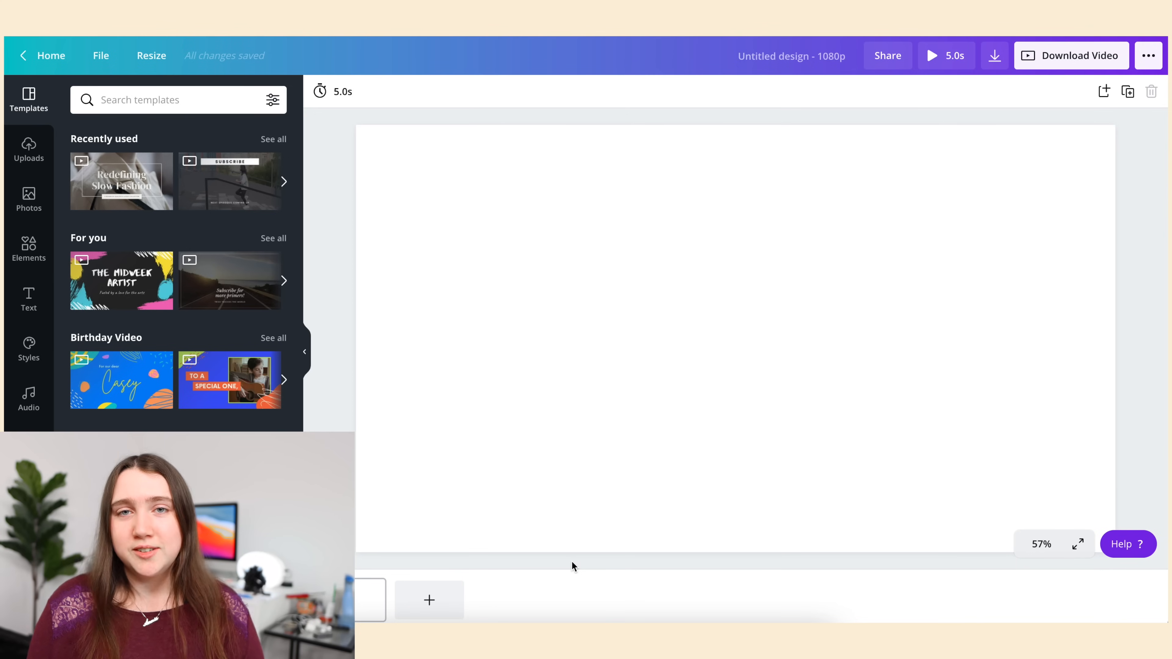
{"action": "scroll", "scroll_direction": "down", "scroll_amount": 3}
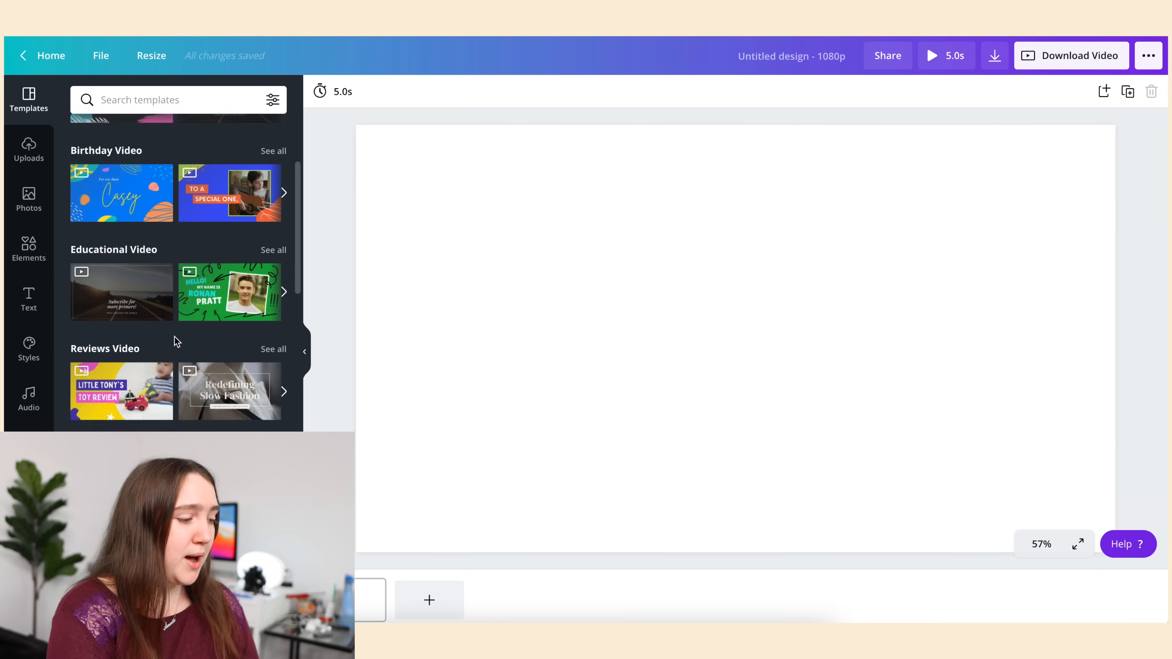
{"action": "scroll", "scroll_direction": "down", "scroll_amount": 3}
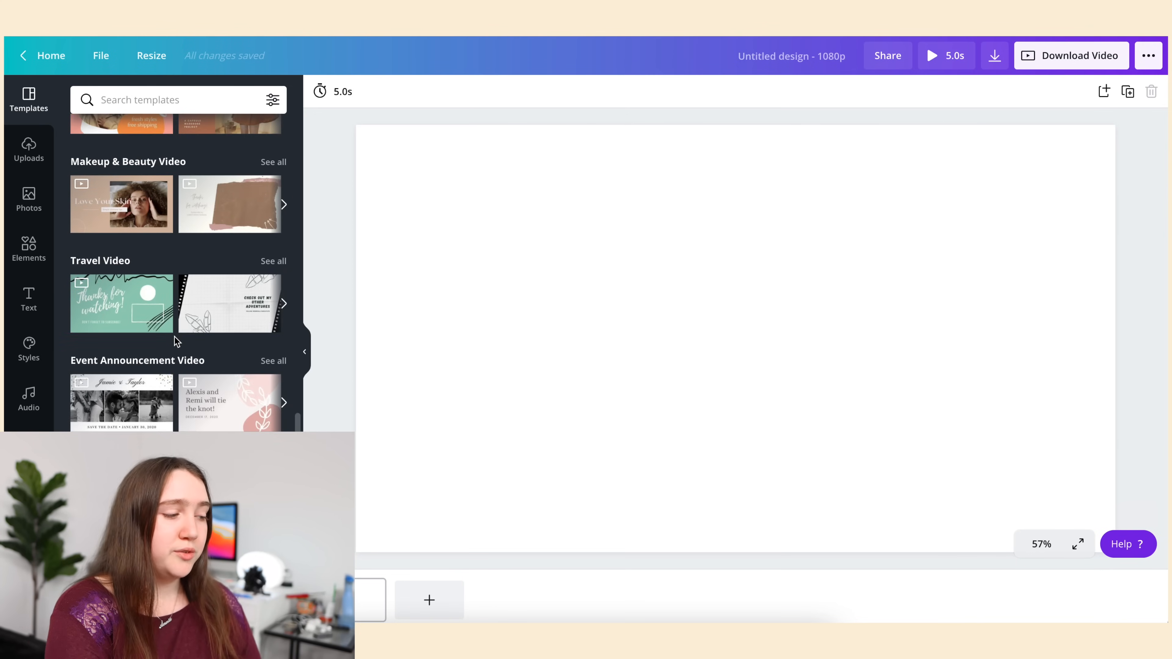
{"action": "scroll", "scroll_direction": "down", "scroll_amount": 3}
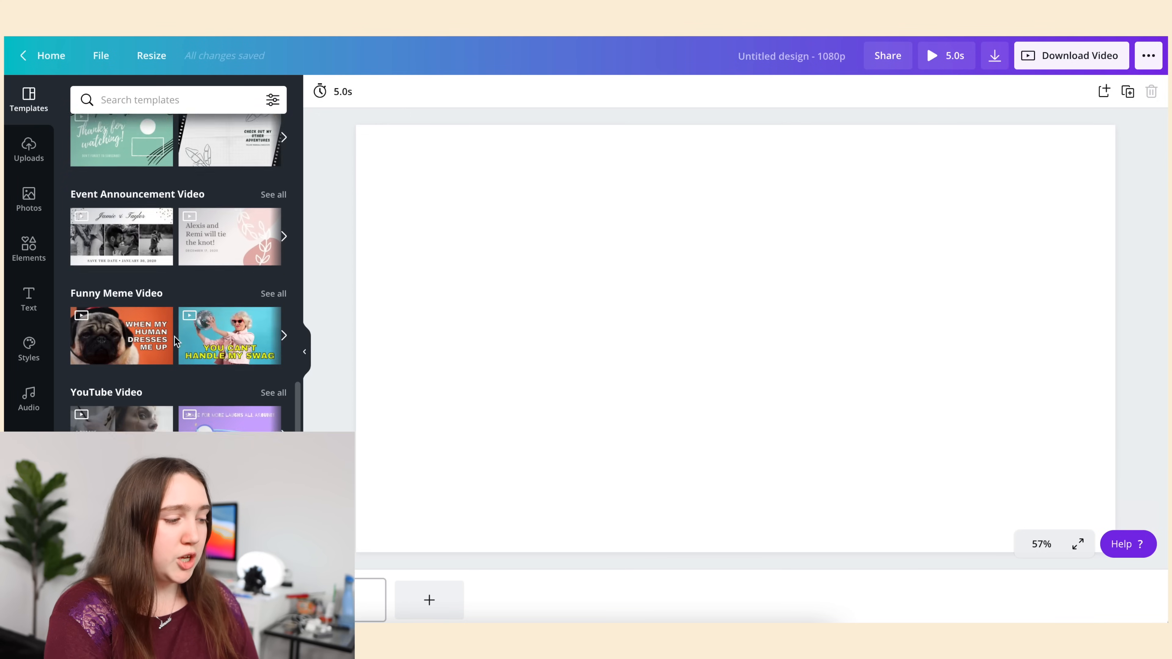
{"action": "scroll", "scroll_direction": "up", "scroll_amount": 3}
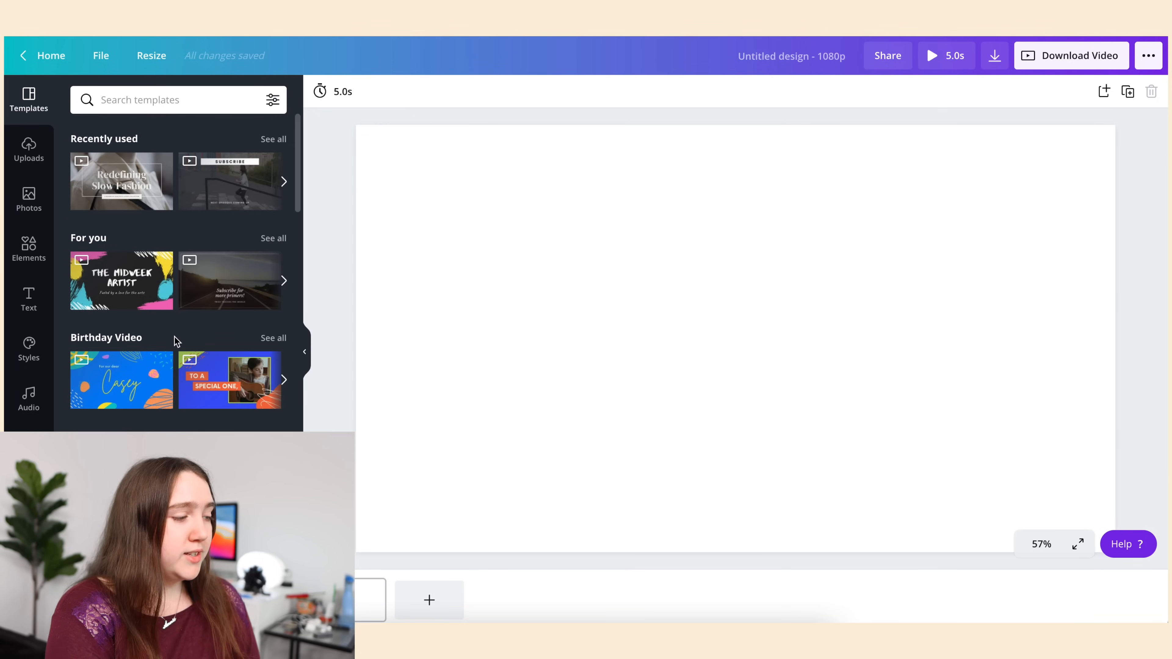
{"action": "mouse_move", "coordinate": [120, 181]}
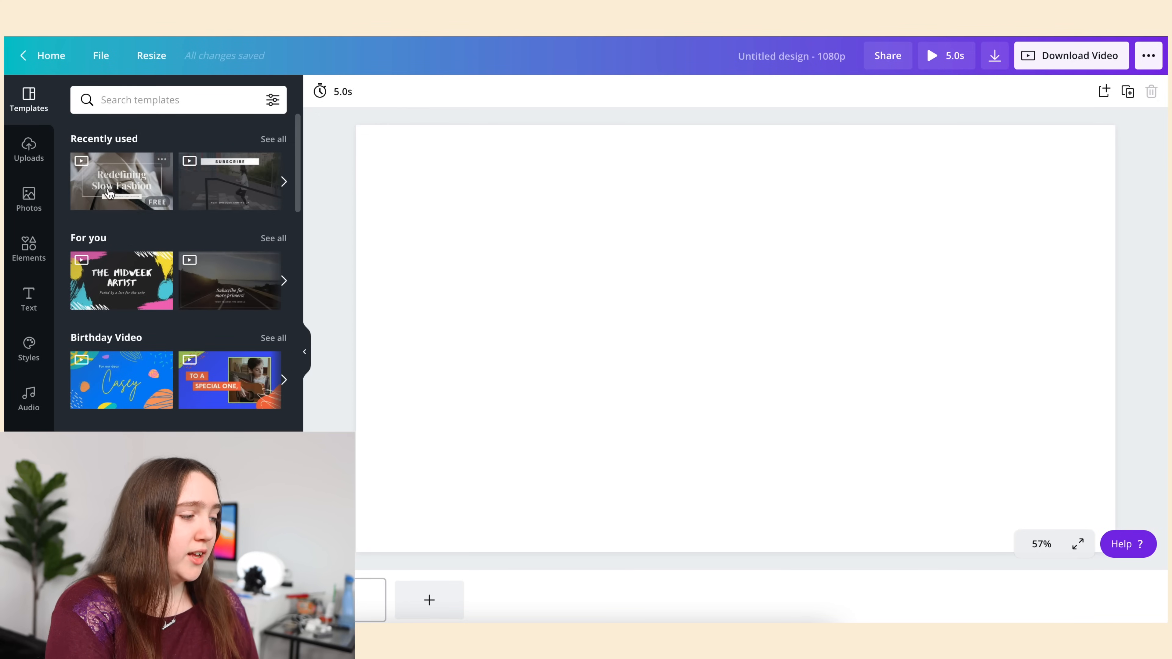
{"action": "left_click", "coordinate": [121, 181]}
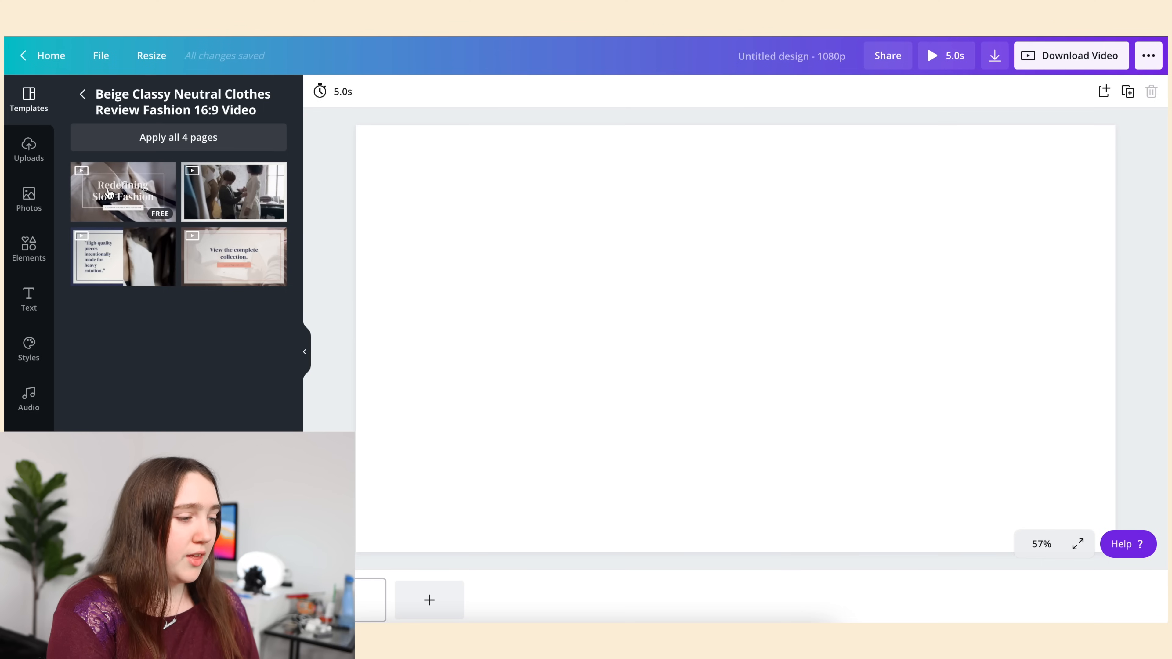
Apply the first template page on black, retitled HOW TO EDIT WITH CANVA over HOW TO CREATE GRAPHICS.
{"action": "left_click", "coordinate": [122, 192]}
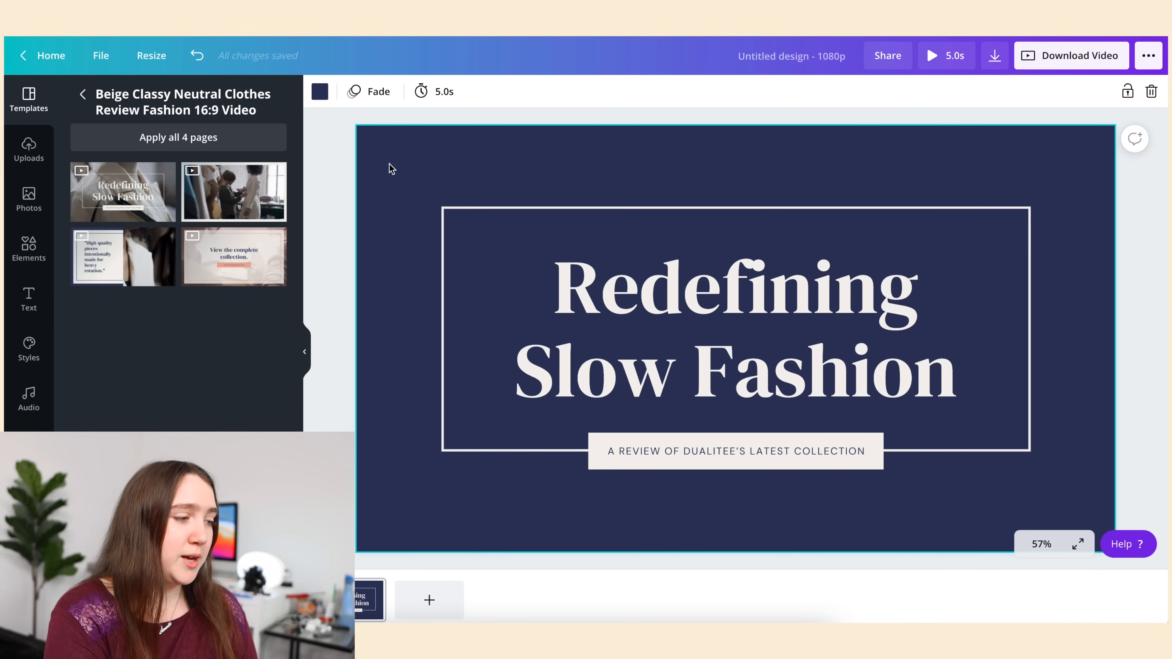
{"action": "mouse_move", "coordinate": [319, 91]}
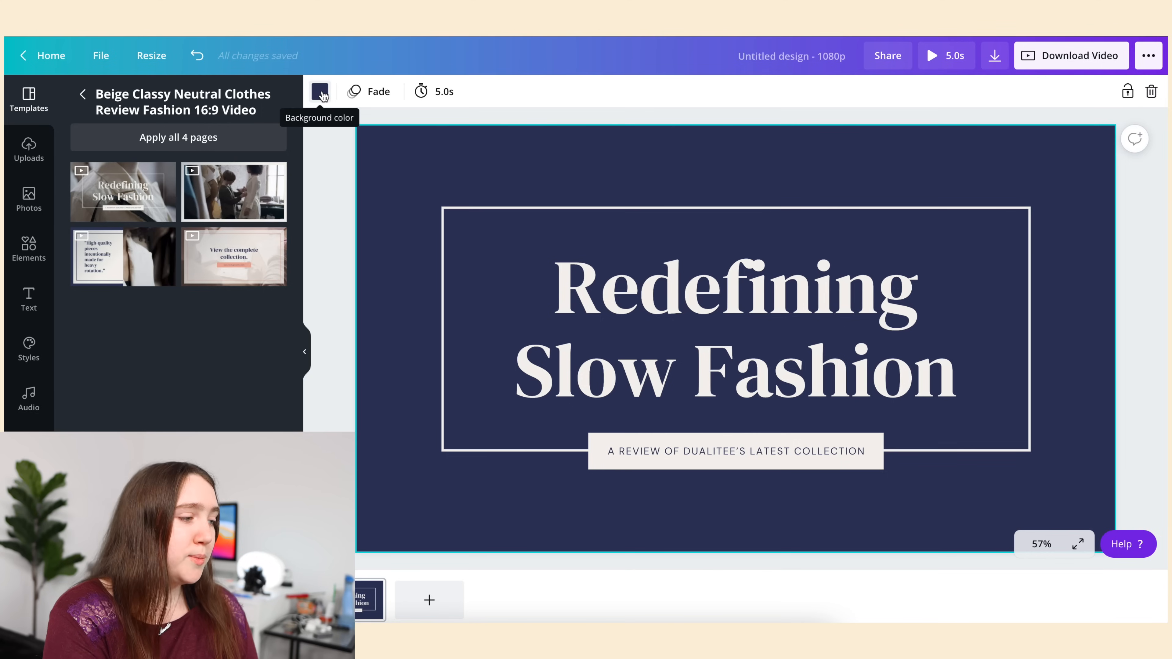
{"action": "left_click", "coordinate": [319, 91]}
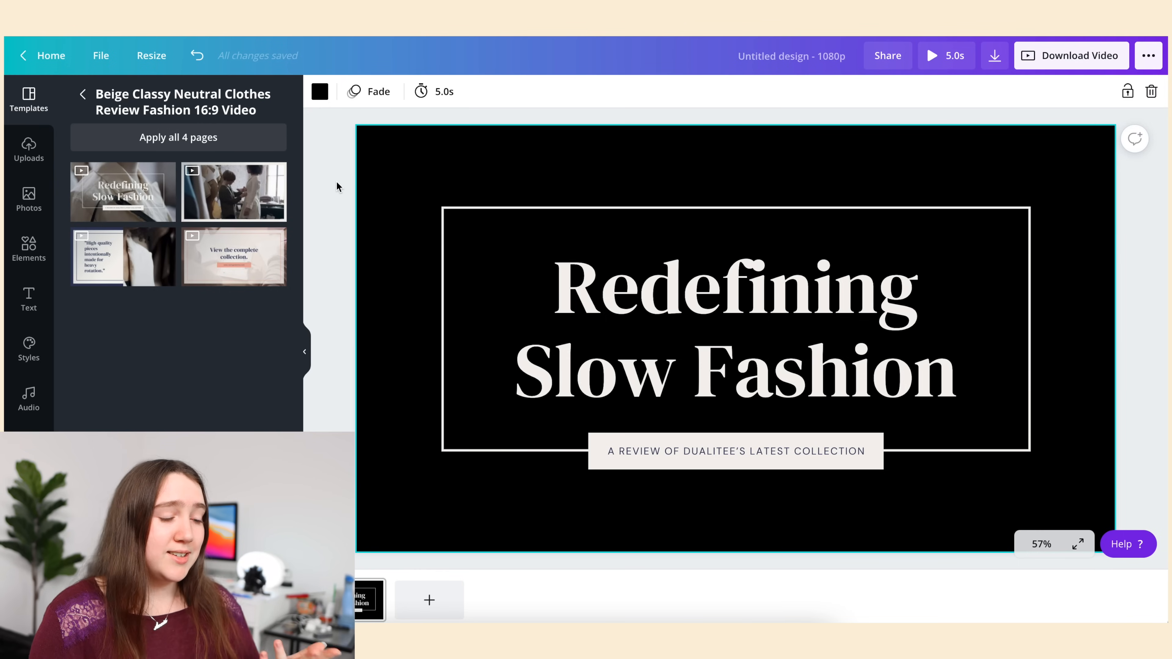
{"action": "left_click", "coordinate": [653, 334]}
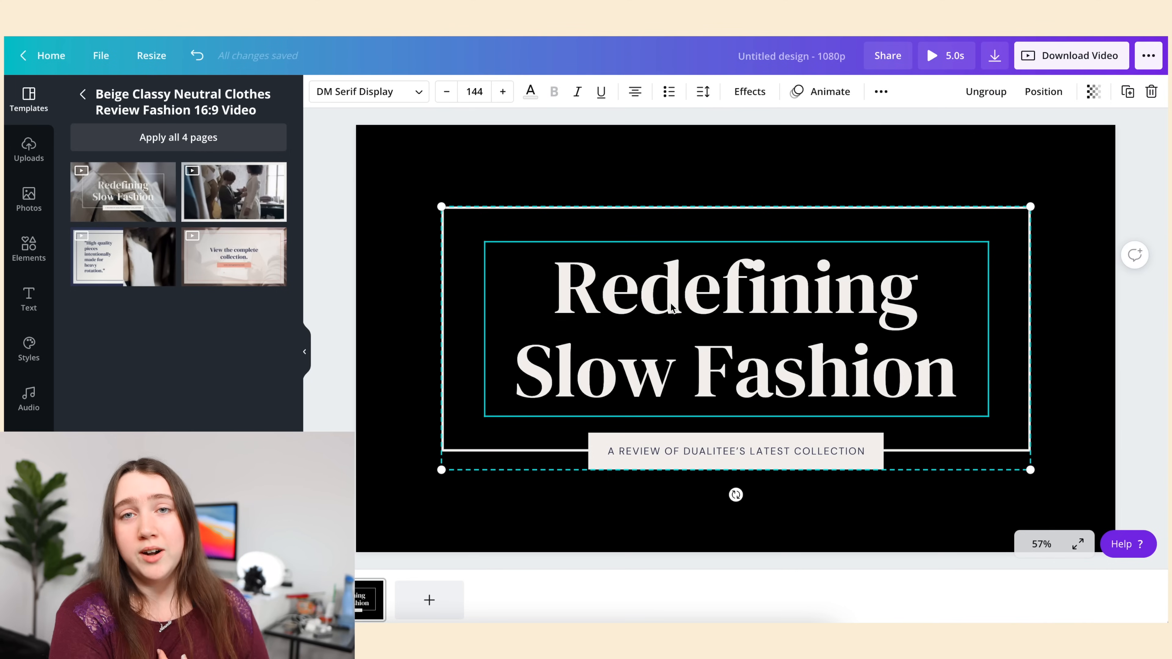
{"action": "type", "text": "HOW TO EDIT"}
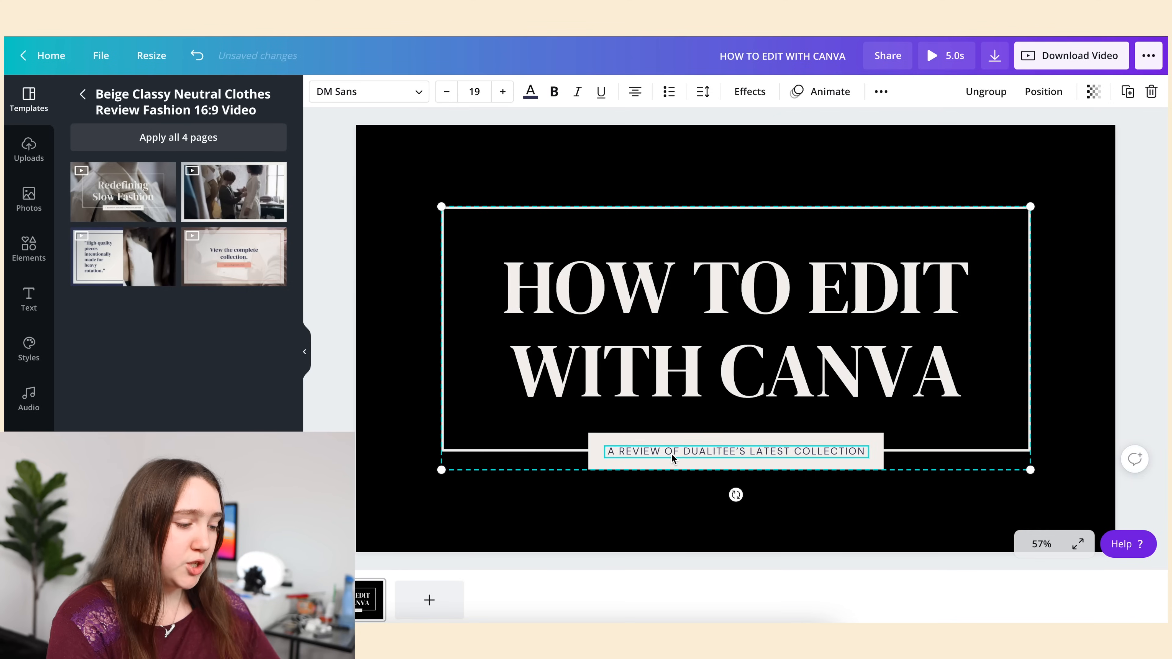
{"action": "type", "text": "HOW TO CREATE GRAPHICS"}
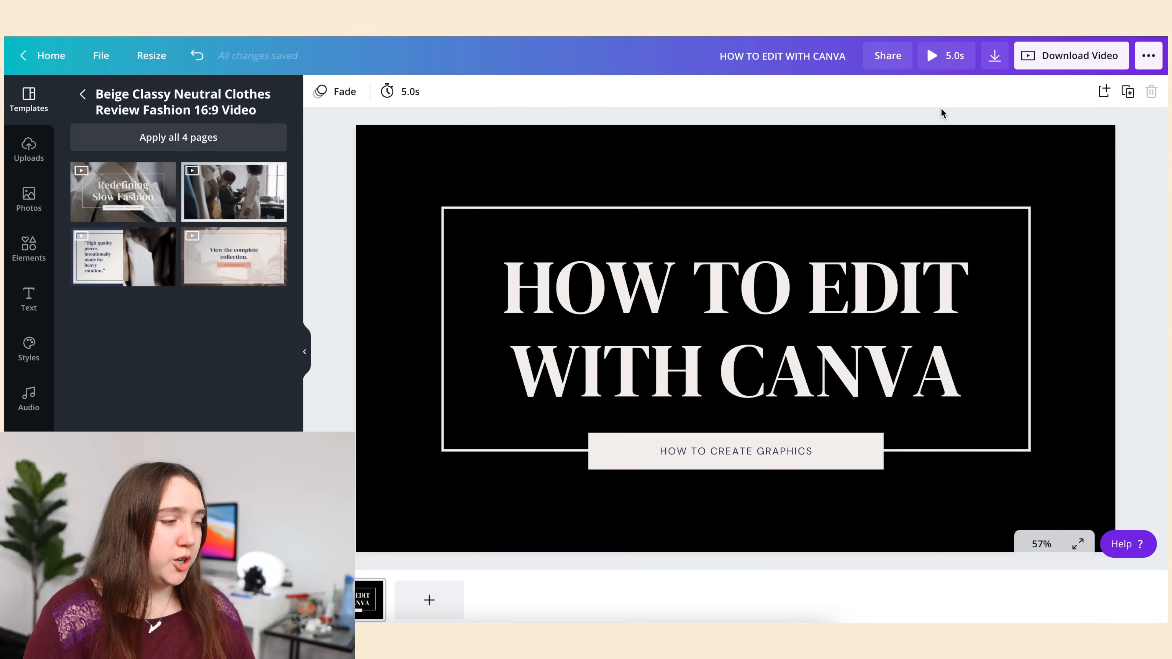
Switch the page animation from Fade to Baseline and preview the title slide.
{"action": "left_click", "coordinate": [336, 91]}
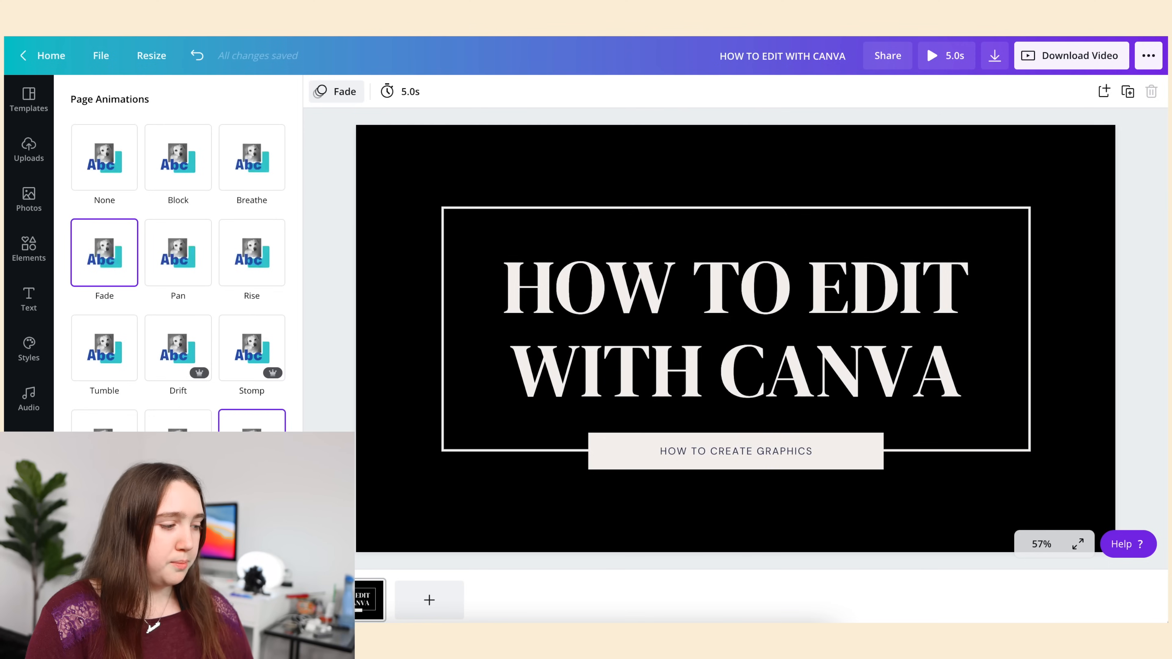
{"action": "left_click", "coordinate": [177, 430]}
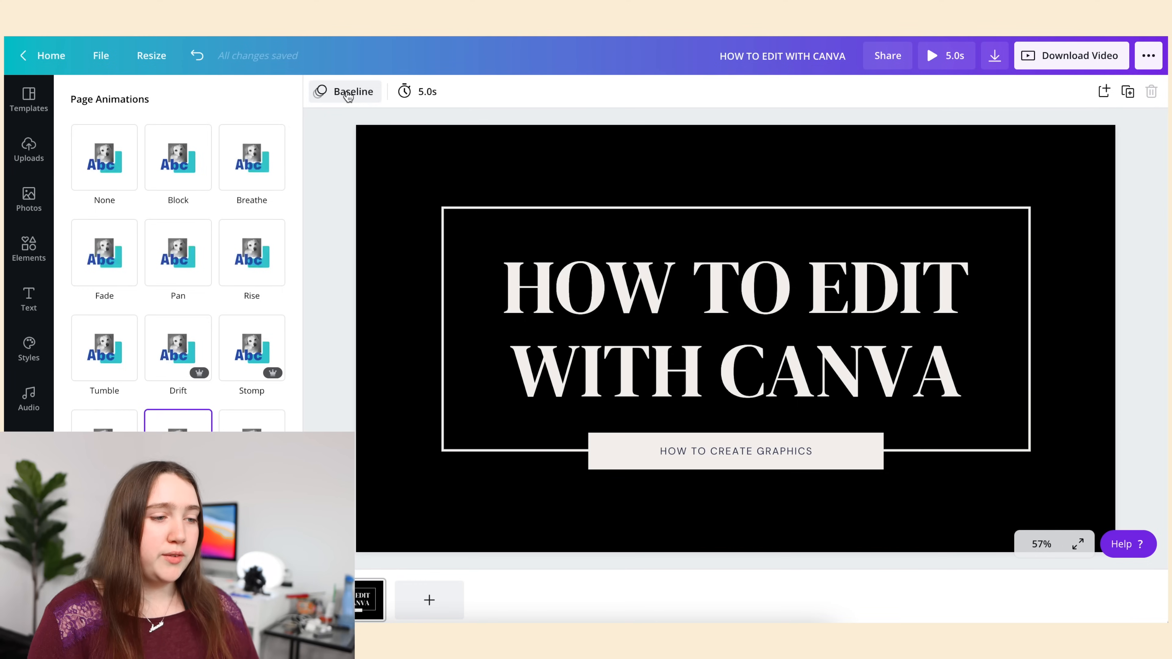
{"action": "left_click", "coordinate": [930, 55]}
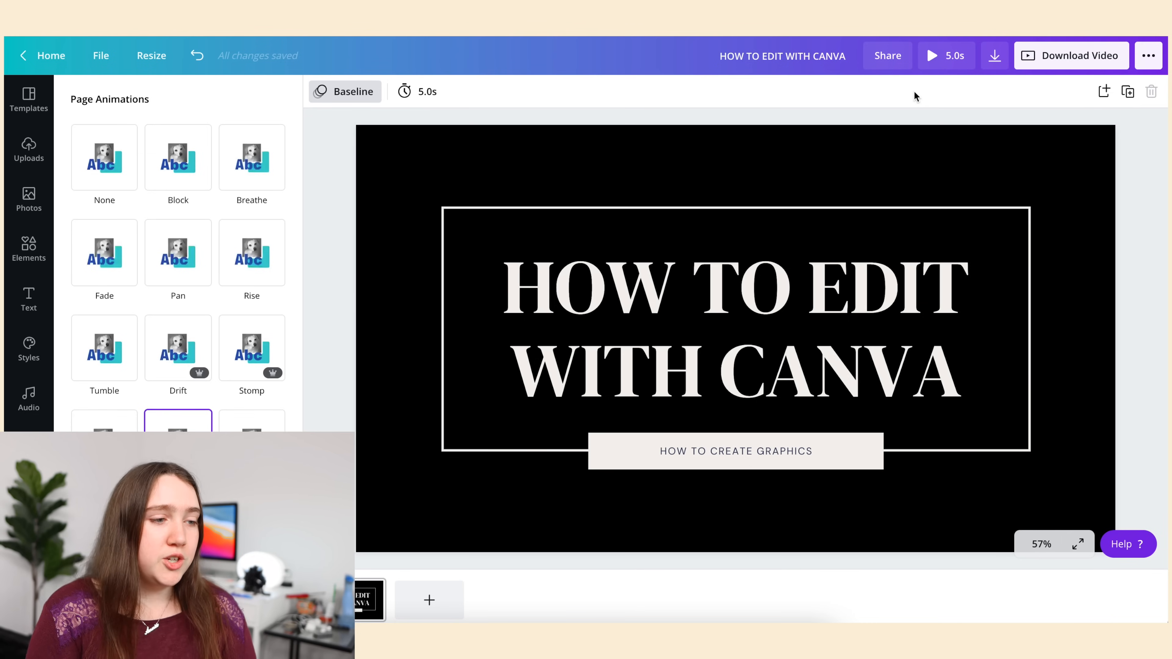
Download the title slide video and start a fresh blank 1080p video design.
{"action": "left_click", "coordinate": [994, 56]}
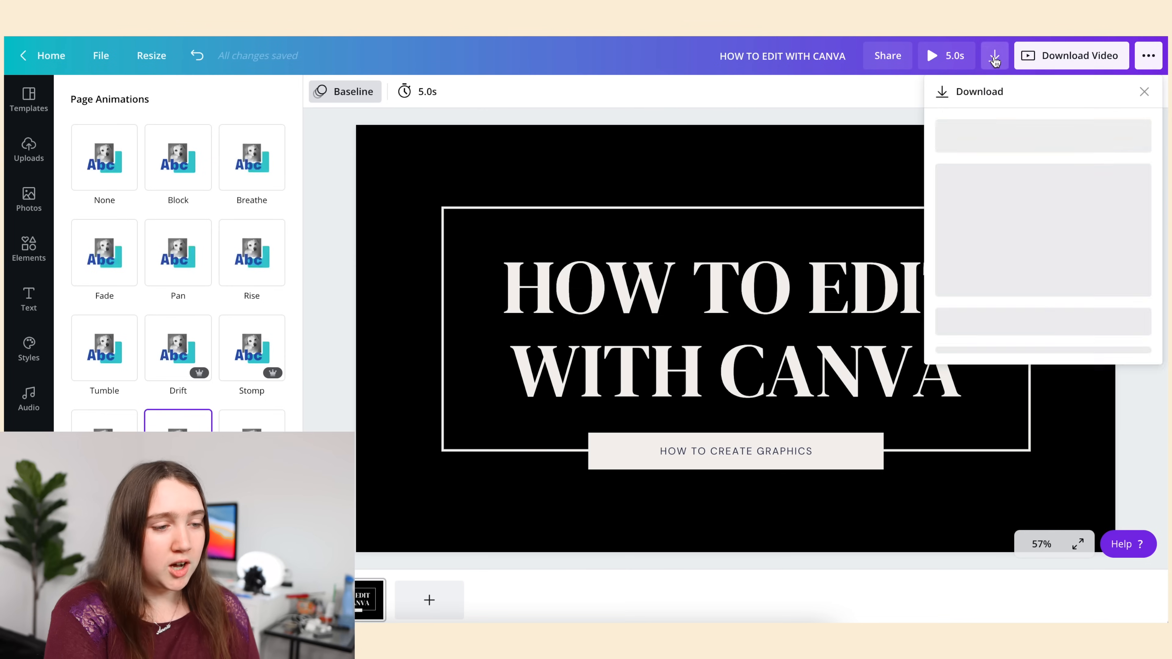
{"action": "left_click", "coordinate": [994, 56]}
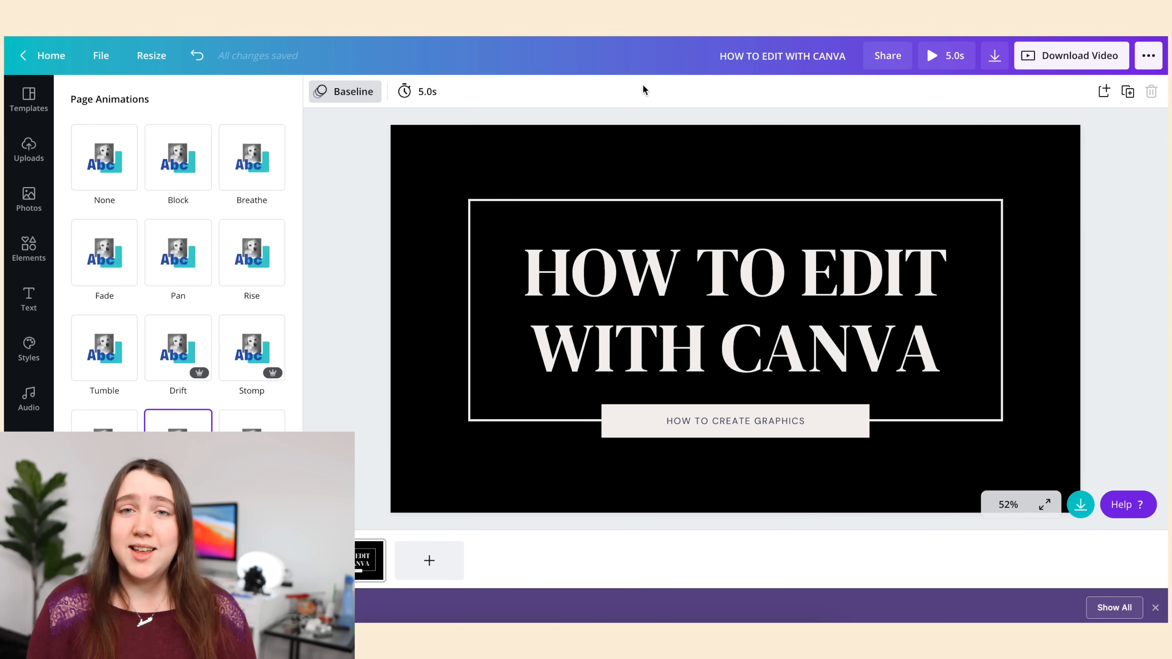
{"action": "left_click", "coordinate": [51, 55]}
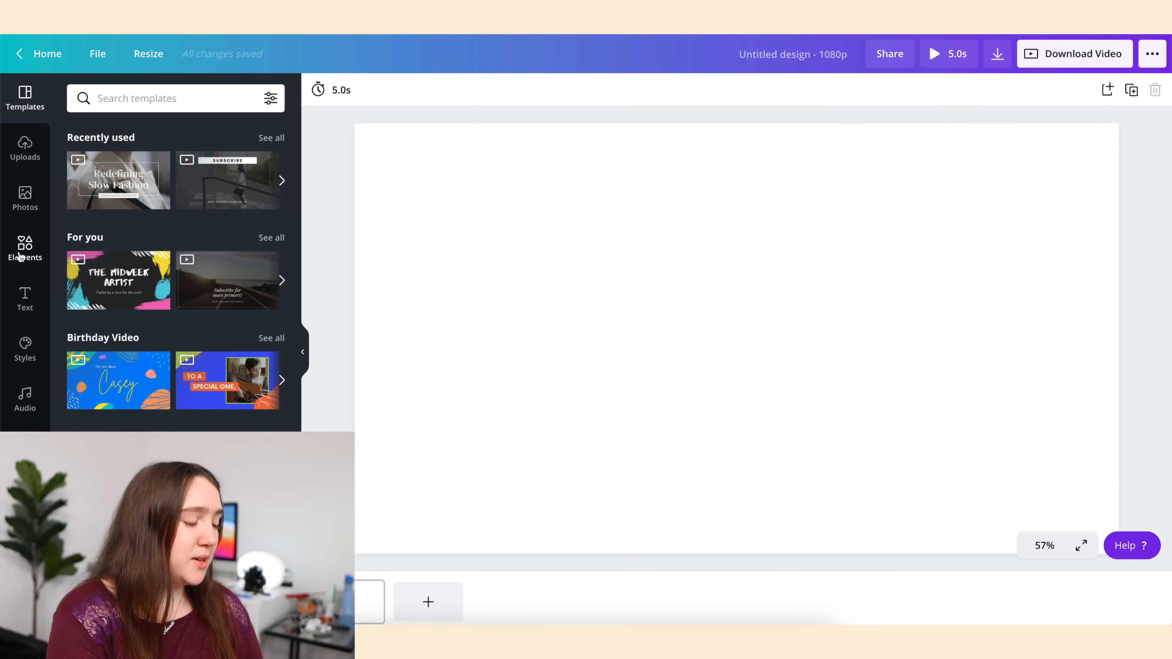
Add the dark SUBSCRIBE button with bell icon from Elements to the centre of the page.
{"action": "left_click", "coordinate": [25, 247]}
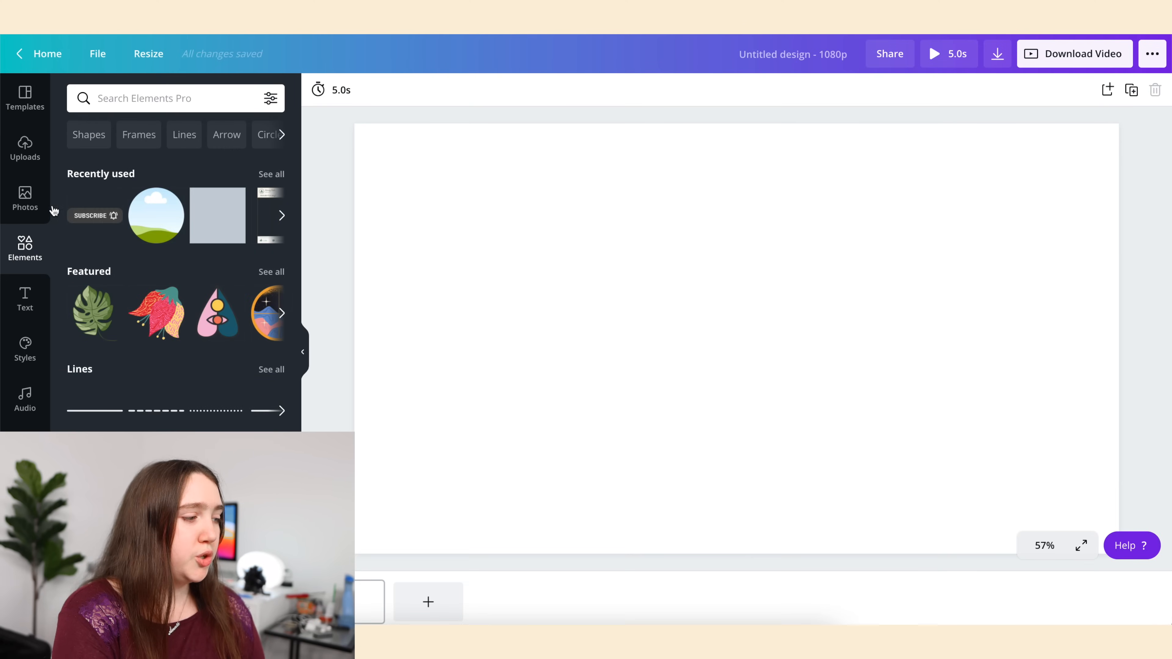
{"action": "type", "text": "su"}
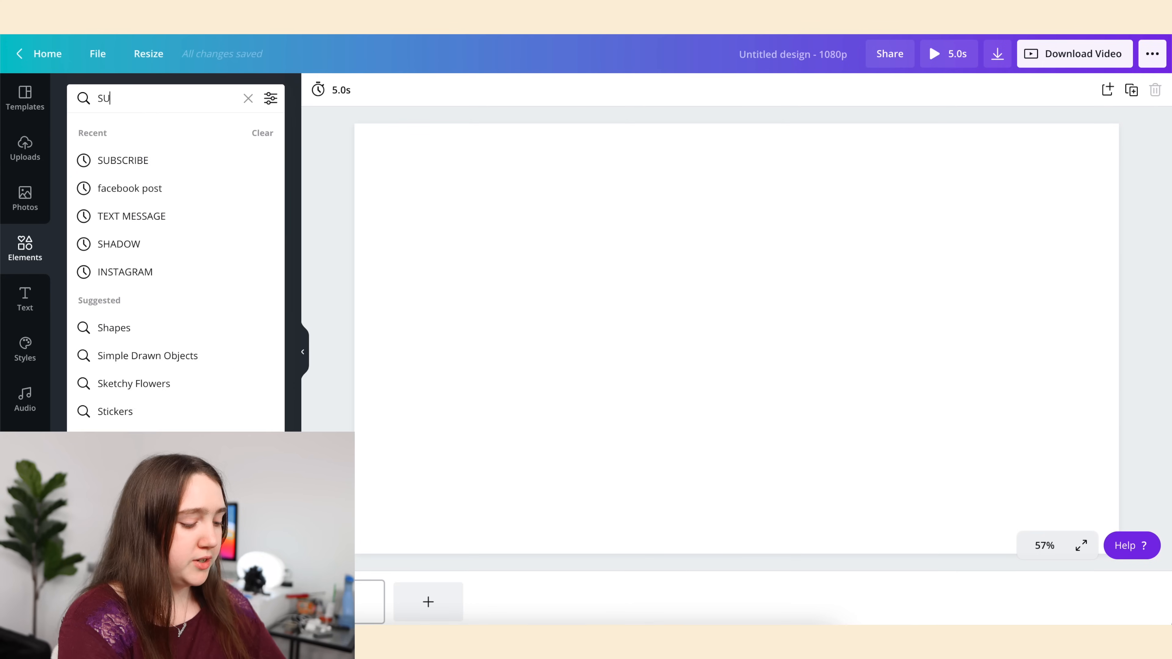
{"action": "left_click", "coordinate": [123, 160]}
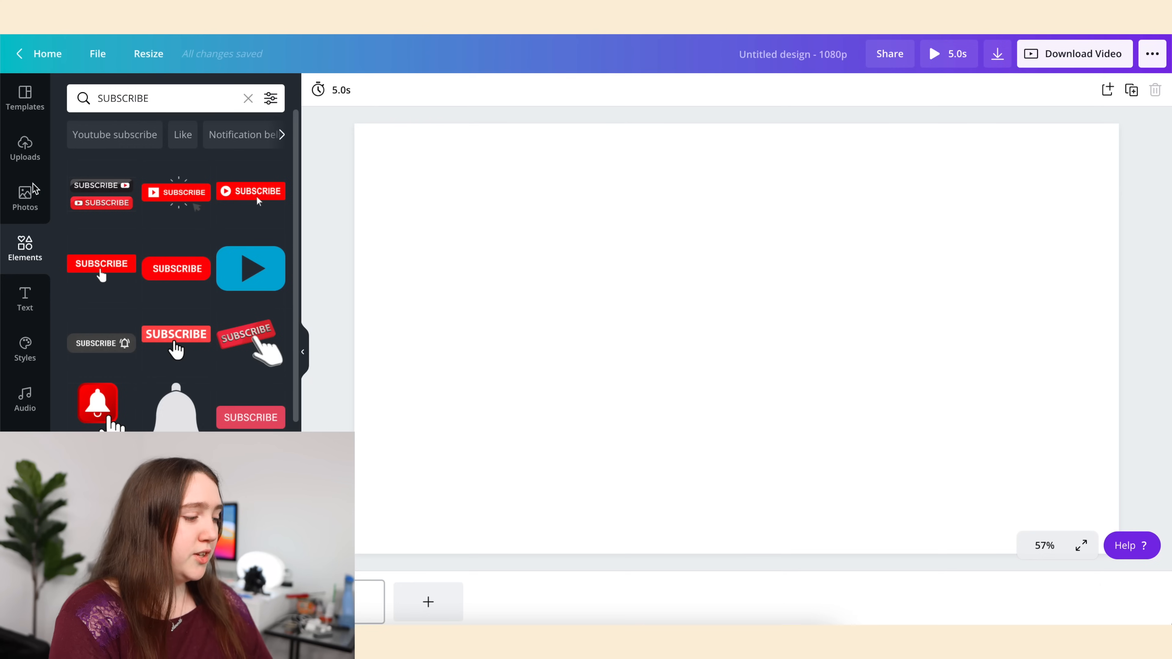
{"action": "left_click", "coordinate": [101, 343]}
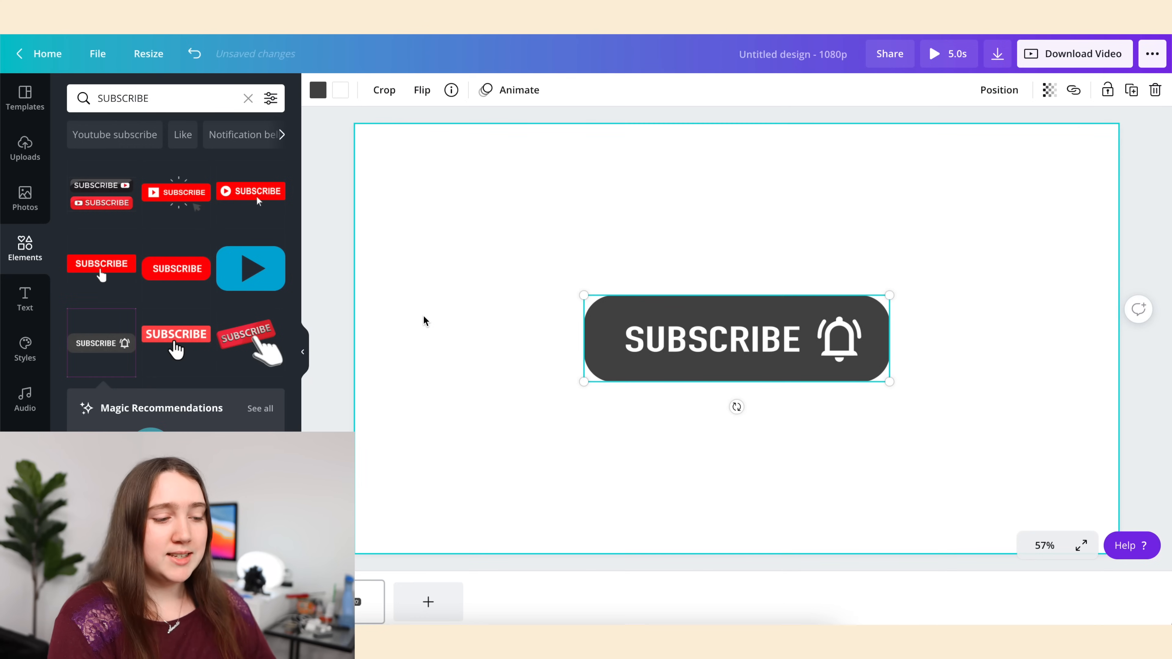
{"action": "left_click", "coordinate": [425, 321]}
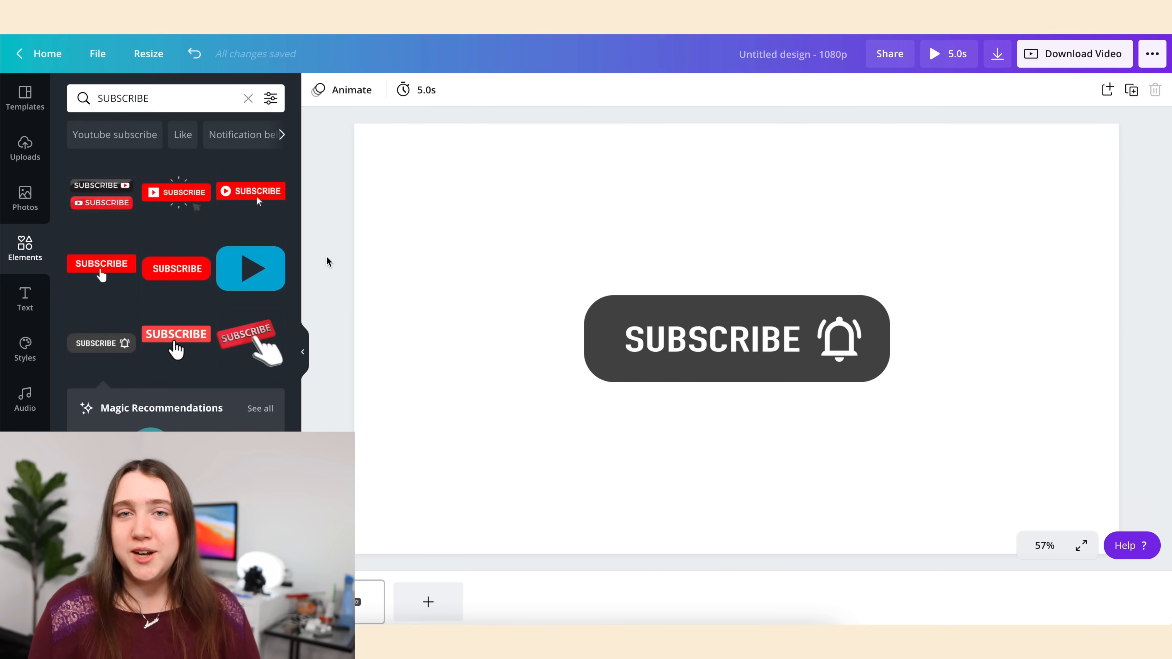
{"action": "mouse_move", "coordinate": [333, 182]}
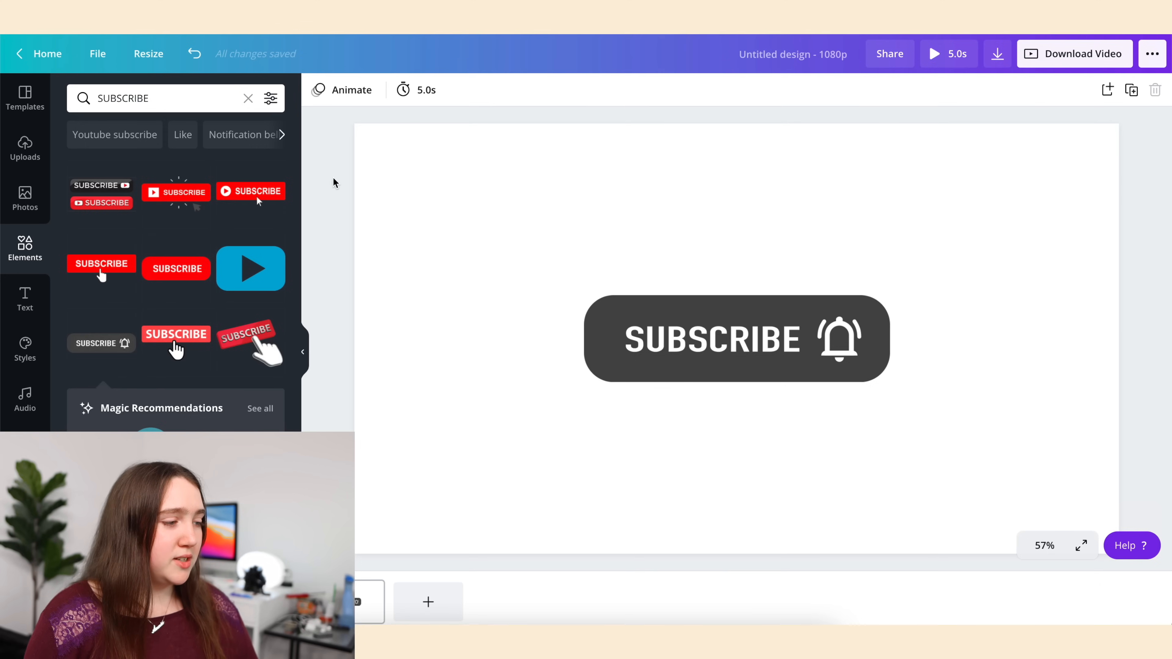
{"action": "left_click", "coordinate": [343, 89]}
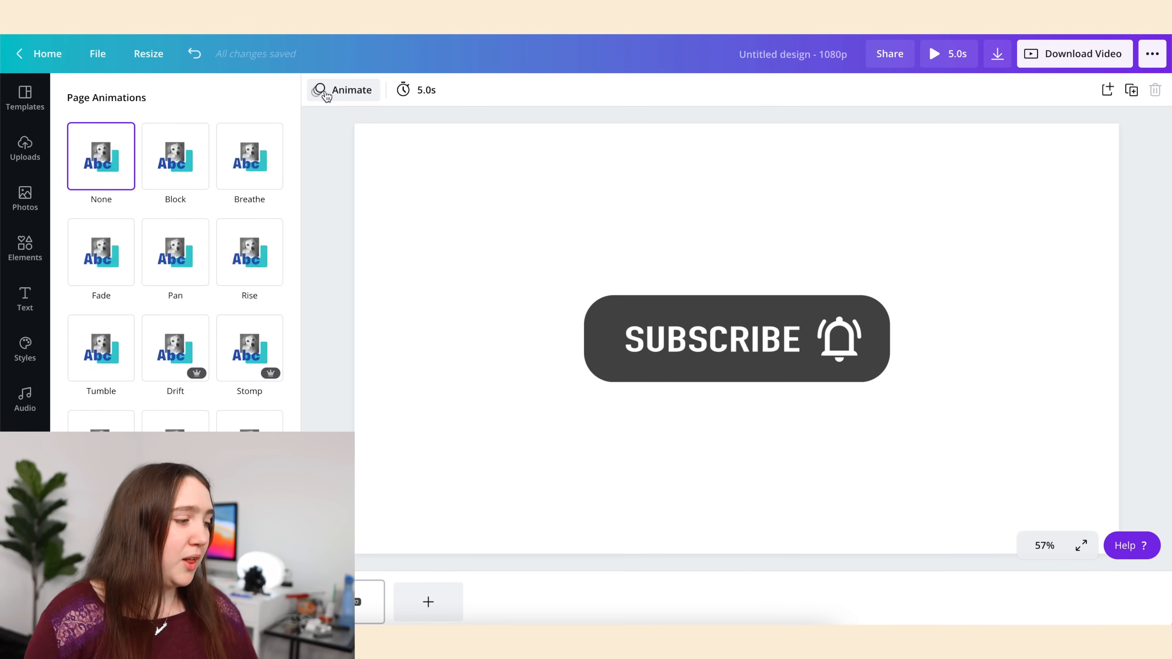
Give the SUBSCRIBE page the Pop animation after previewing another option.
{"action": "left_click", "coordinate": [249, 347]}
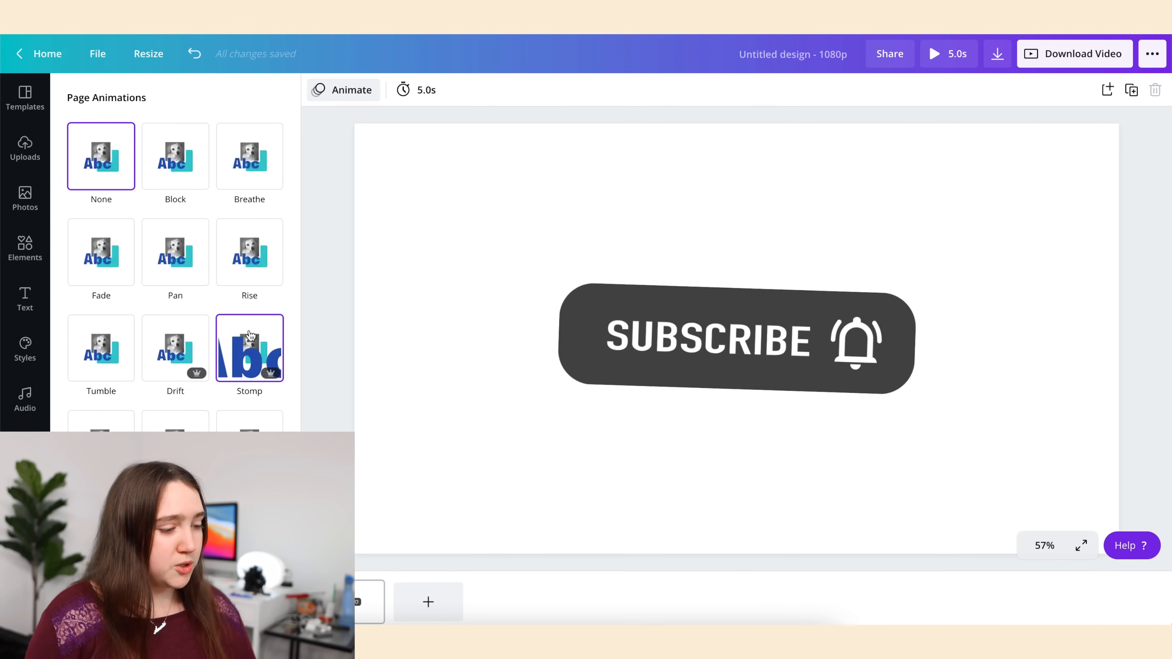
{"action": "left_click", "coordinate": [249, 422]}
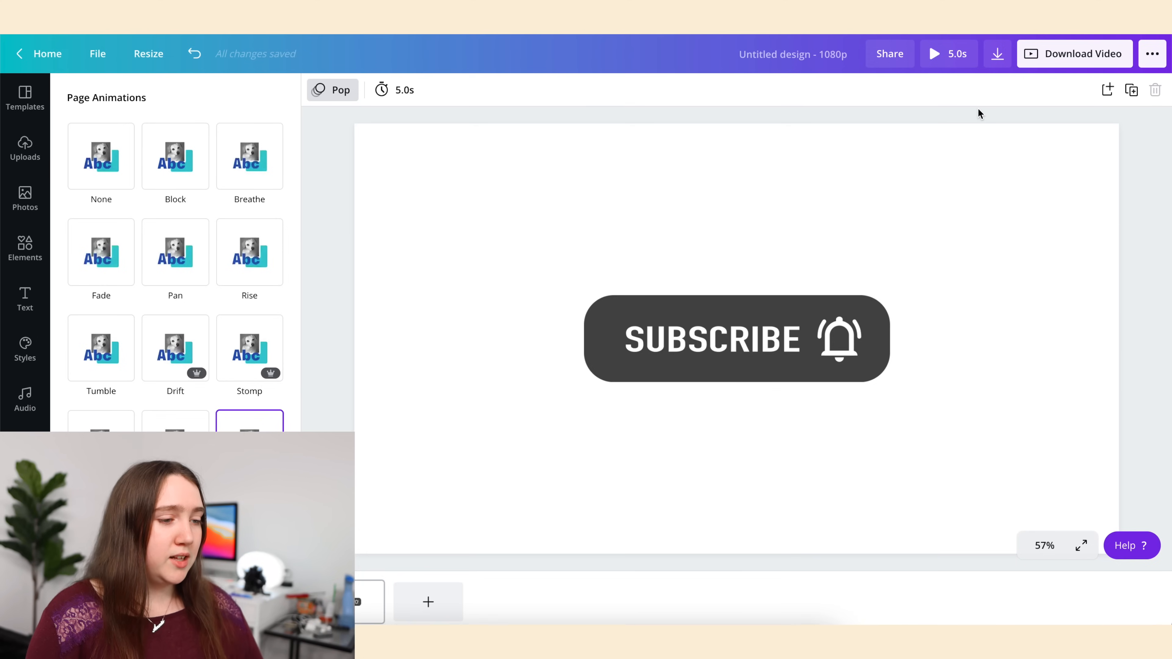
{"action": "left_click", "coordinate": [25, 248]}
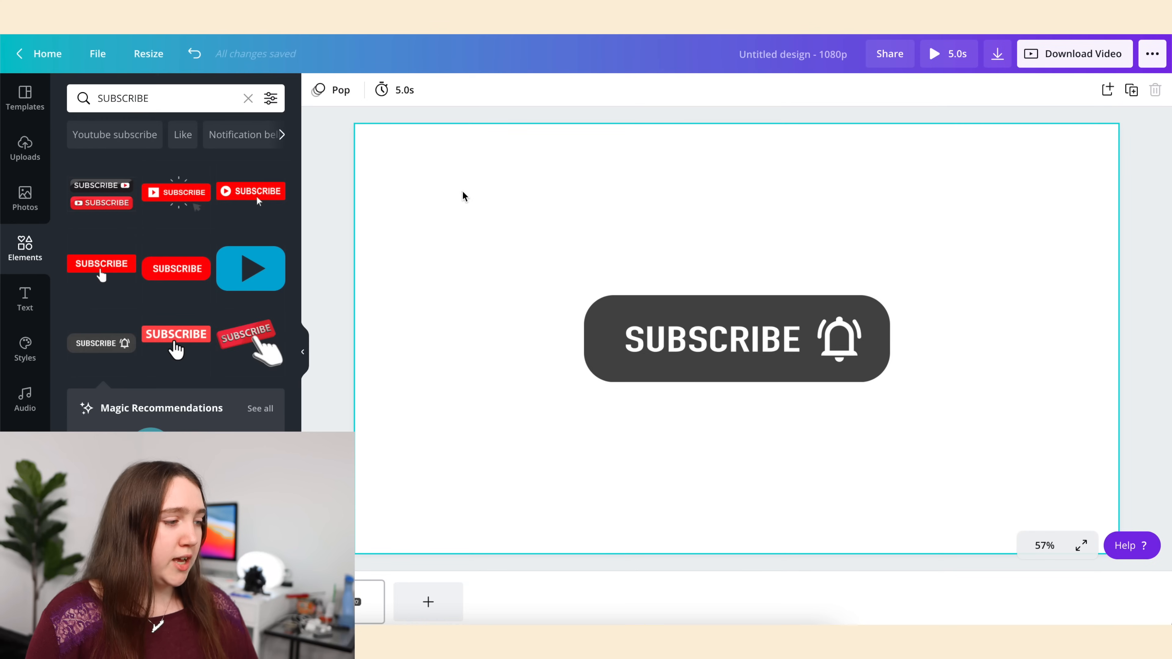
Make the page background green behind SUBSCRIBE, then return to the Canva home page.
{"action": "left_click", "coordinate": [317, 90]}
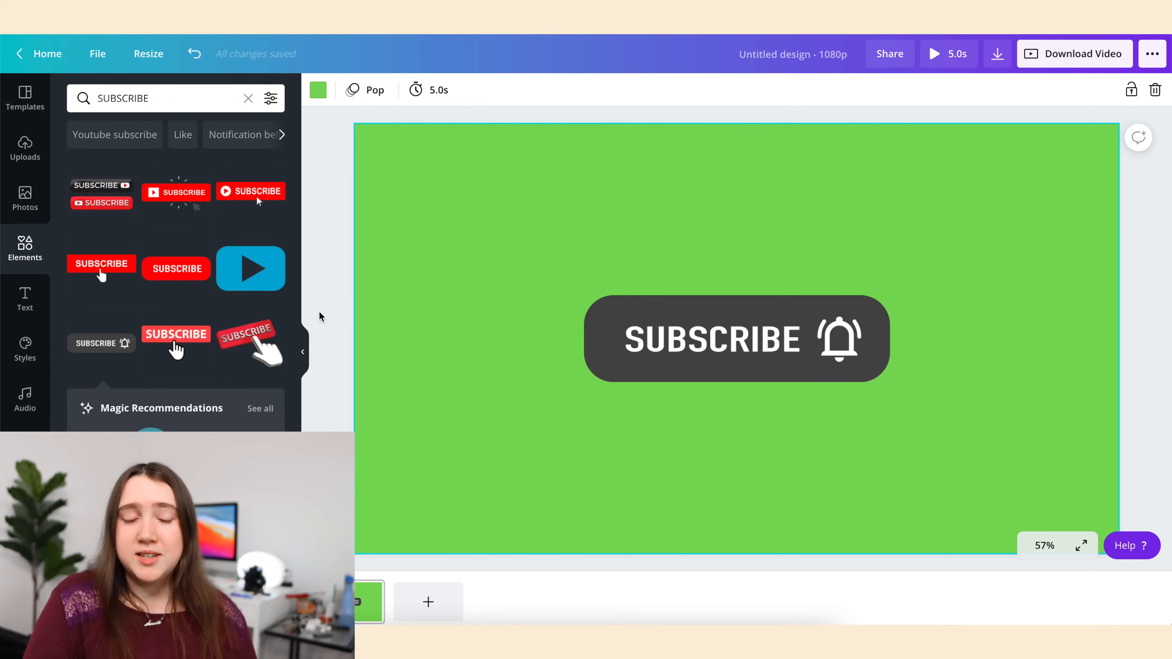
{"action": "left_click", "coordinate": [996, 53]}
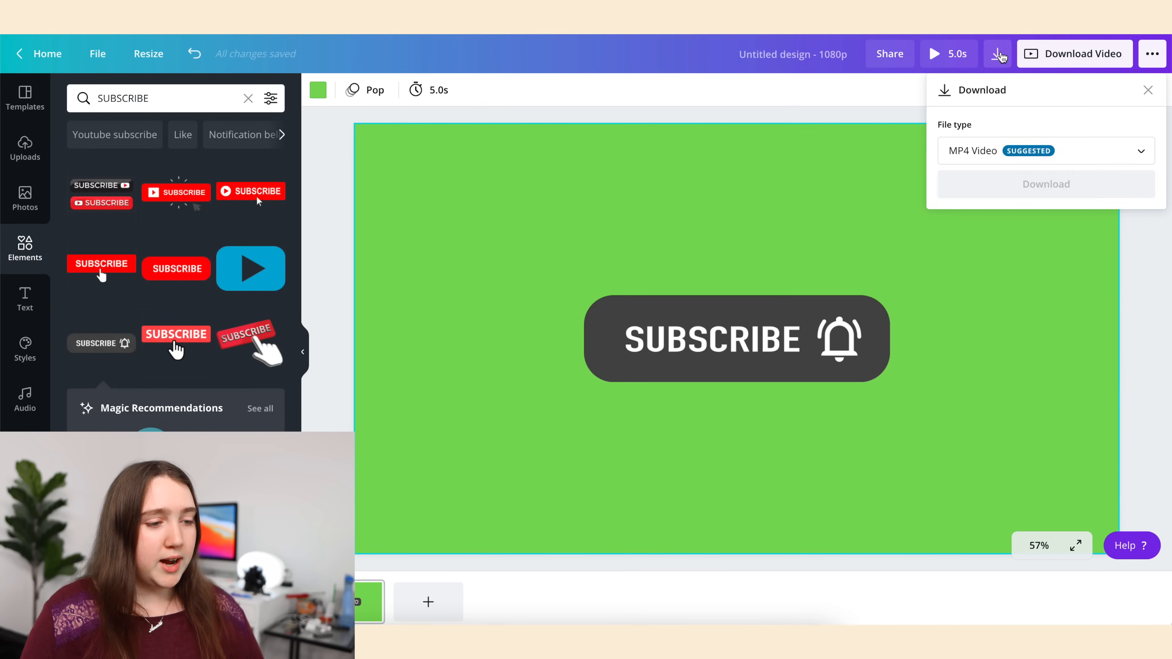
{"action": "left_click", "coordinate": [1046, 184]}
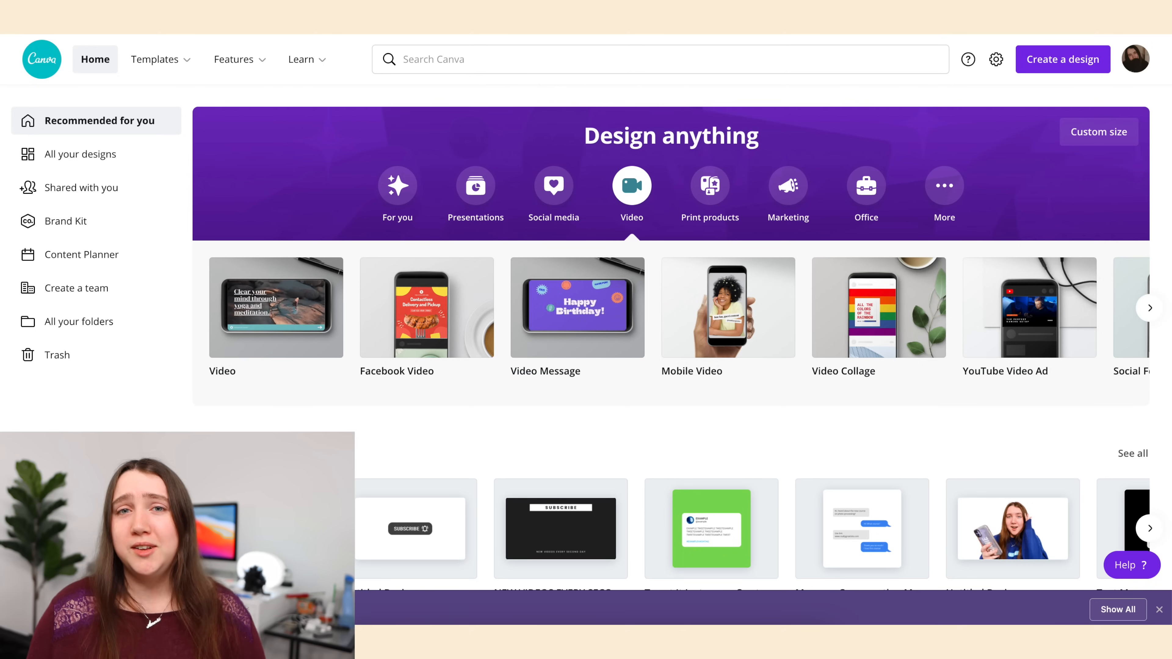
Open the saved HELP ME design from the ICONS/OVERLAYS folder.
{"action": "left_click", "coordinate": [396, 186]}
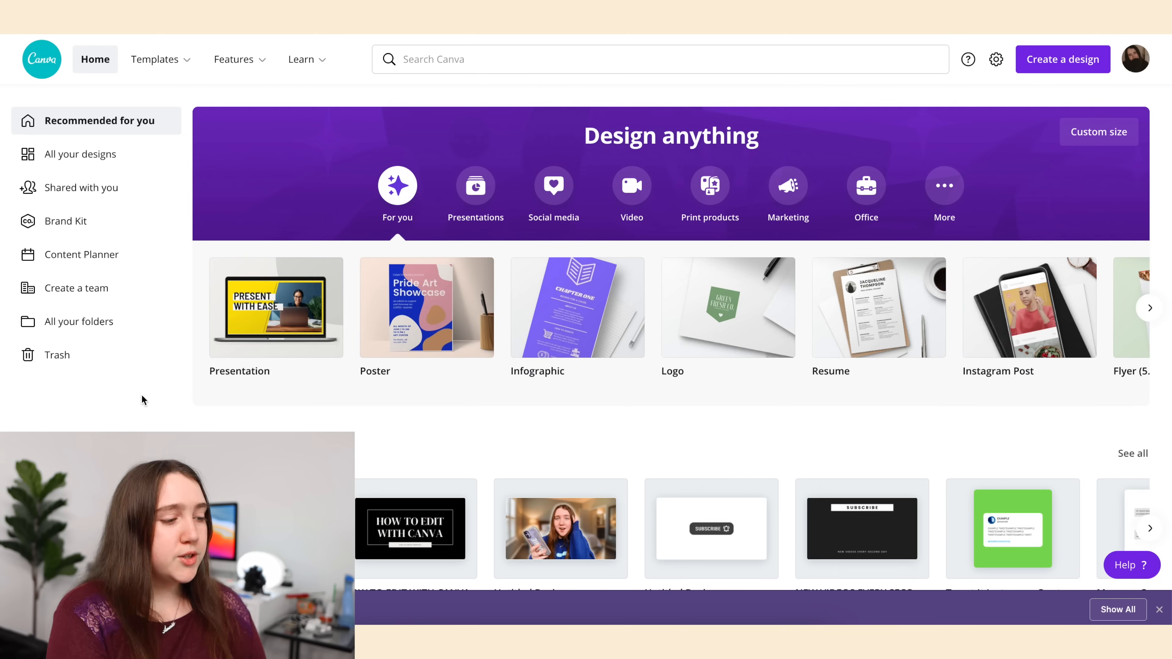
{"action": "left_click", "coordinate": [78, 322]}
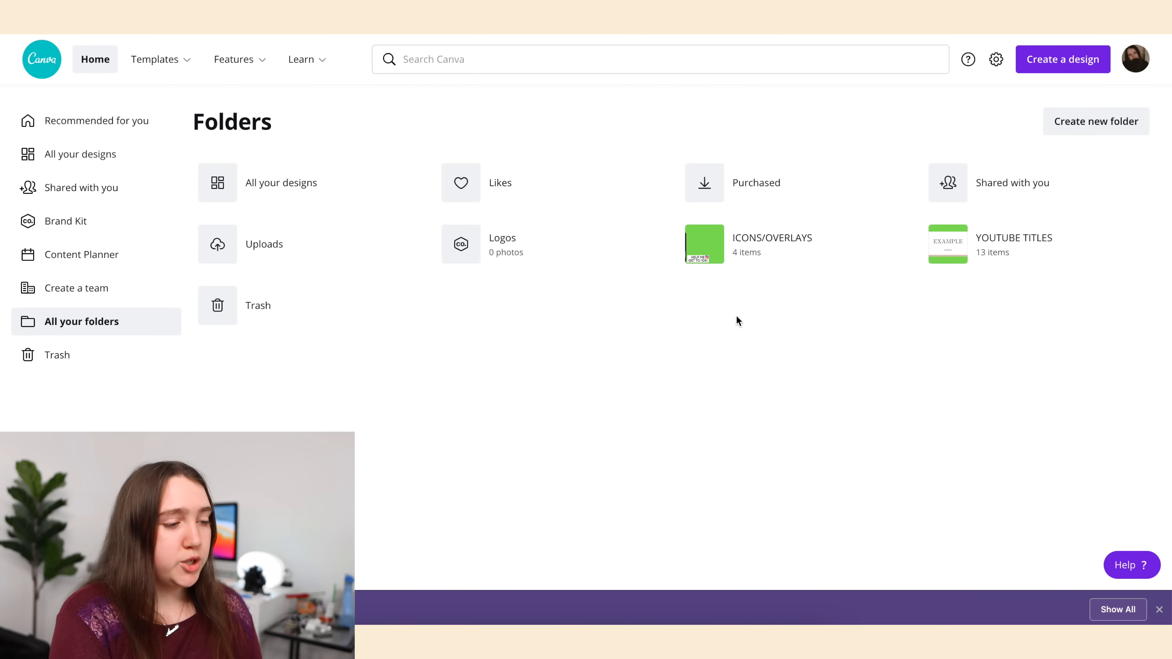
{"action": "left_click", "coordinate": [703, 243]}
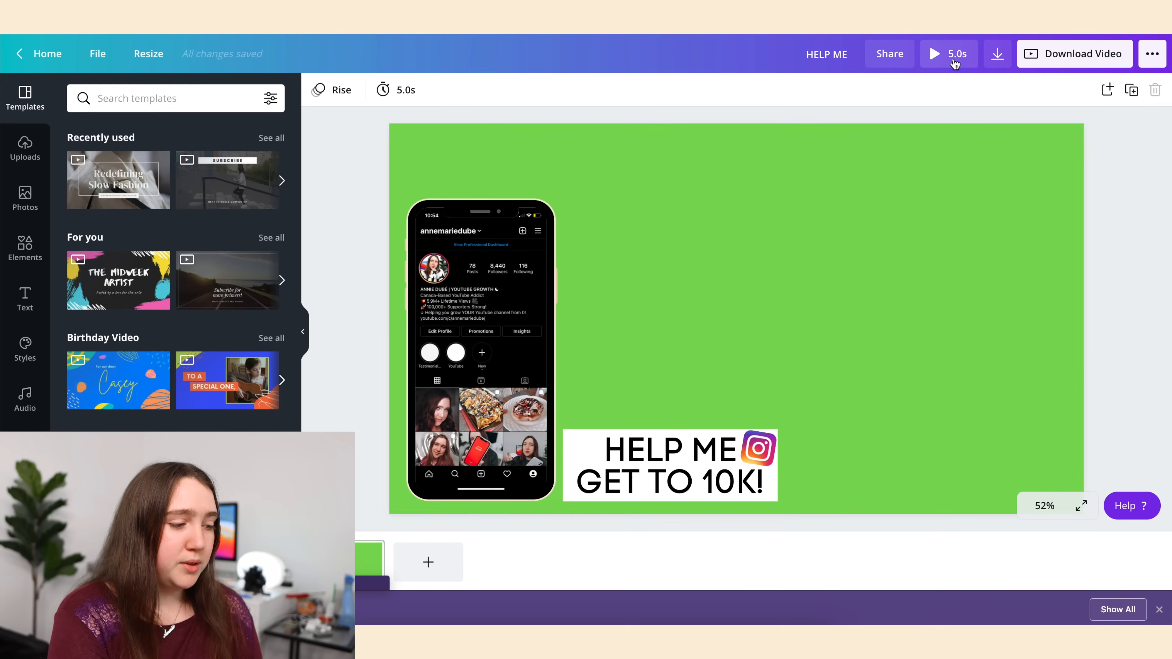
Play a preview of the HELP ME phone animation and return to editing.
{"action": "left_click", "coordinate": [933, 54]}
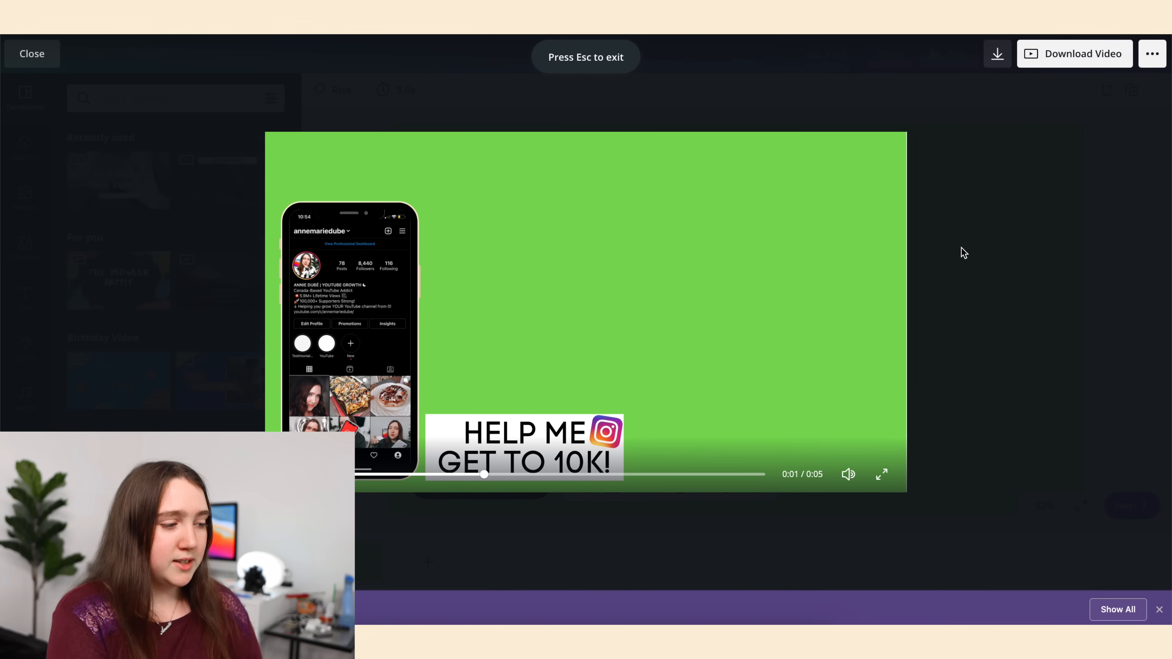
{"action": "left_click", "coordinate": [585, 312]}
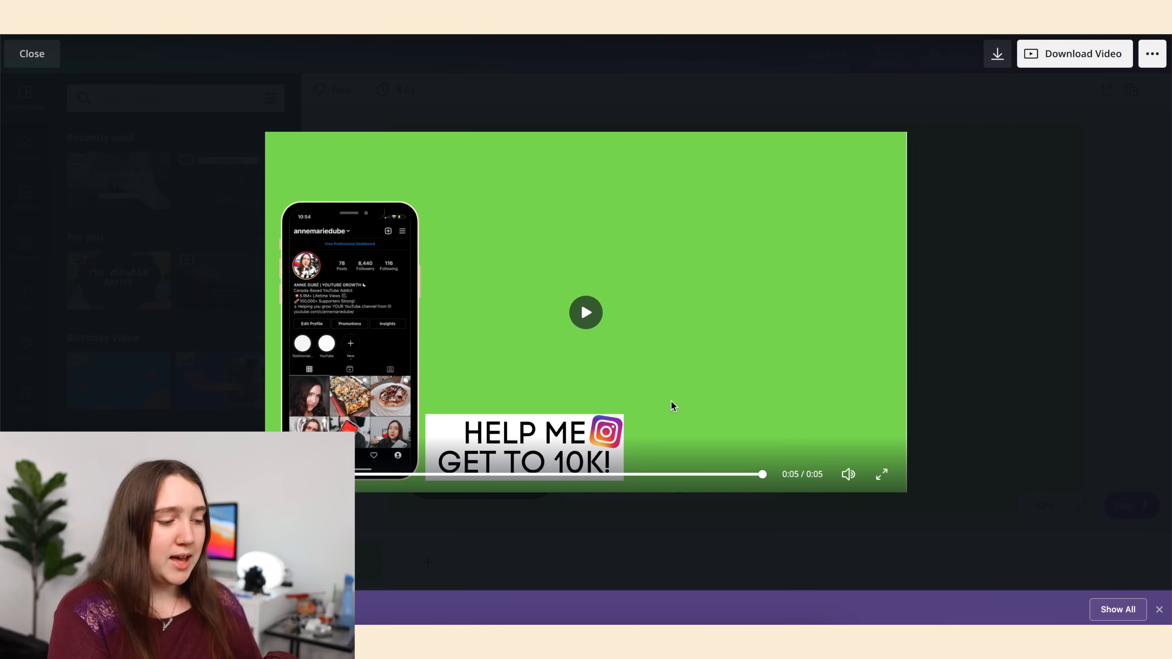
{"action": "left_click", "coordinate": [31, 53]}
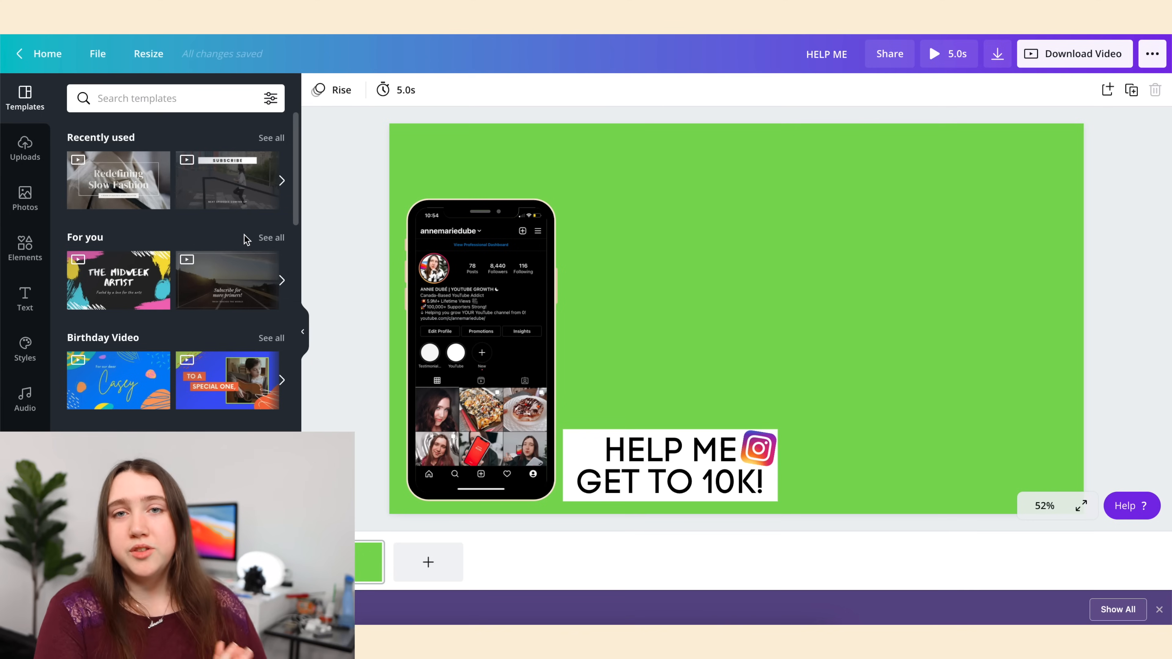
Search Elements for IPHONE mockups, preview again, and bring up the download options.
{"action": "left_click", "coordinate": [25, 248]}
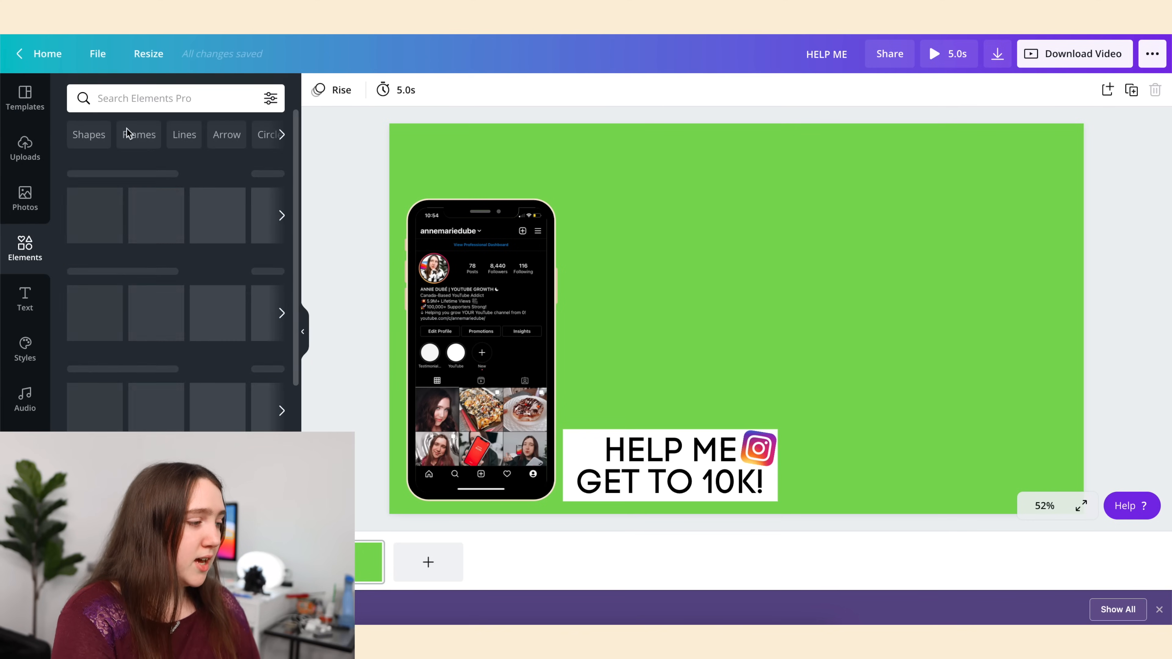
{"action": "type", "text": "IPHONE"}
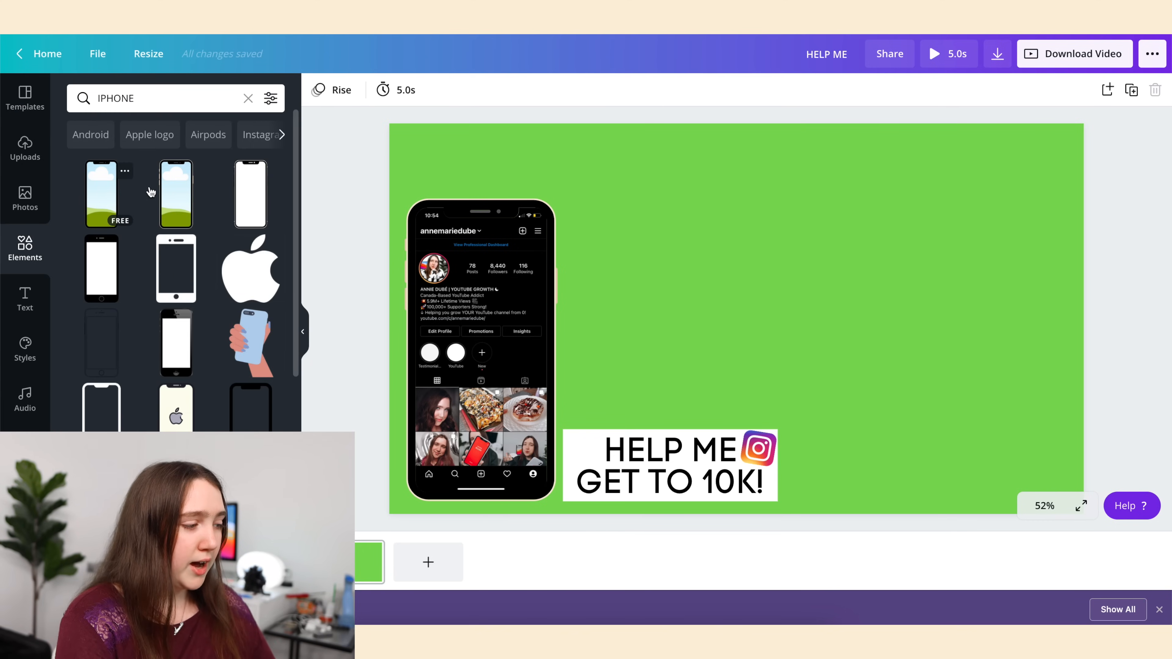
{"action": "mouse_move", "coordinate": [100, 186]}
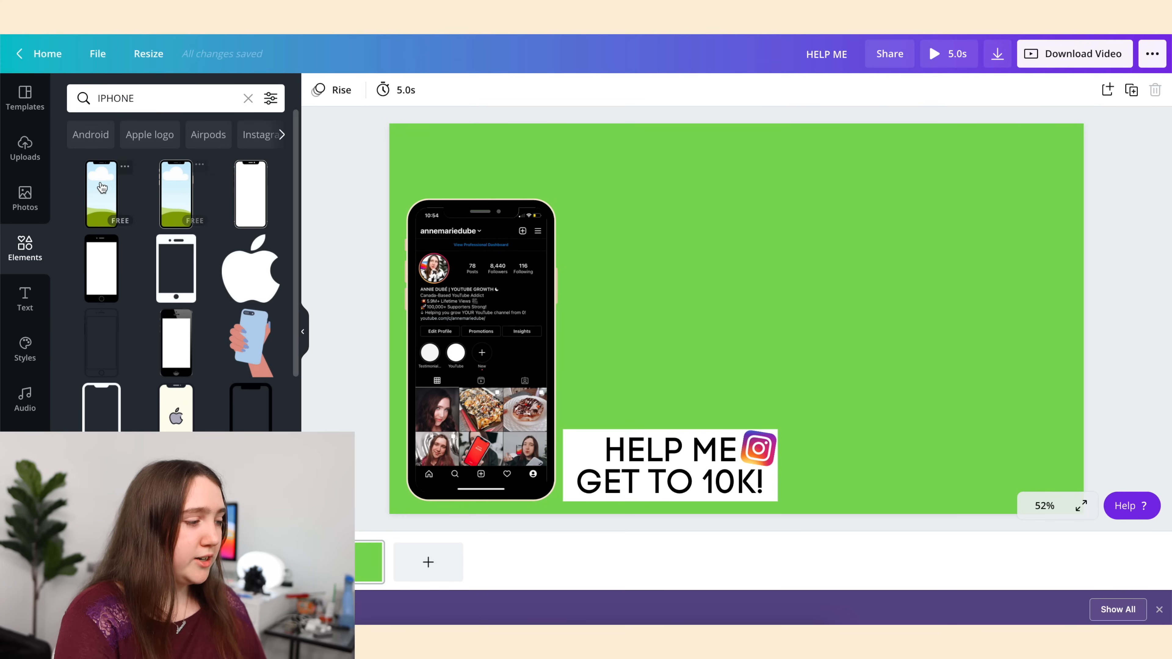
{"action": "left_click", "coordinate": [101, 193]}
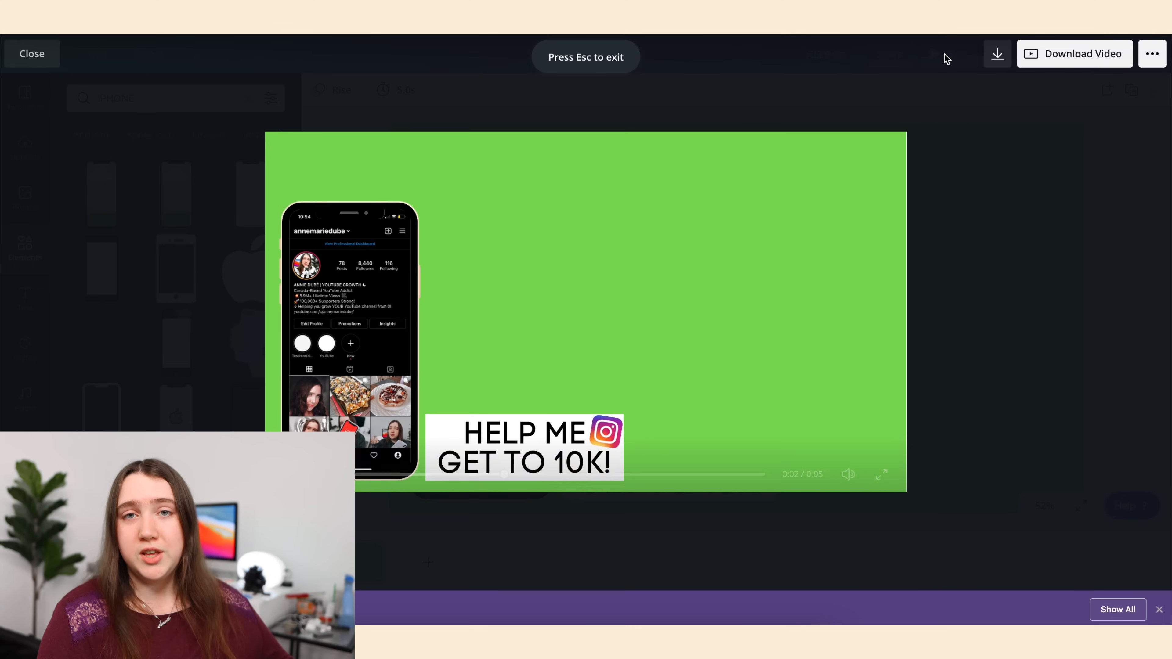
{"action": "left_click", "coordinate": [996, 53]}
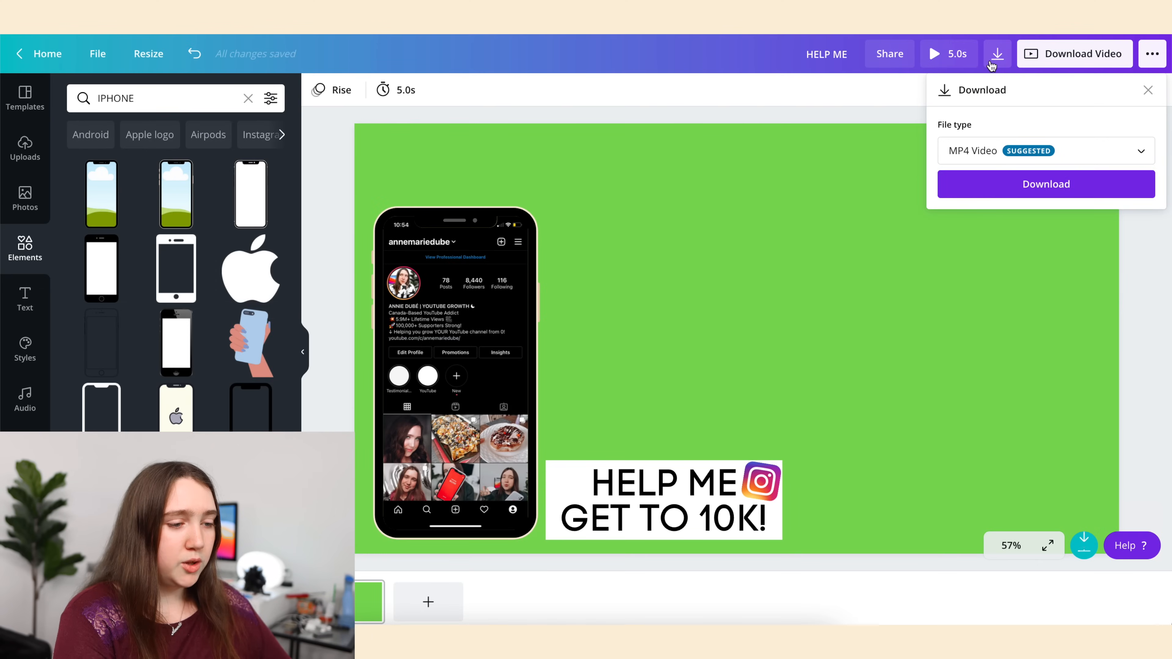
{"action": "left_click", "coordinate": [1045, 184]}
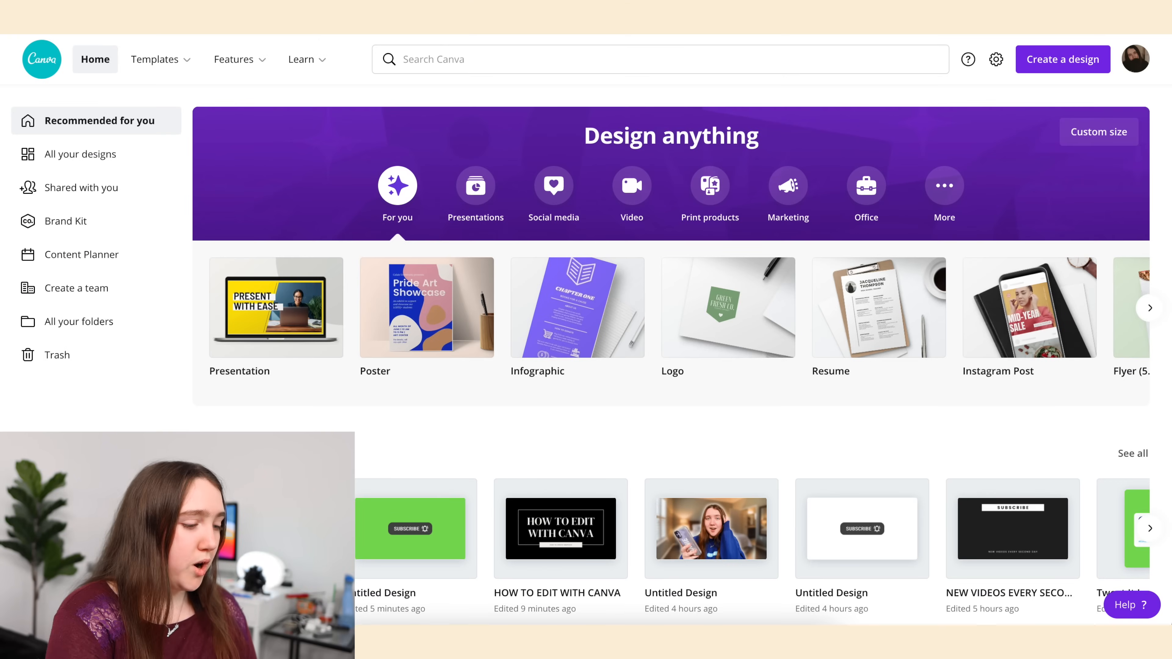
Show the finished example thumbnail design, then leave it for the home page.
{"action": "left_click", "coordinate": [711, 529]}
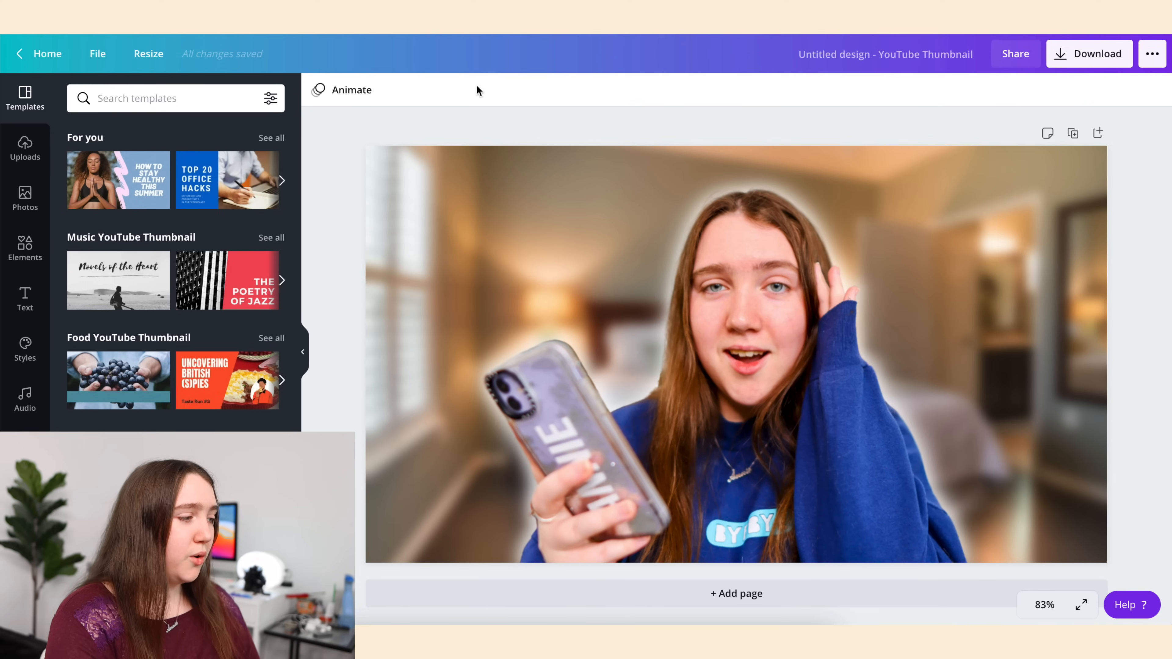
{"action": "left_click", "coordinate": [38, 53]}
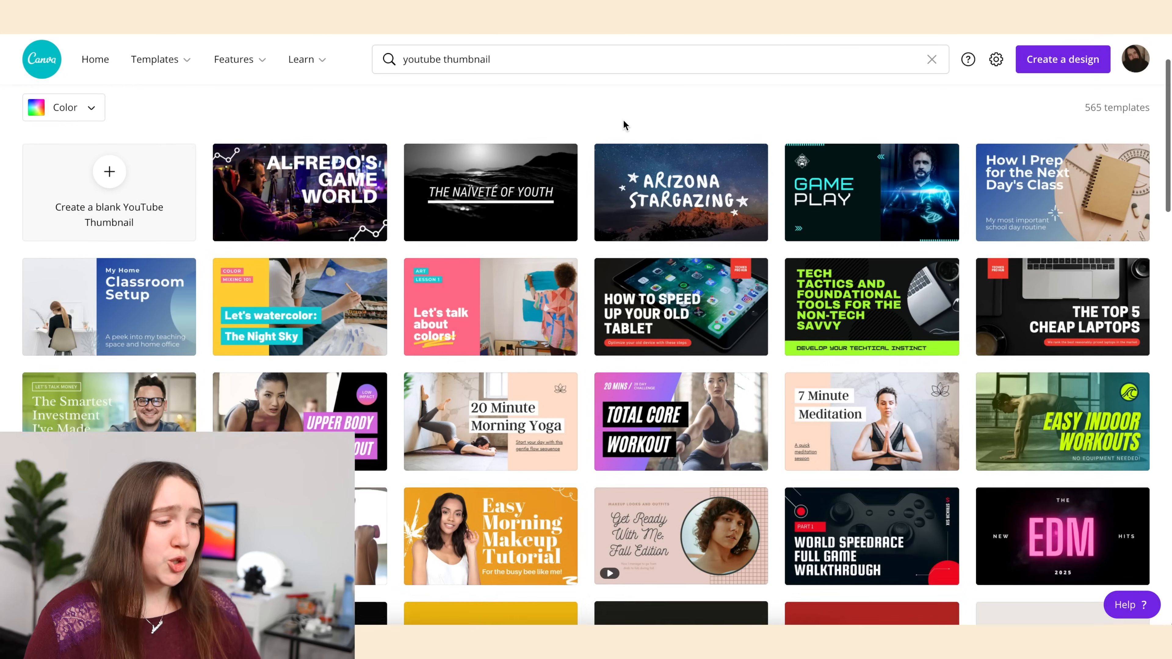
{"action": "scroll", "scroll_direction": "down", "scroll_amount": 3}
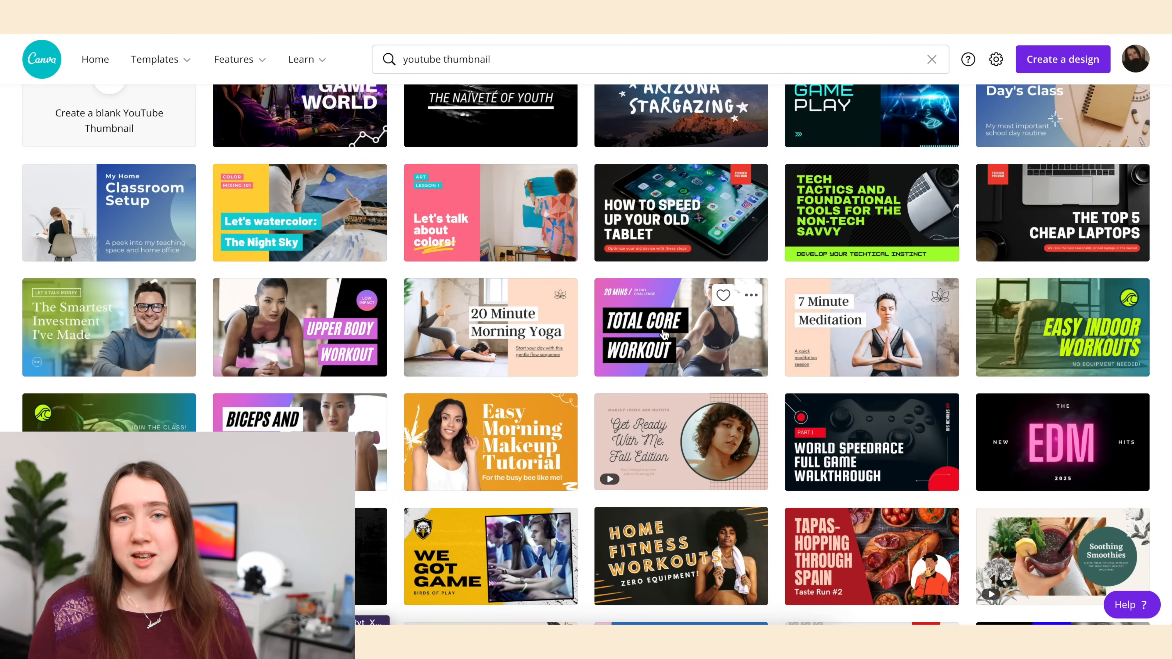
{"action": "scroll", "scroll_direction": "down", "scroll_amount": 3}
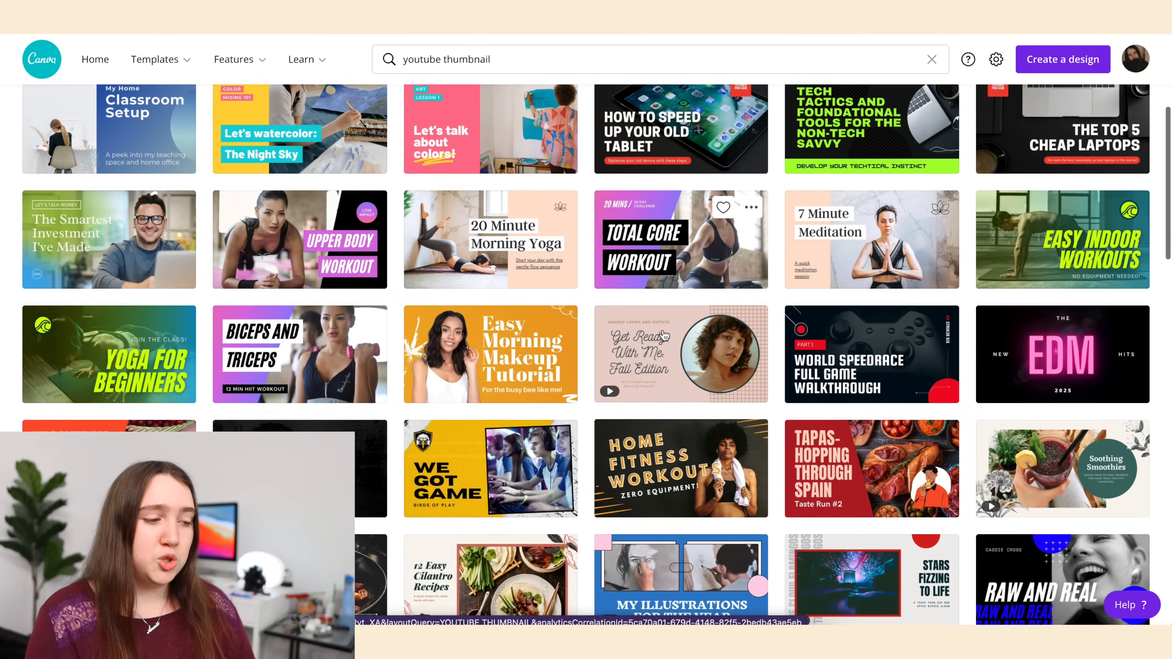
{"action": "scroll", "scroll_direction": "down", "scroll_amount": 3}
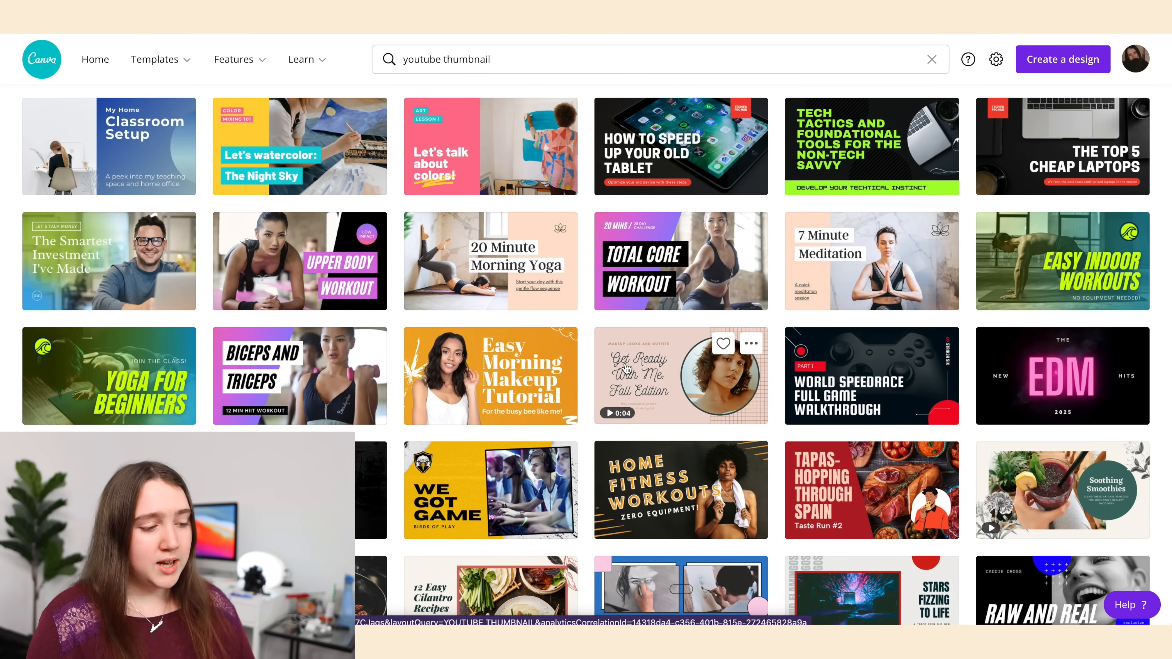
{"action": "scroll", "scroll_direction": "down", "scroll_amount": 3}
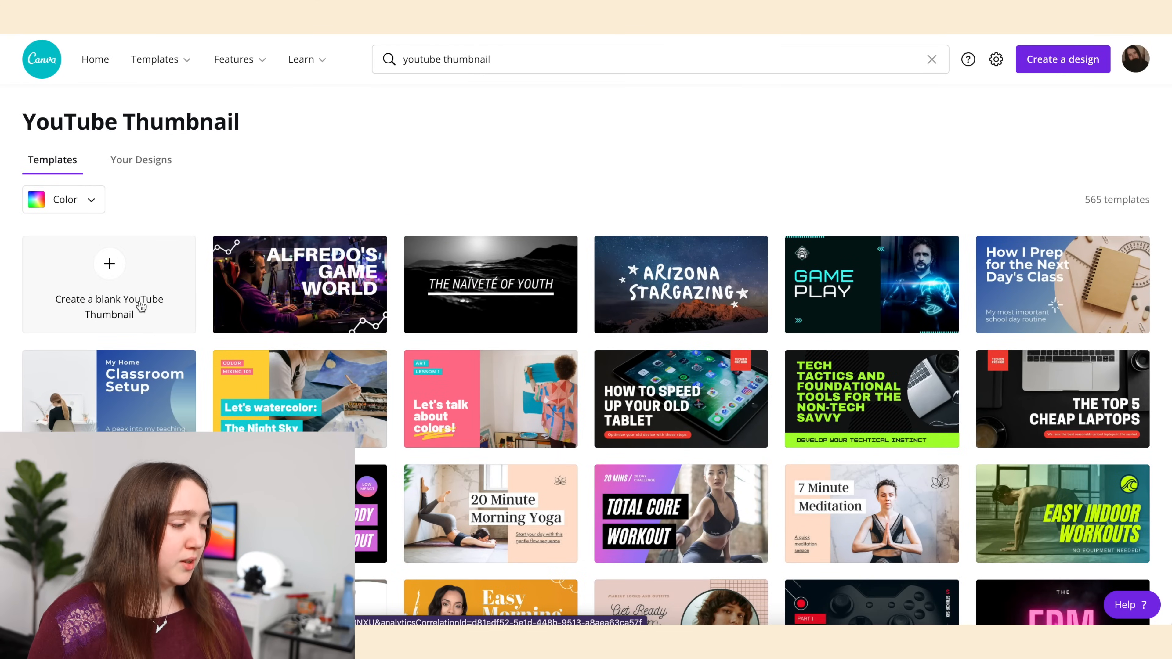
Create a blank YouTube thumbnail and enlarge the uploaded phone photo to cover the whole page.
{"action": "left_click", "coordinate": [109, 284]}
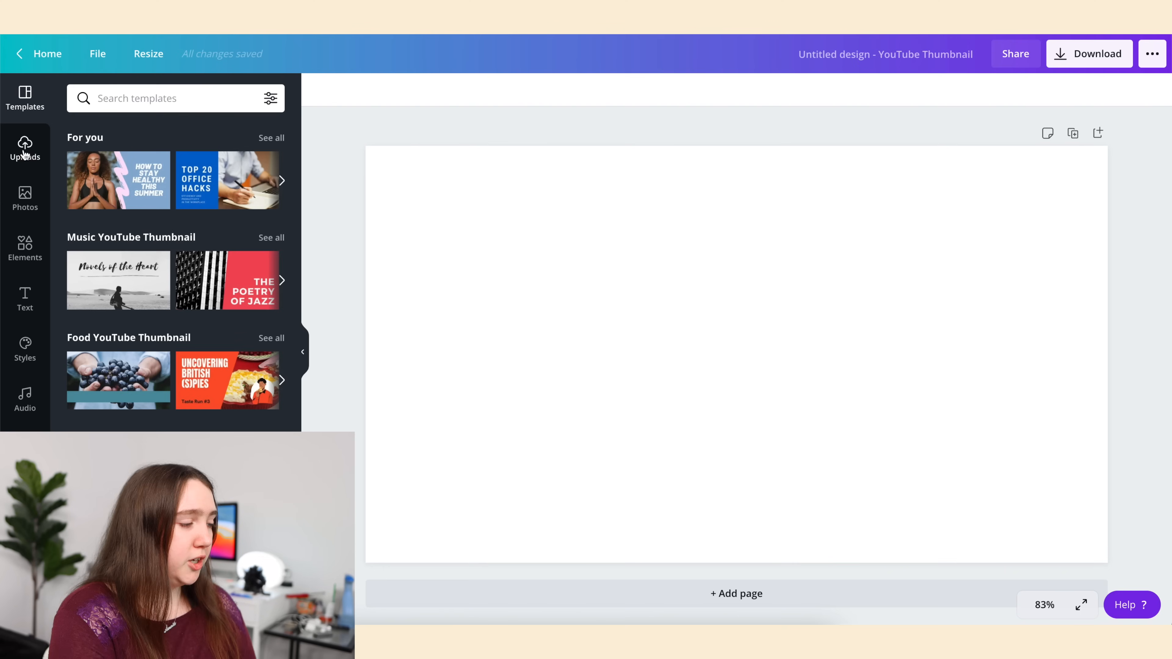
{"action": "left_click", "coordinate": [24, 150]}
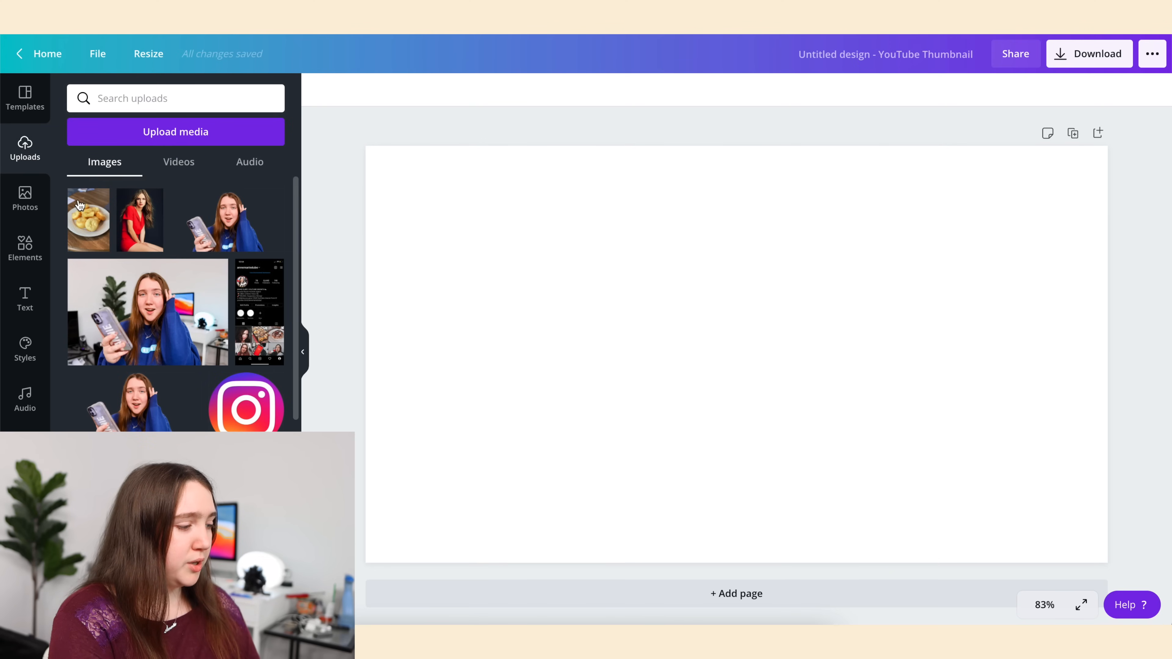
{"action": "left_click", "coordinate": [147, 312]}
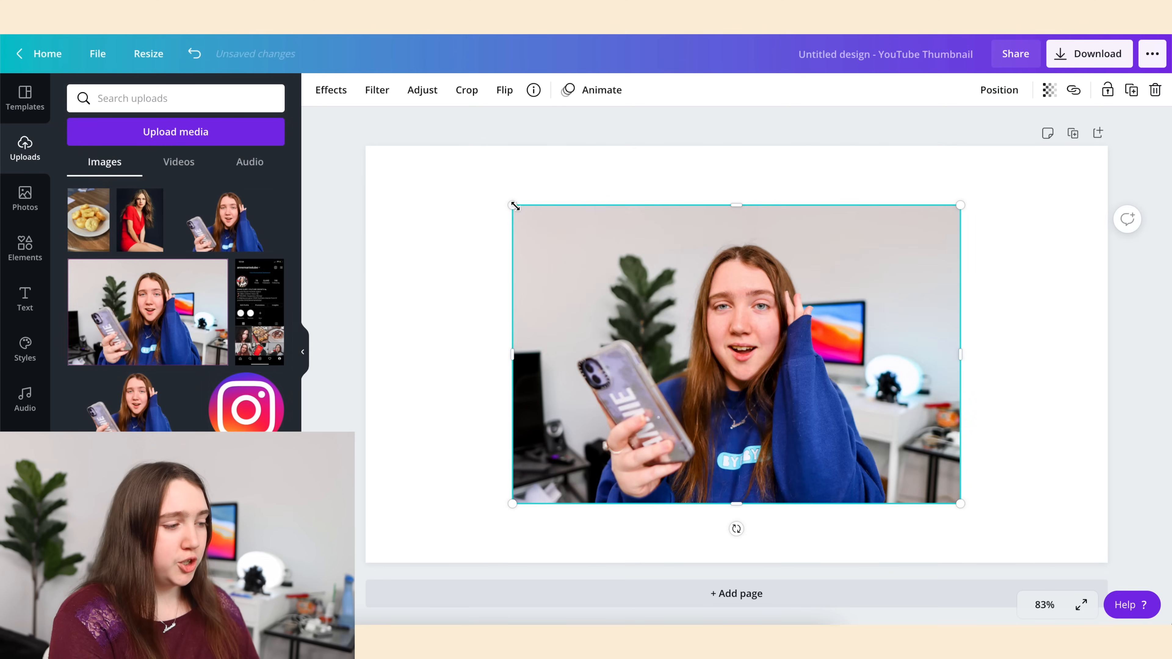
{"action": "left_click_drag", "start_coordinate": [513, 205], "coordinate": [366, 108]}
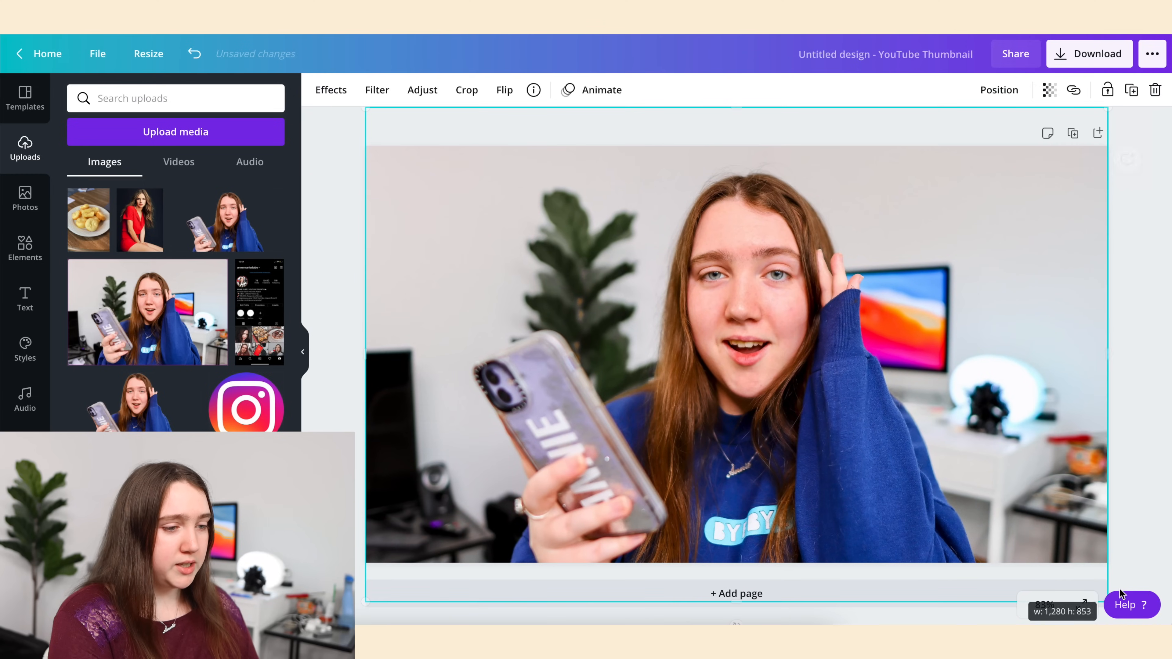
{"action": "left_click", "coordinate": [1143, 303]}
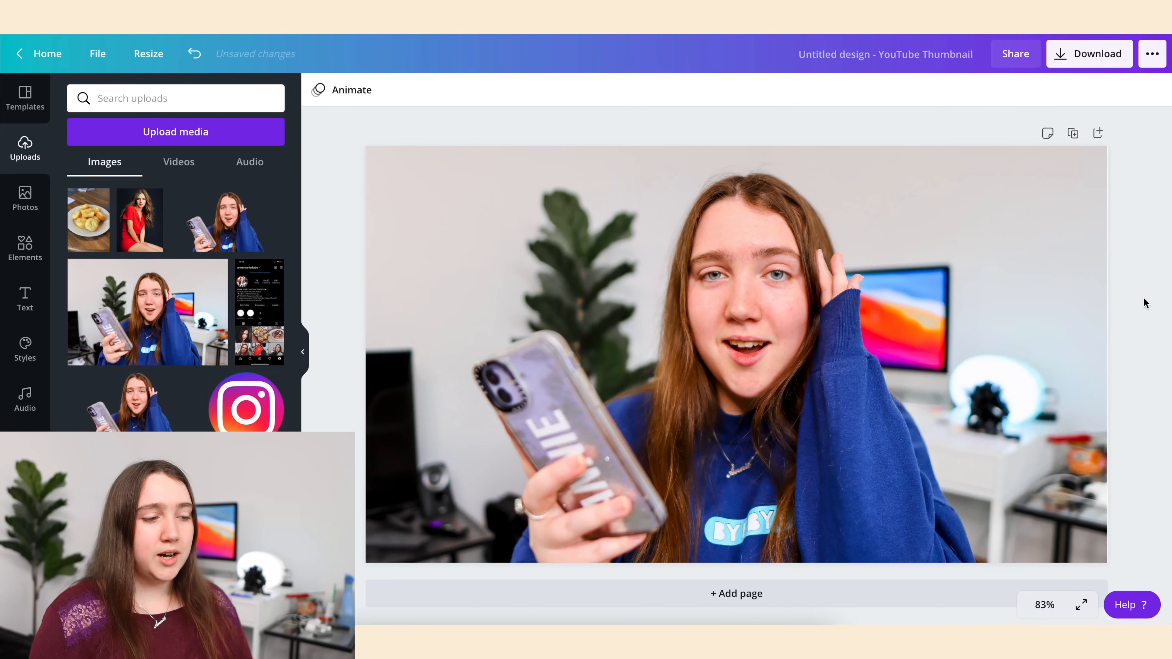
{"action": "mouse_move", "coordinate": [1165, 367]}
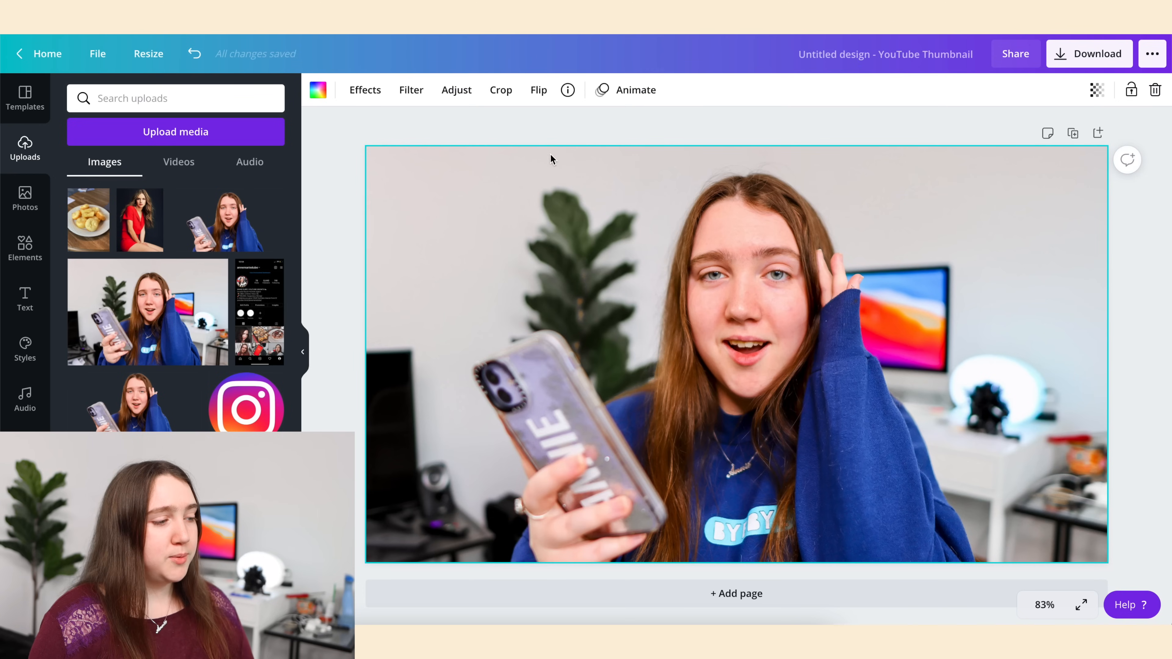
Apply Background Remover to the photo so only the creator remains on white.
{"action": "left_click", "coordinate": [364, 89]}
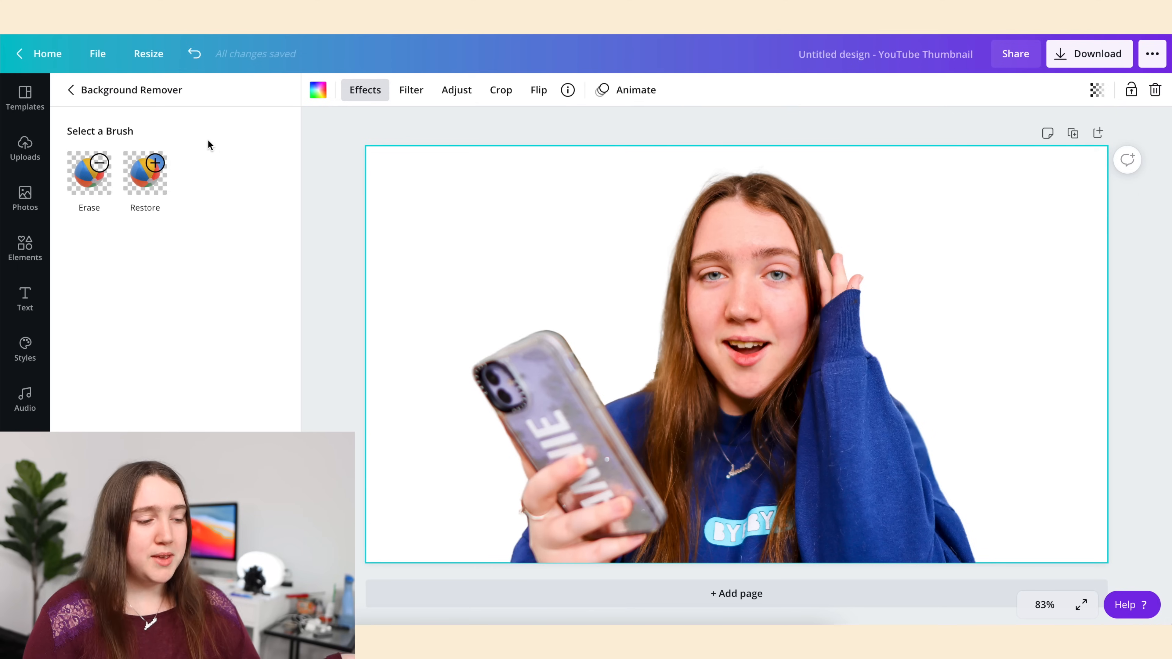
{"action": "left_click", "coordinate": [24, 248]}
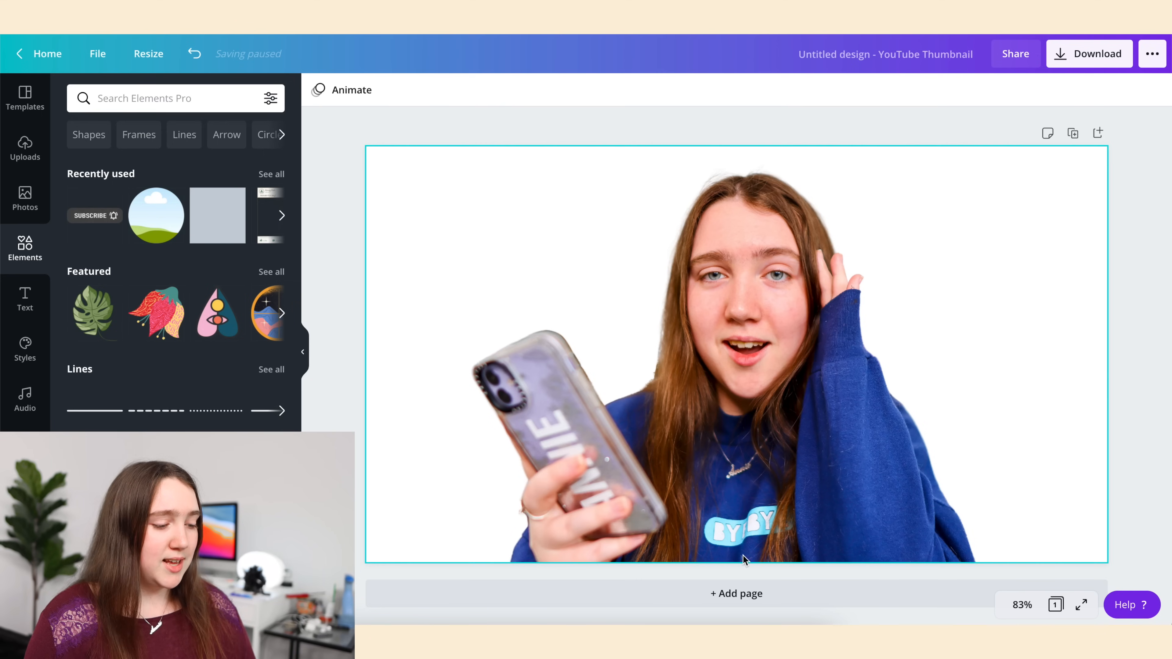
Add page 2 and fill it with the stock bedroom photo.
{"action": "left_click", "coordinate": [735, 594]}
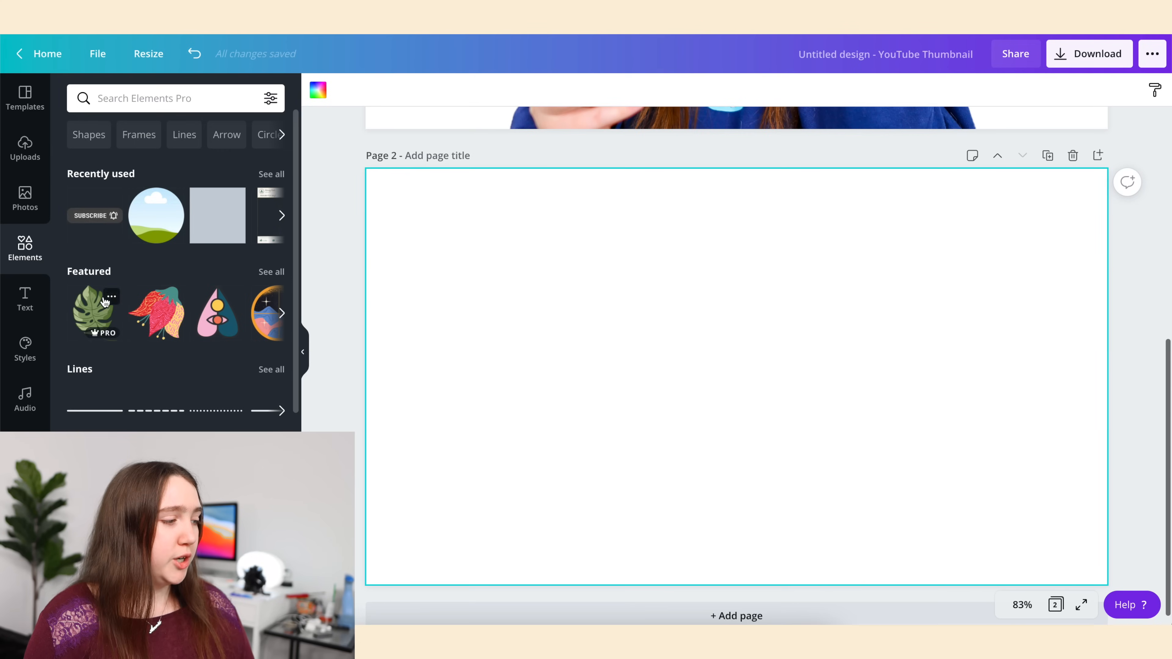
{"action": "left_click", "coordinate": [25, 198]}
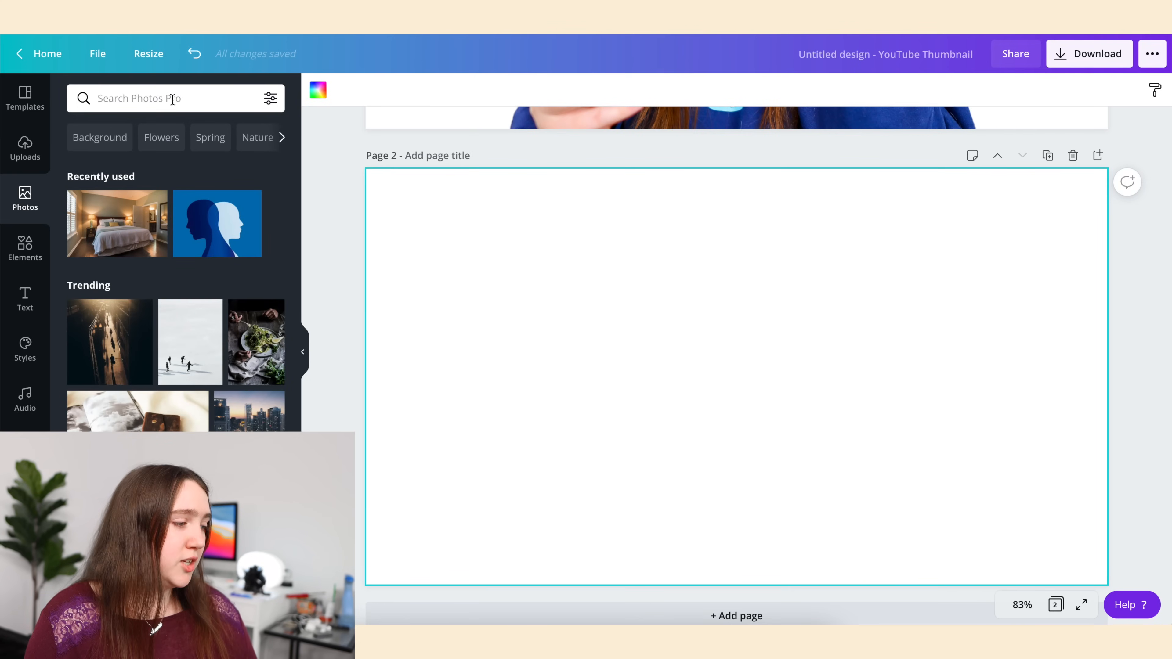
{"action": "left_click", "coordinate": [117, 223]}
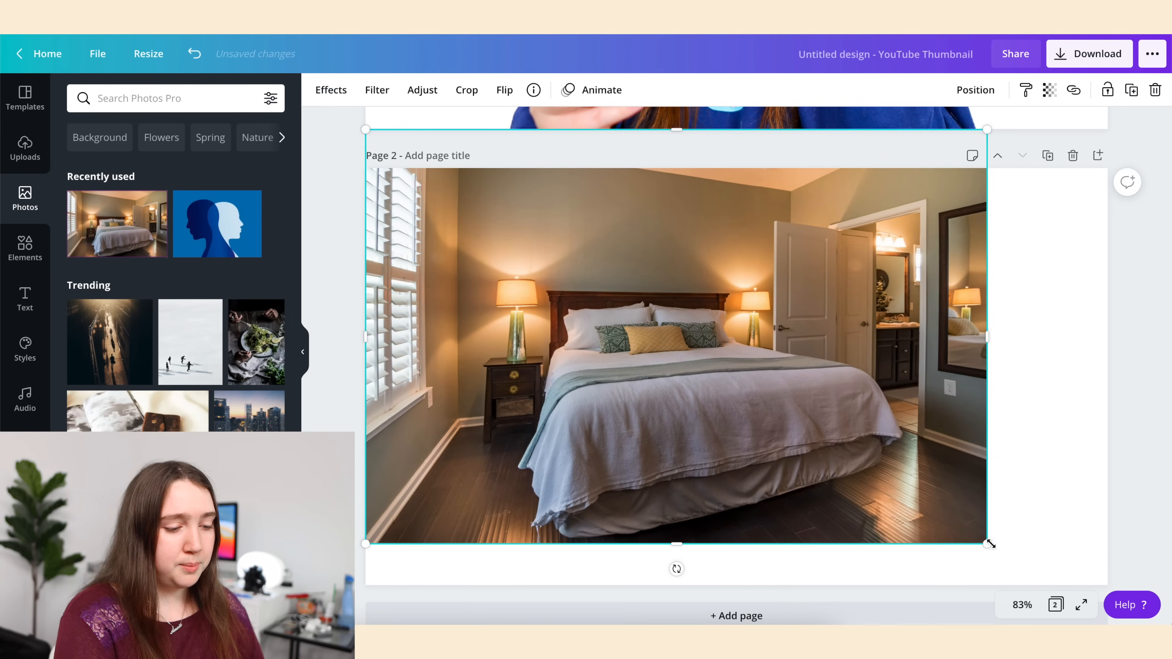
{"action": "left_click", "coordinate": [1155, 437]}
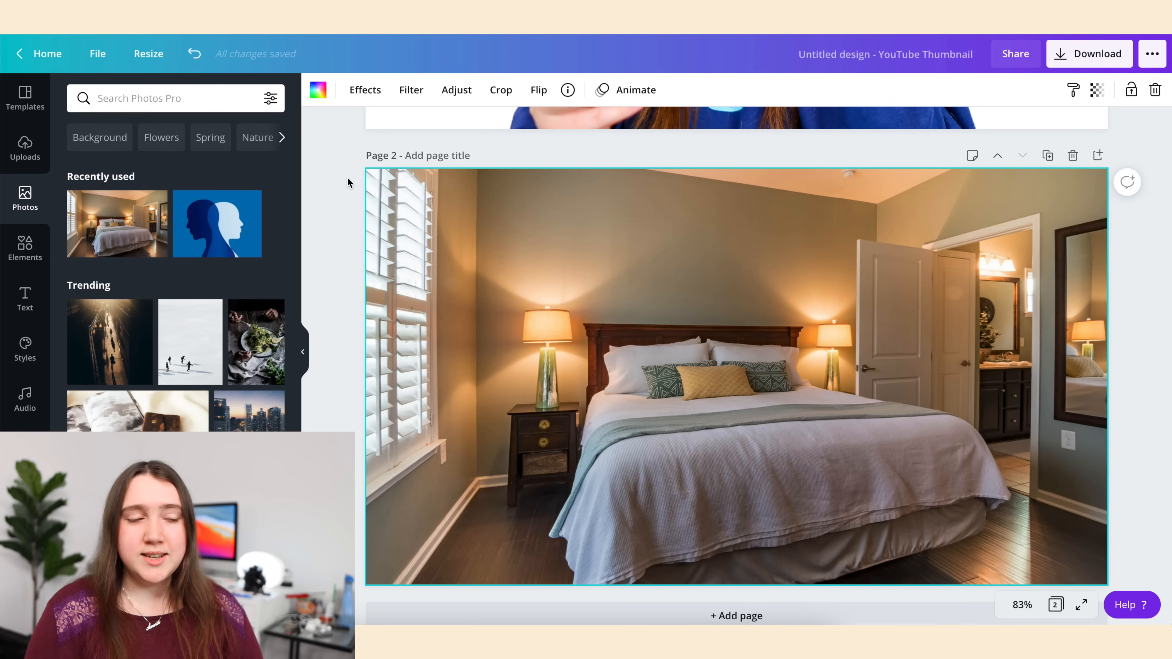
Blur the bedroom photo to 13 in Adjust, then bring up the download options.
{"action": "left_click", "coordinate": [456, 89]}
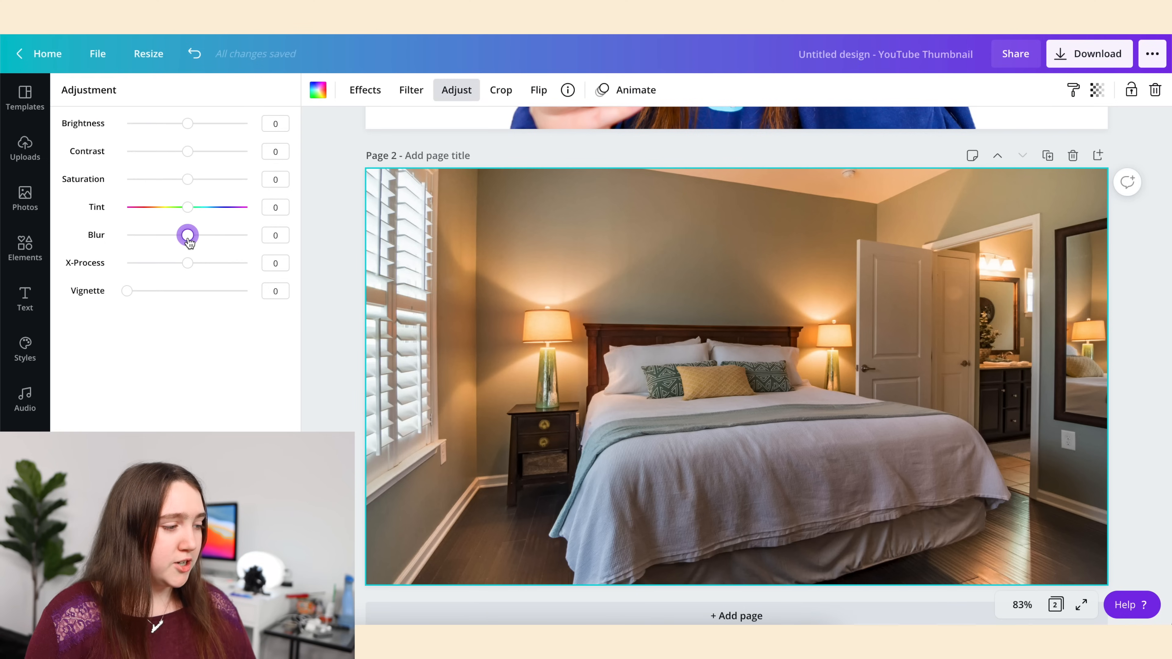
{"action": "left_click_drag", "start_coordinate": [187, 233], "coordinate": [196, 234]}
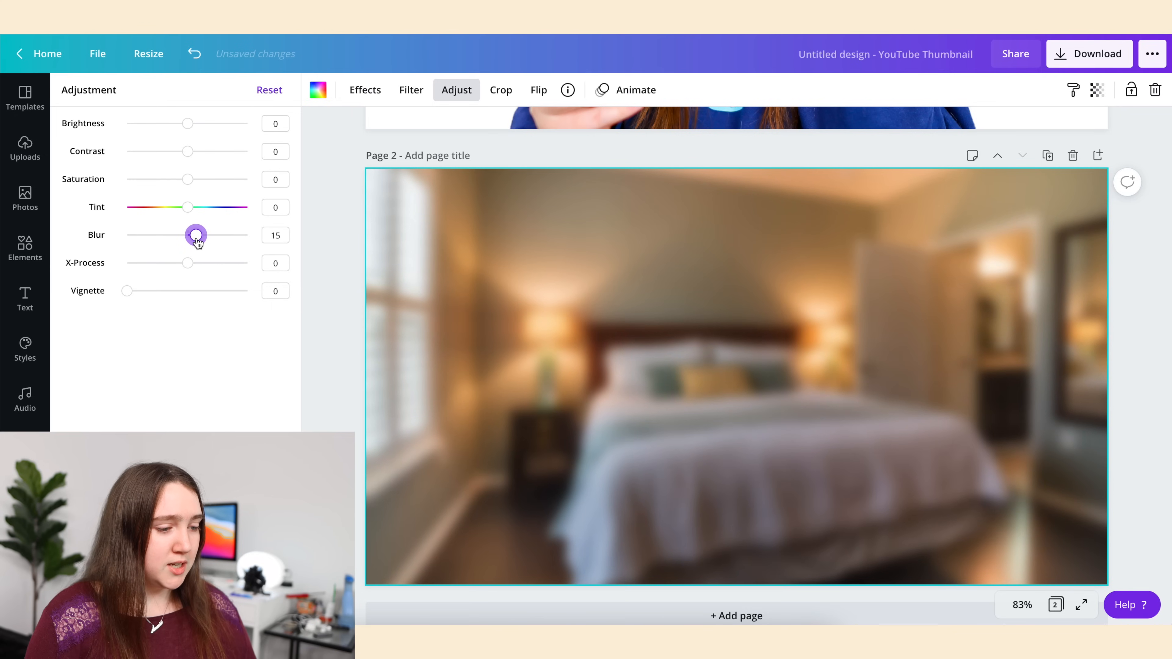
{"action": "left_click_drag", "start_coordinate": [196, 235], "coordinate": [193, 235]}
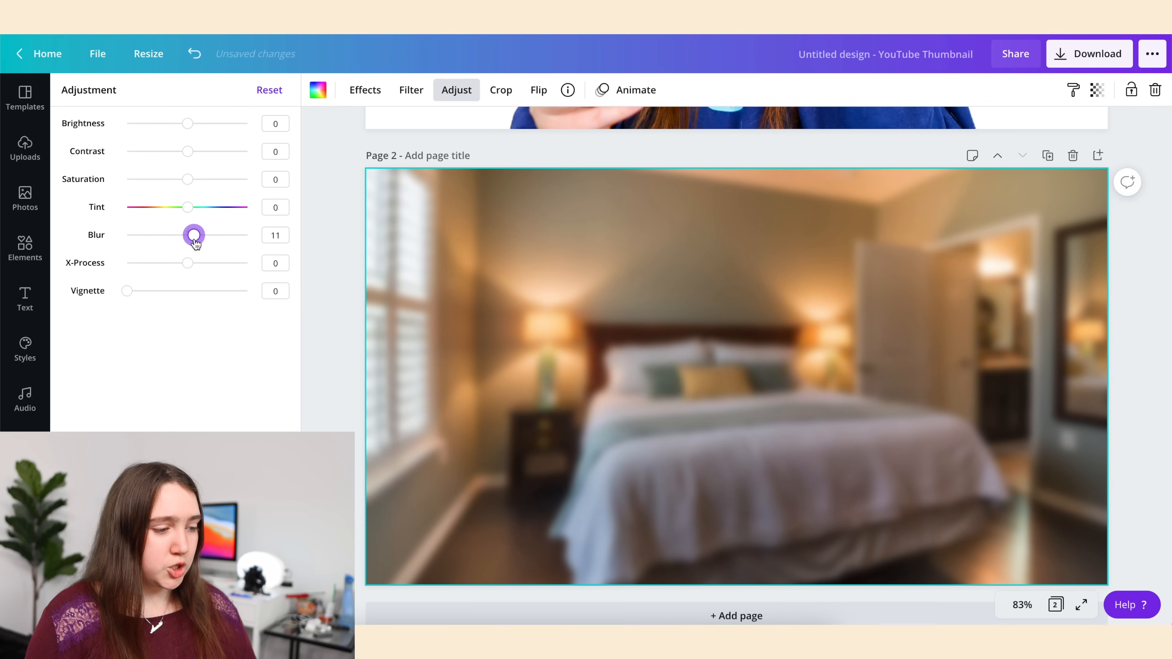
{"action": "left_click_drag", "start_coordinate": [194, 235], "coordinate": [196, 234]}
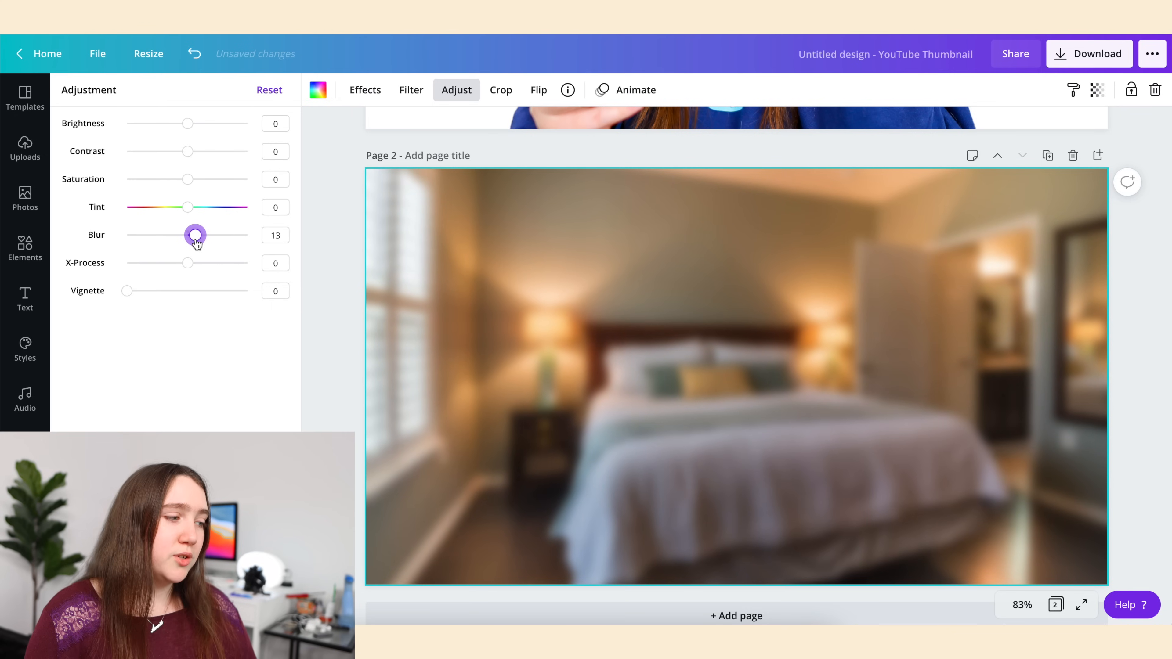
{"action": "left_click", "coordinate": [24, 198]}
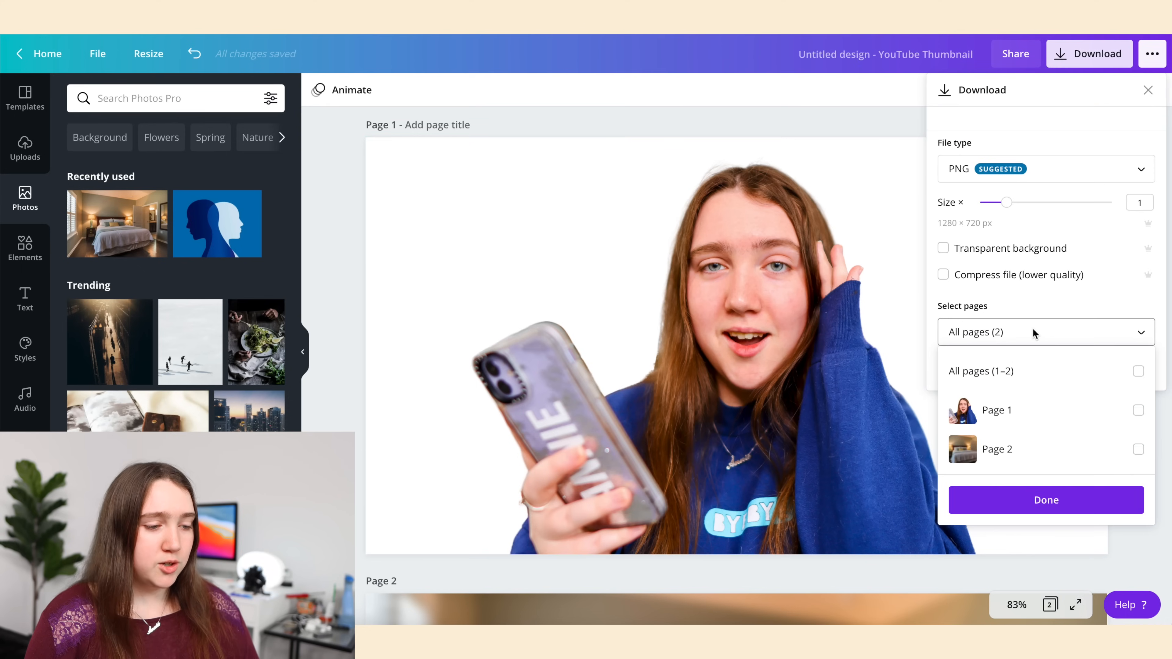
Download only page 1 as a PNG with a transparent background.
{"action": "left_click", "coordinate": [1137, 409]}
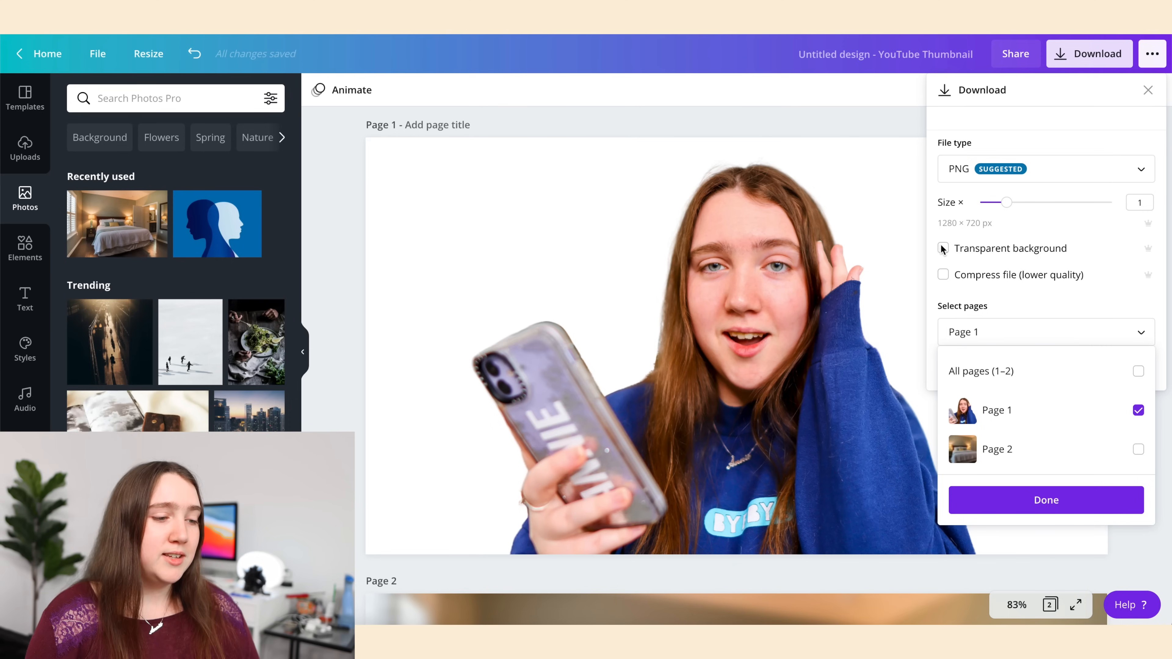
{"action": "left_click", "coordinate": [1045, 499]}
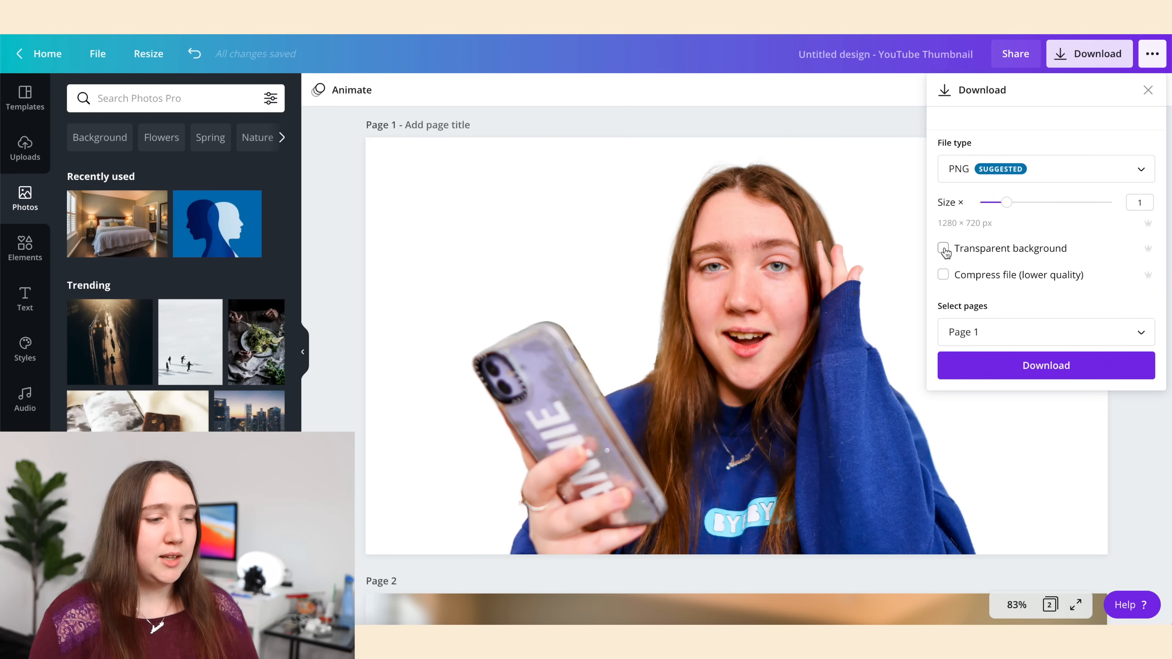
{"action": "left_click", "coordinate": [942, 248]}
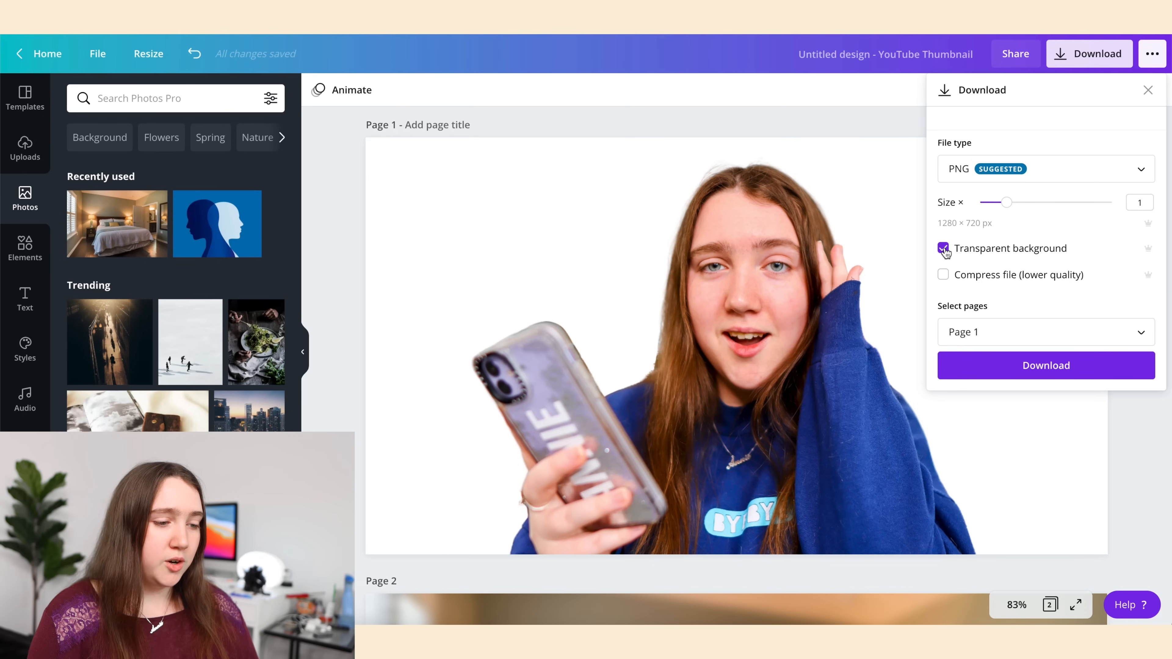
{"action": "left_click", "coordinate": [1045, 366]}
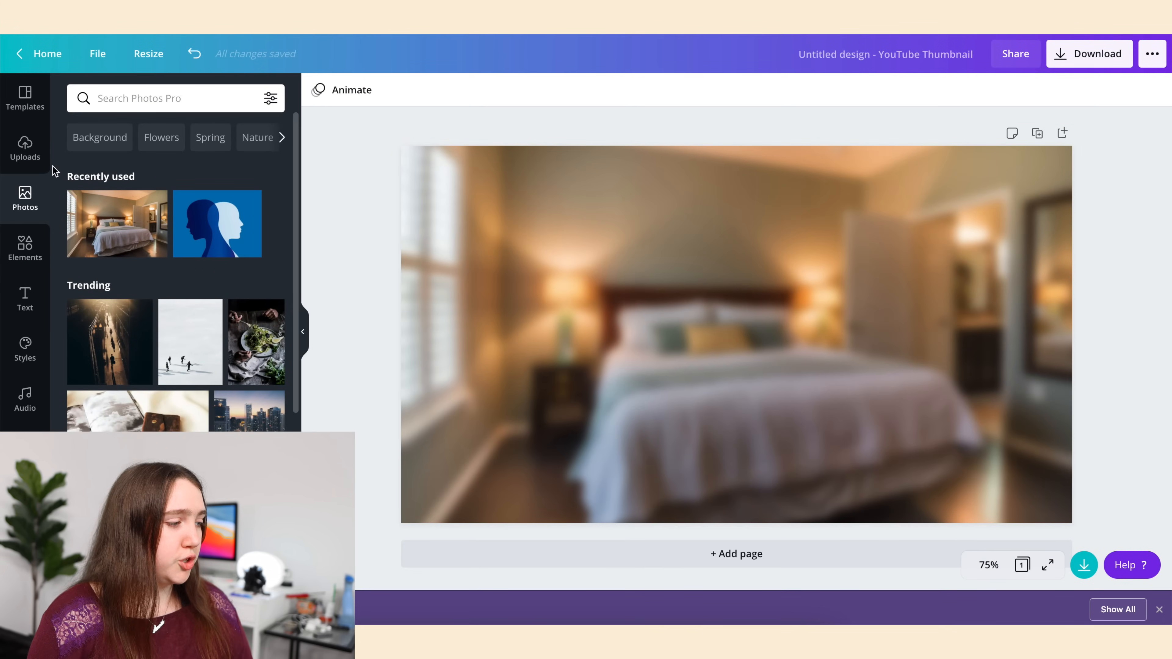
Upload the cut-out PNG from the device and place it over the blurred bedroom page.
{"action": "left_click", "coordinate": [24, 149]}
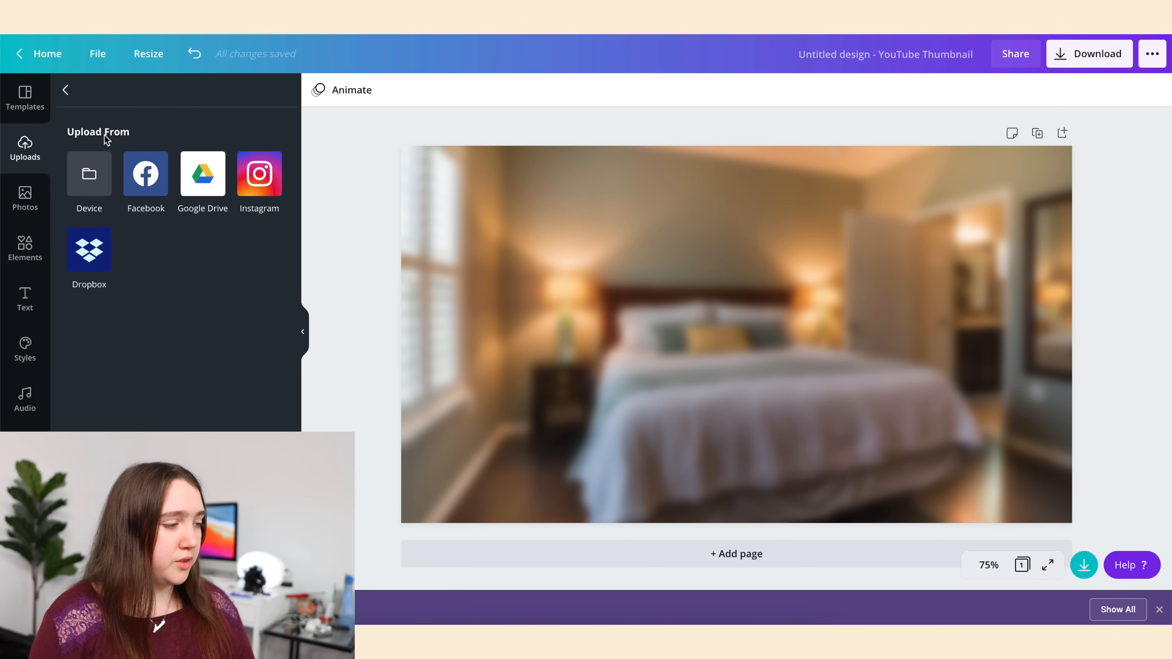
{"action": "left_click", "coordinate": [88, 172]}
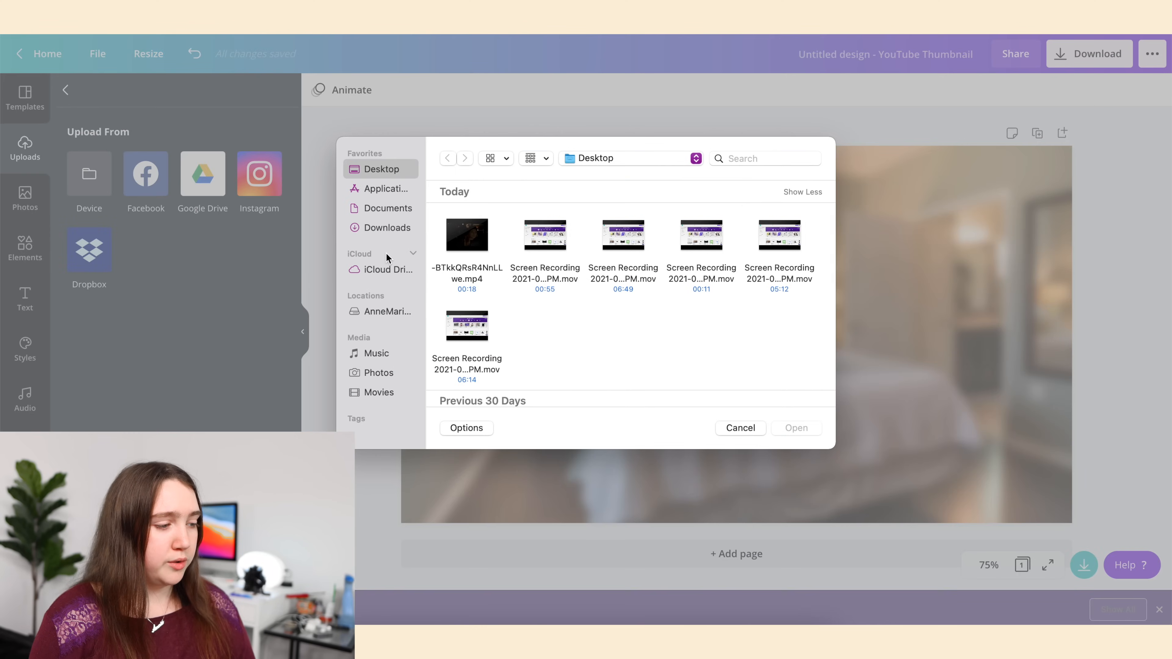
{"action": "left_click", "coordinate": [739, 427]}
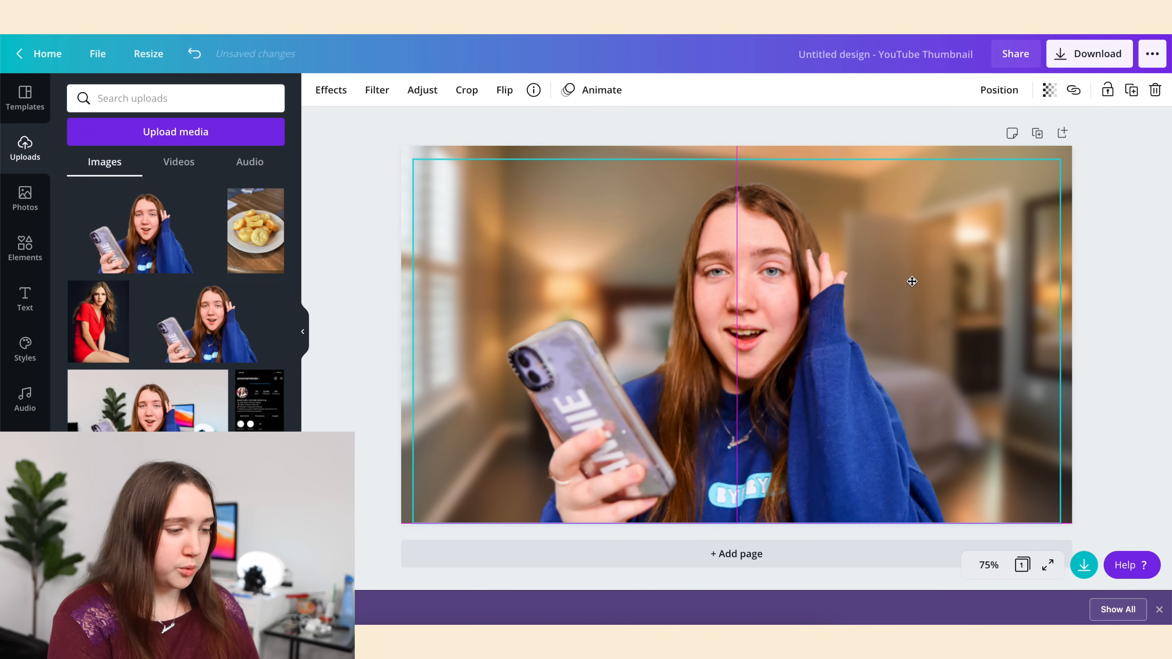
{"action": "left_click", "coordinate": [1143, 250]}
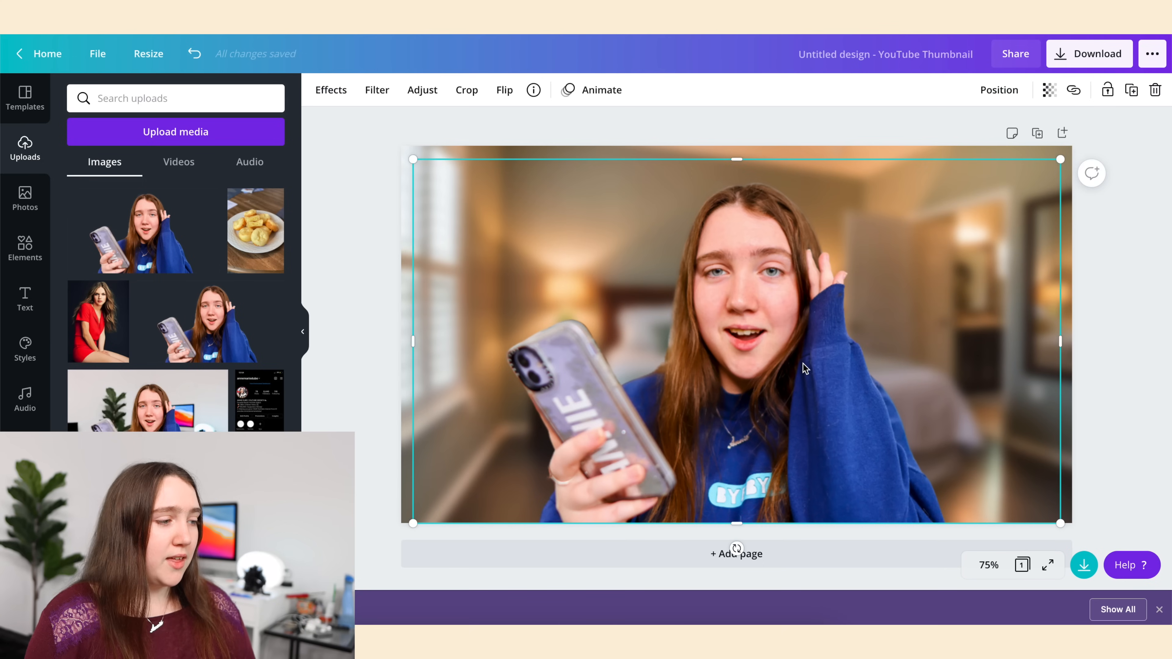
{"action": "mouse_move", "coordinate": [331, 89]}
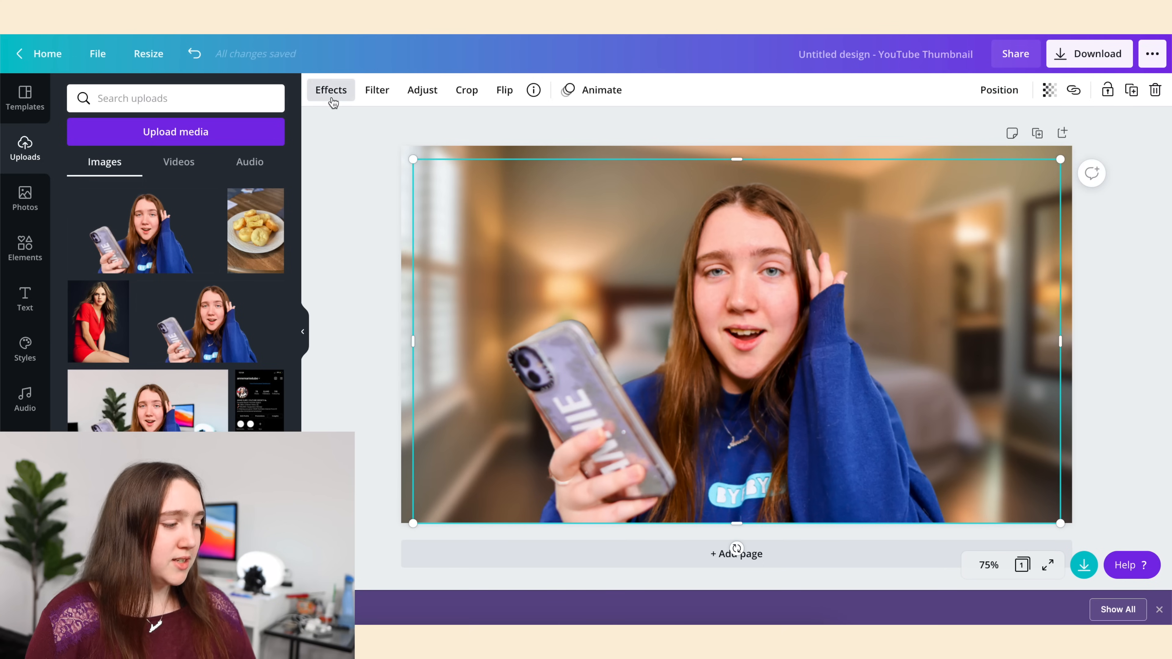
Apply a Glow shadow to the cut-out photo and bring up its settings.
{"action": "left_click", "coordinate": [331, 90]}
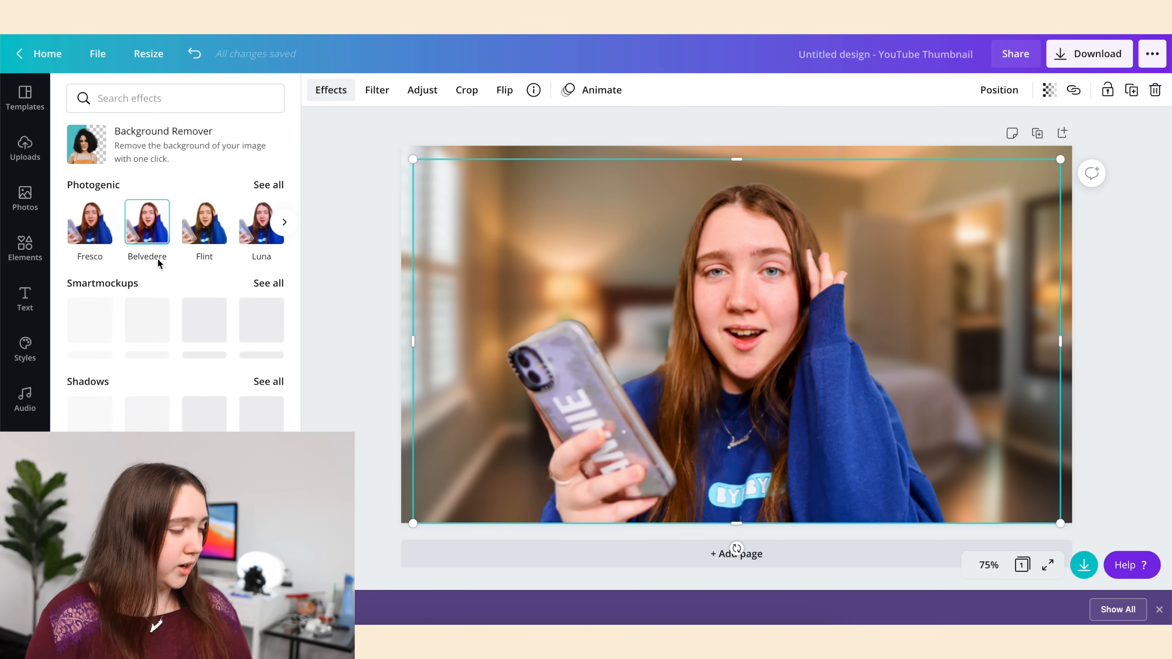
{"action": "scroll", "scroll_direction": "down", "scroll_amount": 3}
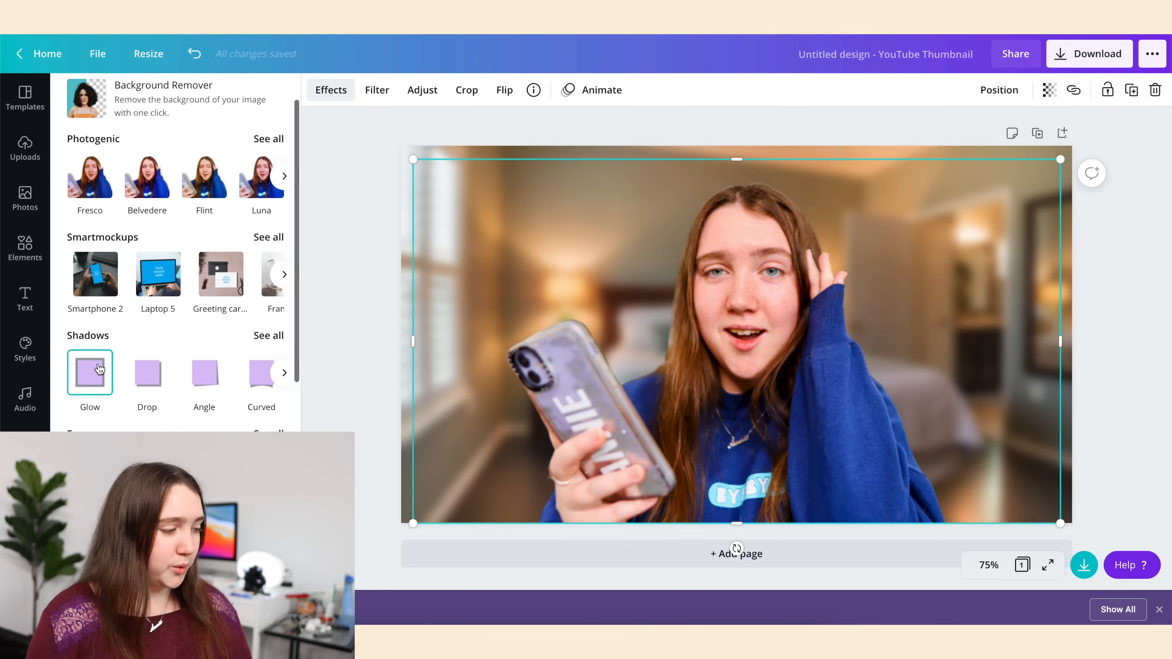
{"action": "left_click", "coordinate": [90, 372]}
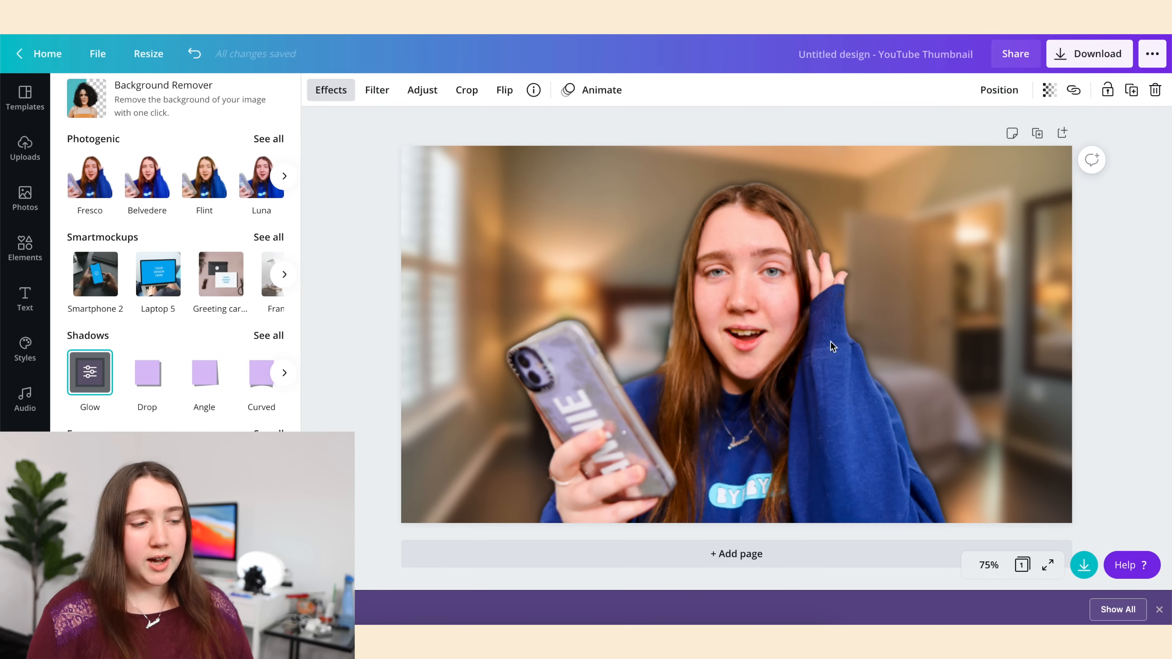
{"action": "mouse_move", "coordinate": [825, 360]}
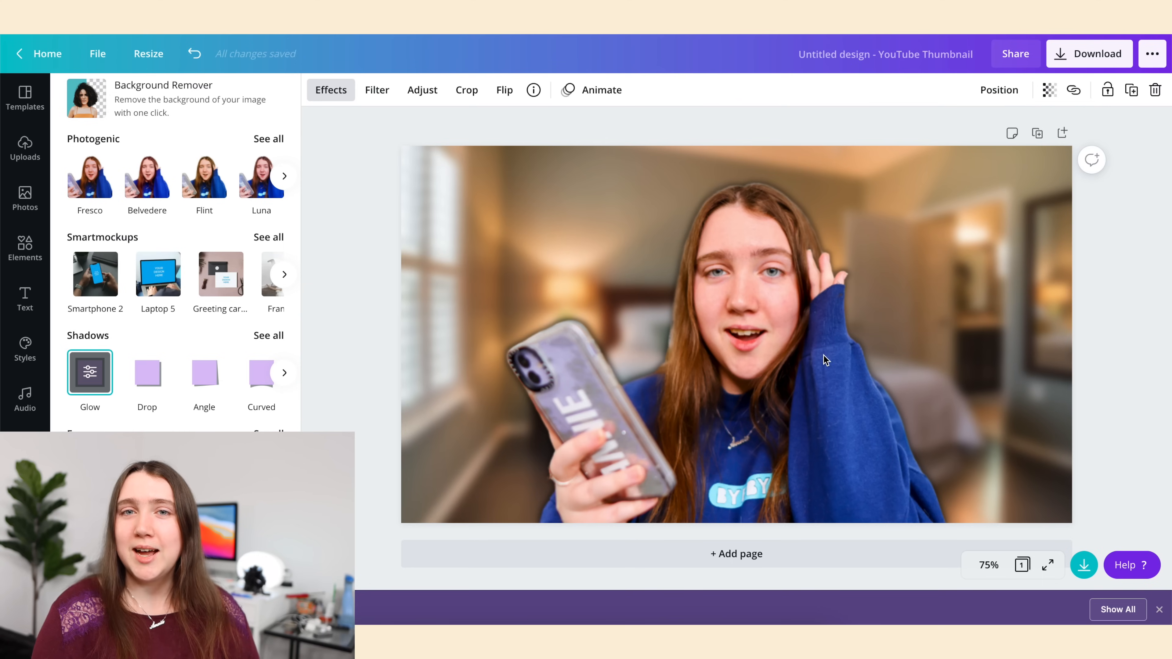
{"action": "mouse_move", "coordinate": [444, 383]}
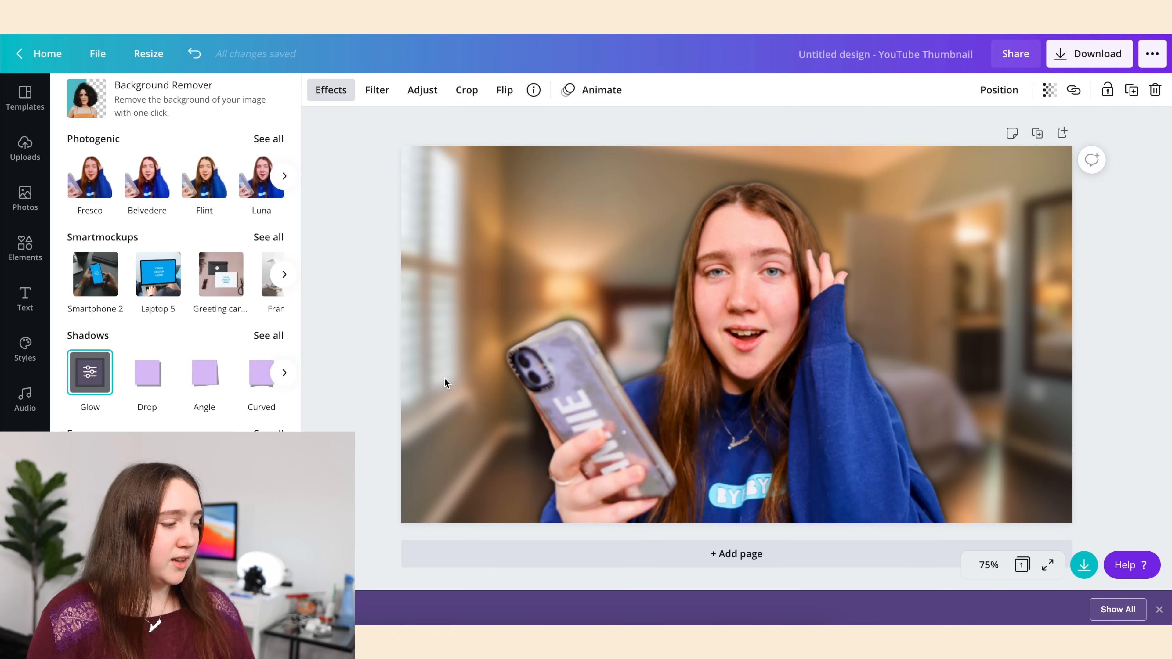
{"action": "left_click", "coordinate": [90, 373]}
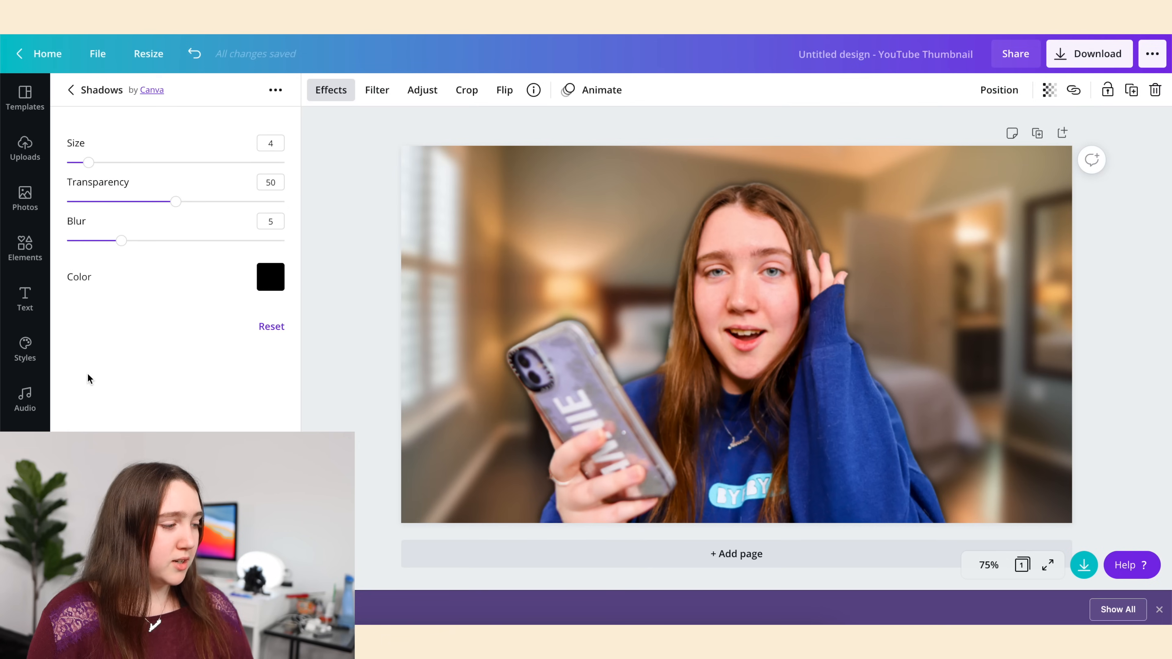
Make the glow white with transparency 64, blur 8 and size 11, then deselect to view the outline.
{"action": "left_click", "coordinate": [270, 277]}
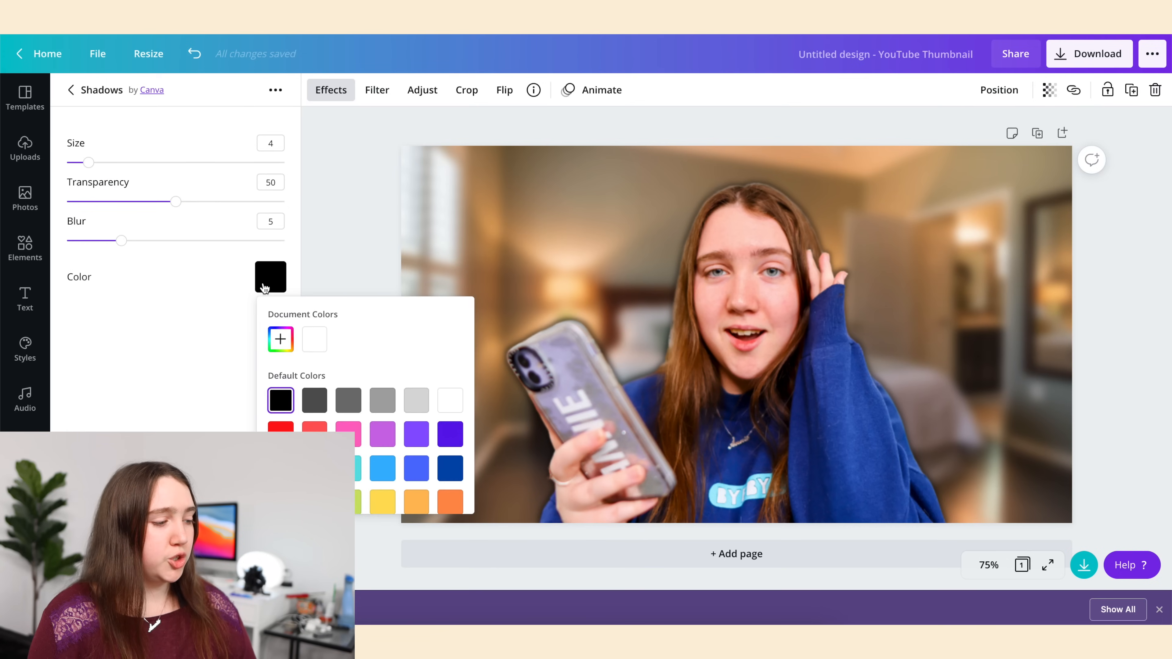
{"action": "left_click", "coordinate": [449, 400]}
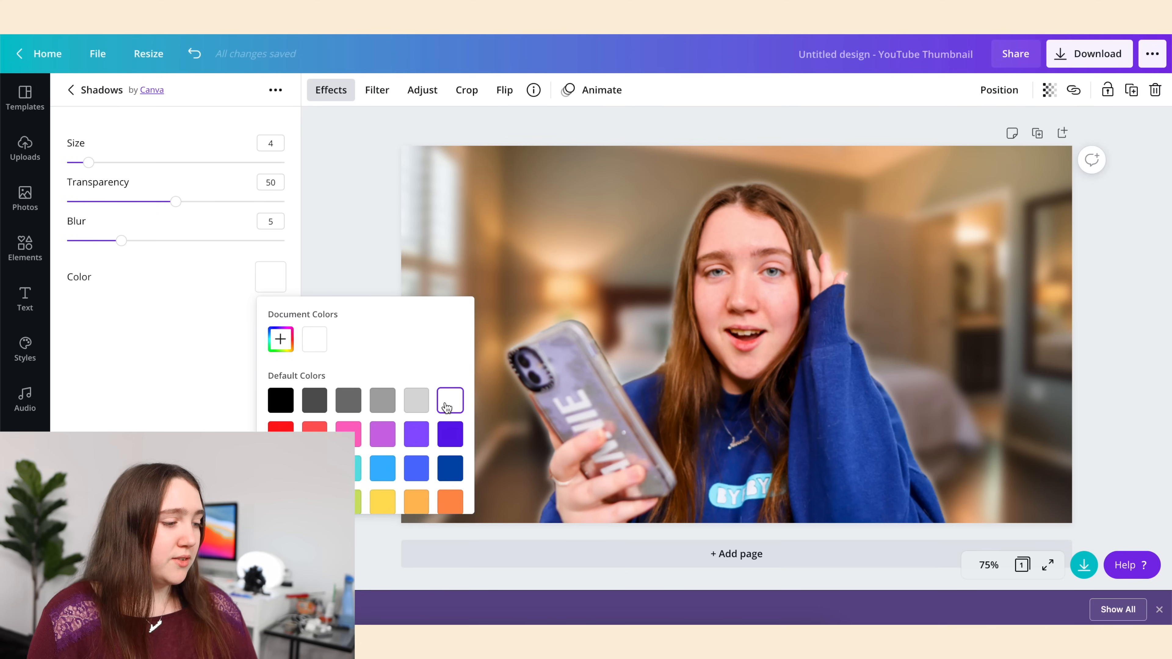
{"action": "left_click", "coordinate": [449, 400]}
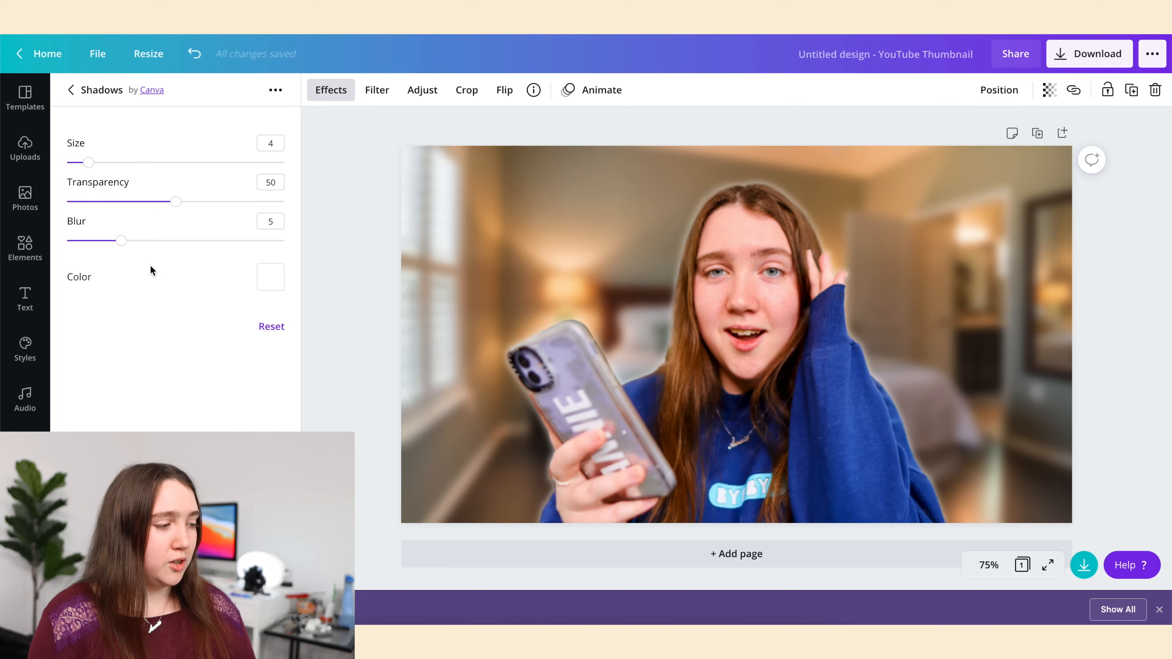
{"action": "left_click_drag", "start_coordinate": [122, 240], "coordinate": [154, 240]}
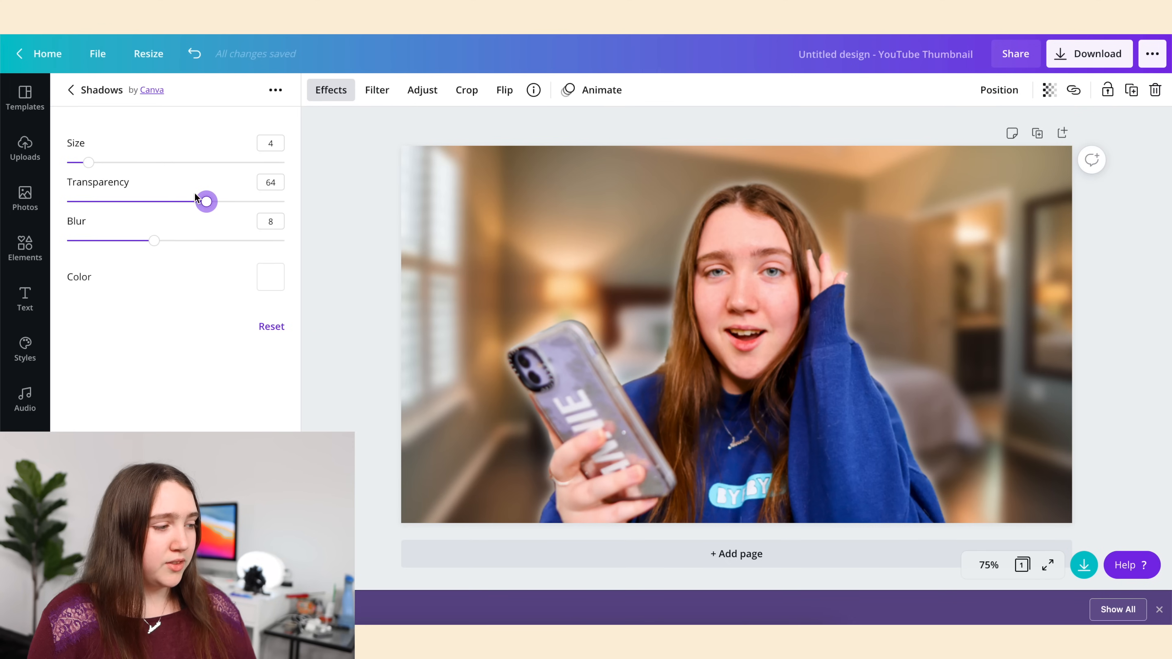
{"action": "left_click_drag", "start_coordinate": [90, 162], "coordinate": [101, 163]}
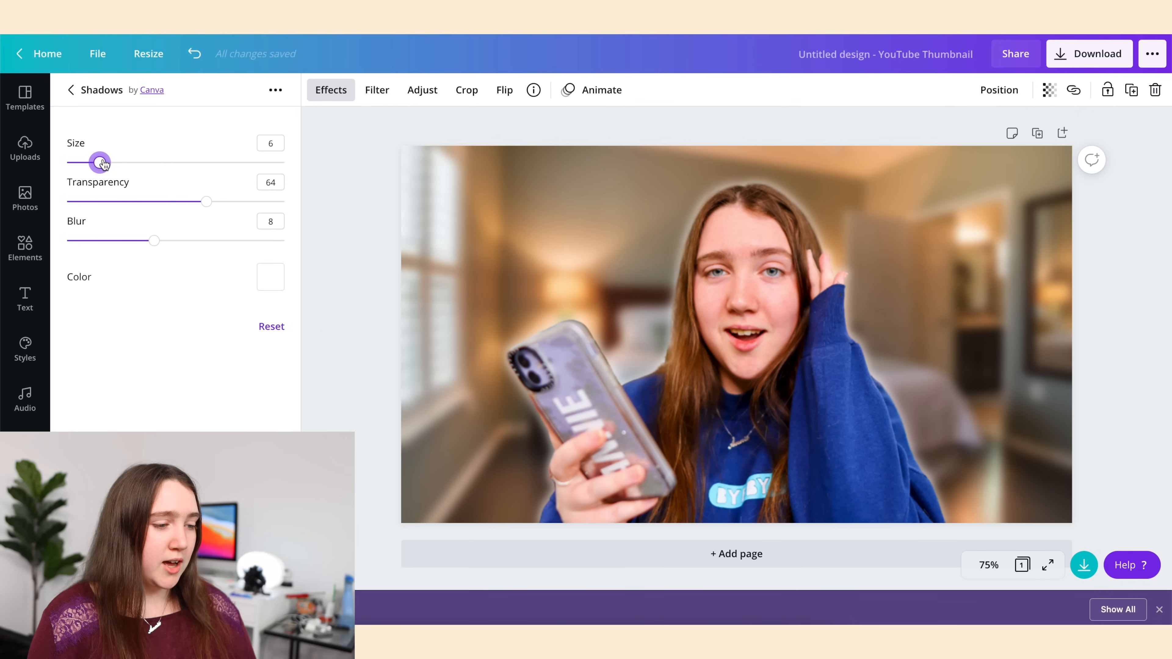
{"action": "left_click_drag", "start_coordinate": [100, 161], "coordinate": [127, 161]}
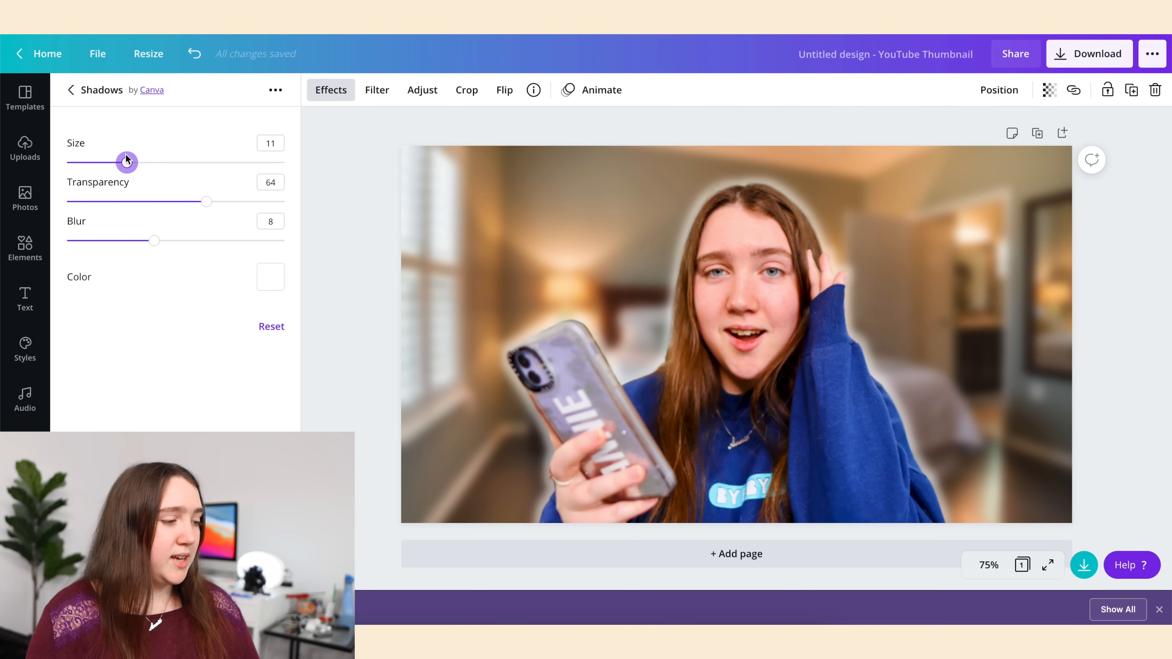
{"action": "left_click", "coordinate": [70, 90]}
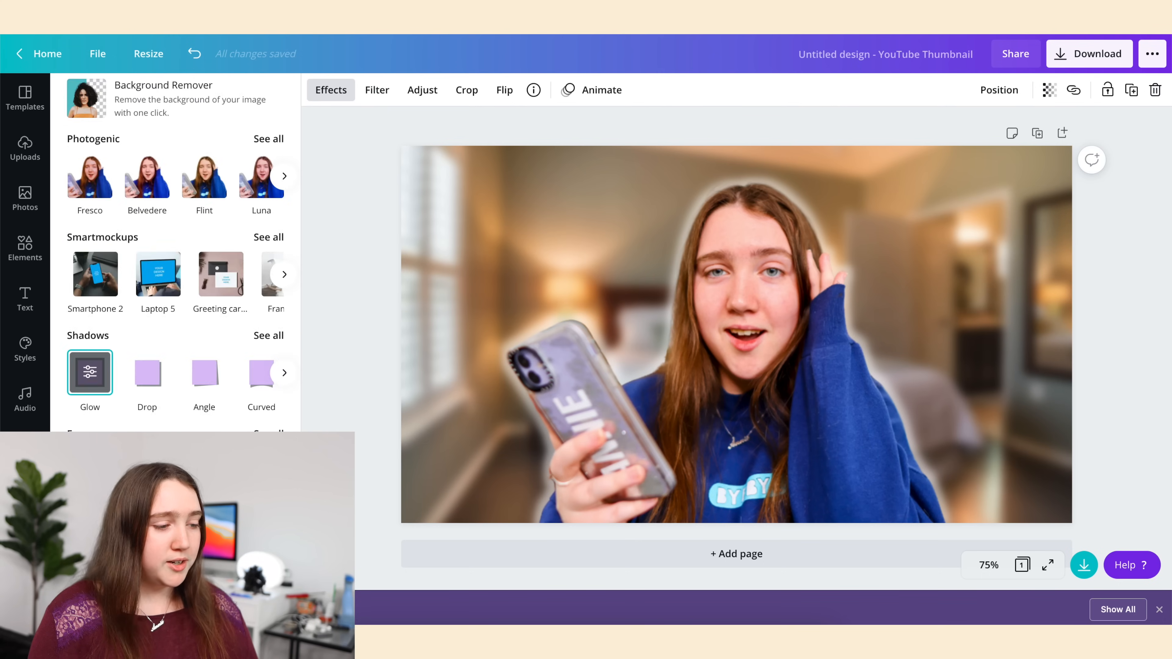
{"action": "left_click", "coordinate": [24, 149]}
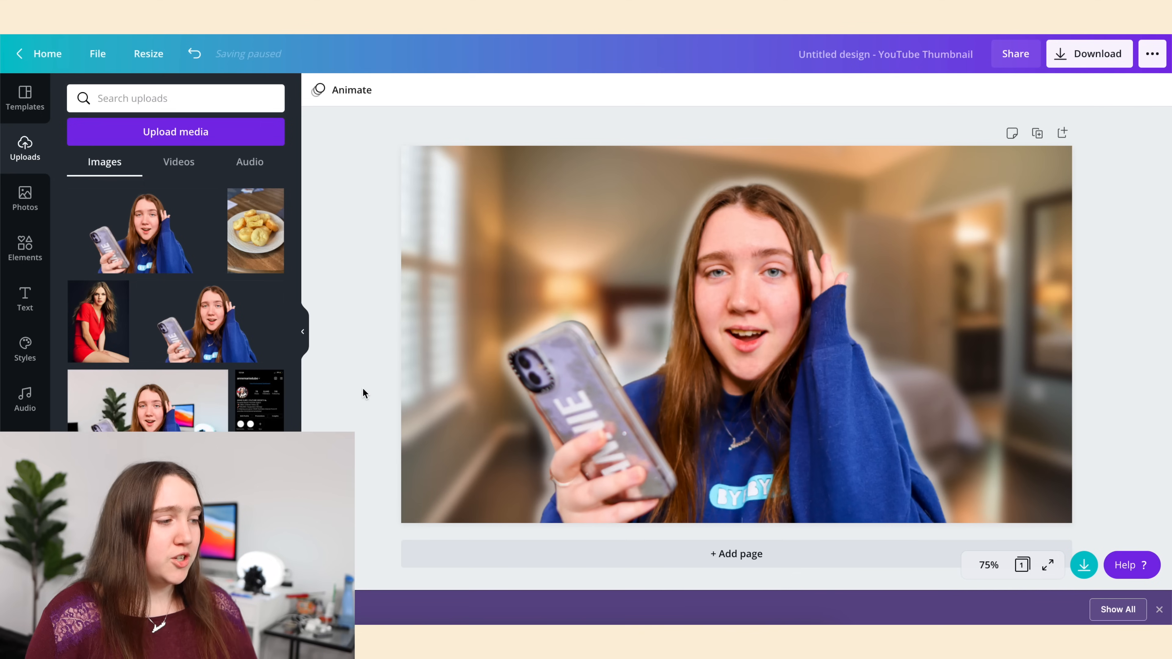
Download the finished thumbnail as a PNG and return to the Canva home page.
{"action": "left_click", "coordinate": [1088, 53]}
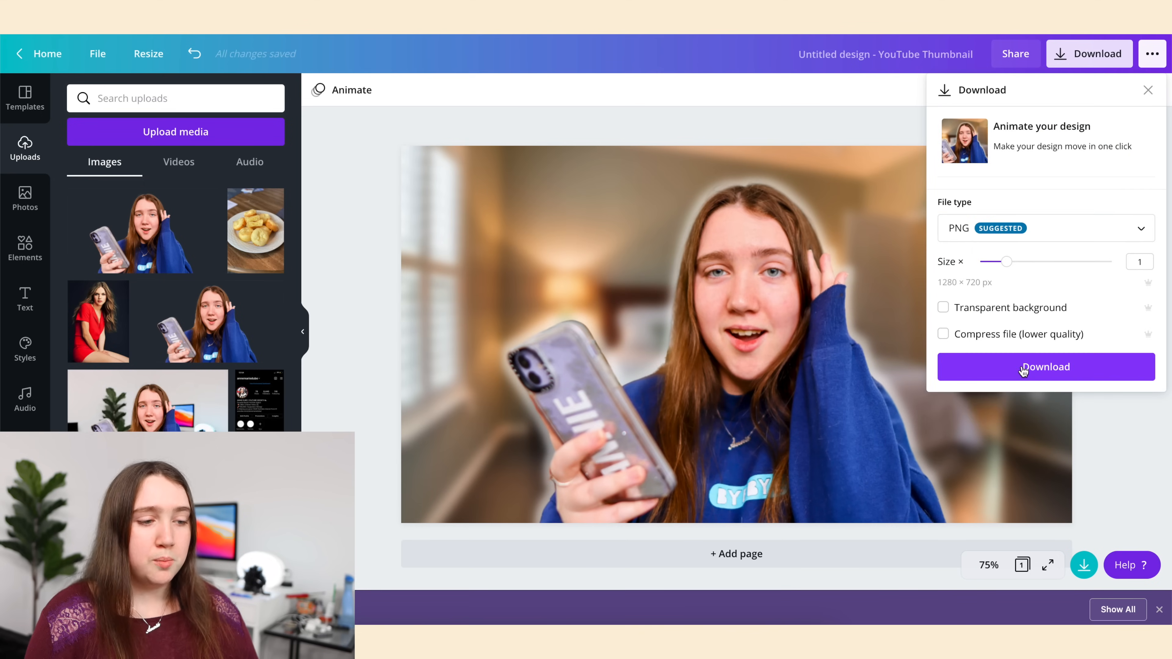
{"action": "left_click", "coordinate": [24, 99]}
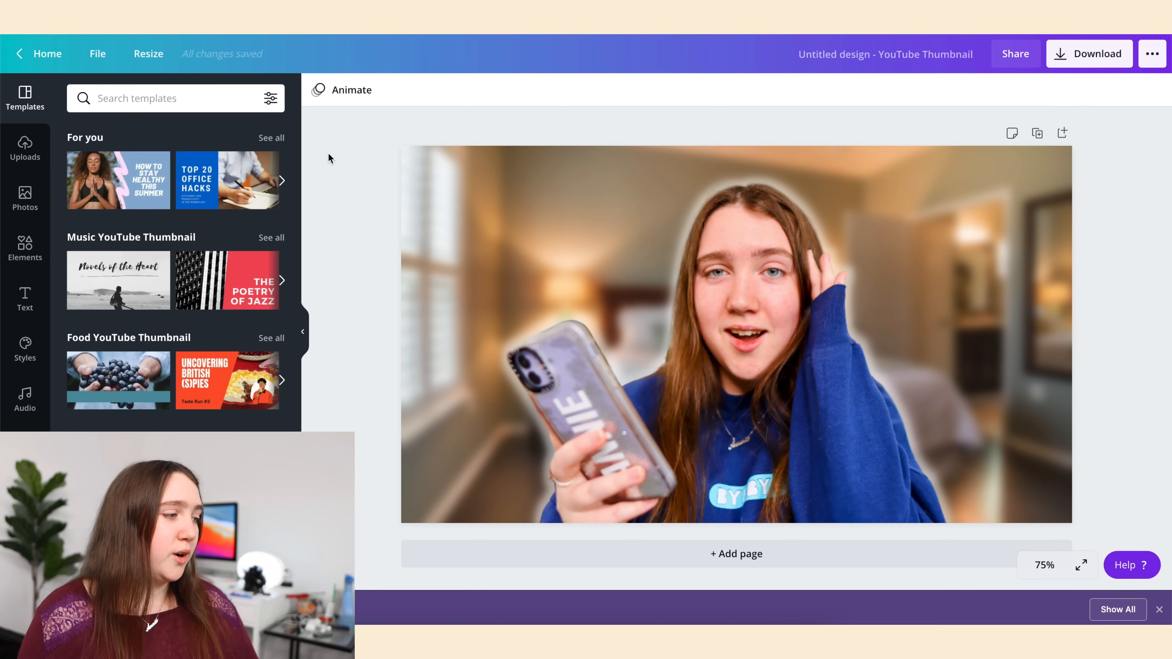
{"action": "left_click", "coordinate": [47, 54]}
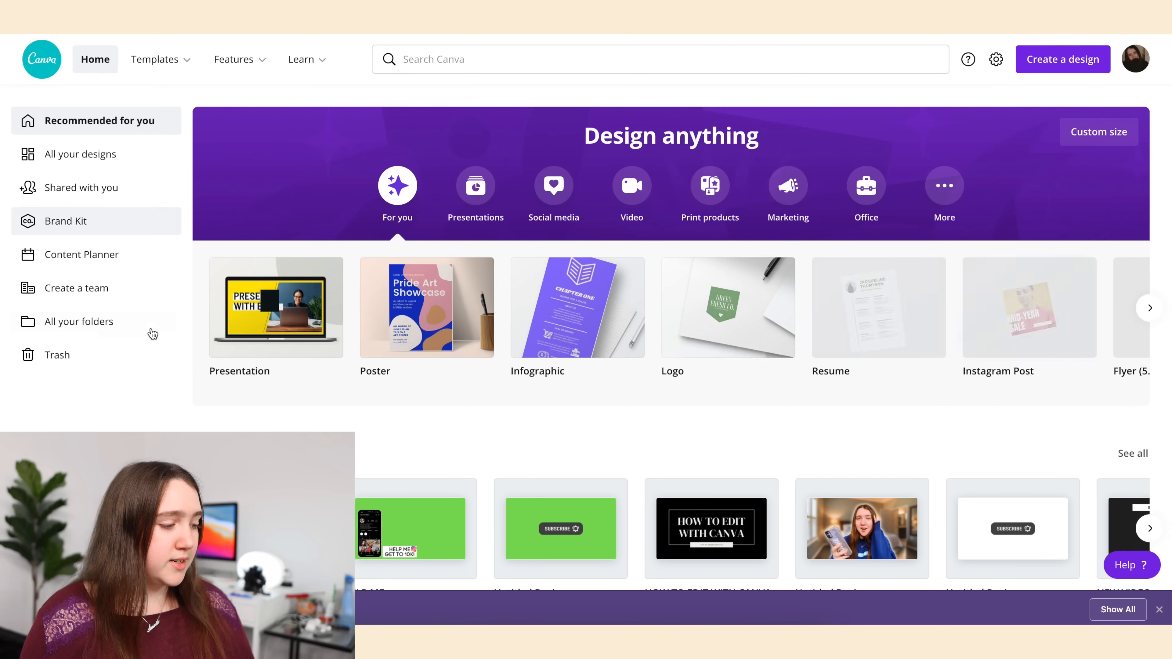